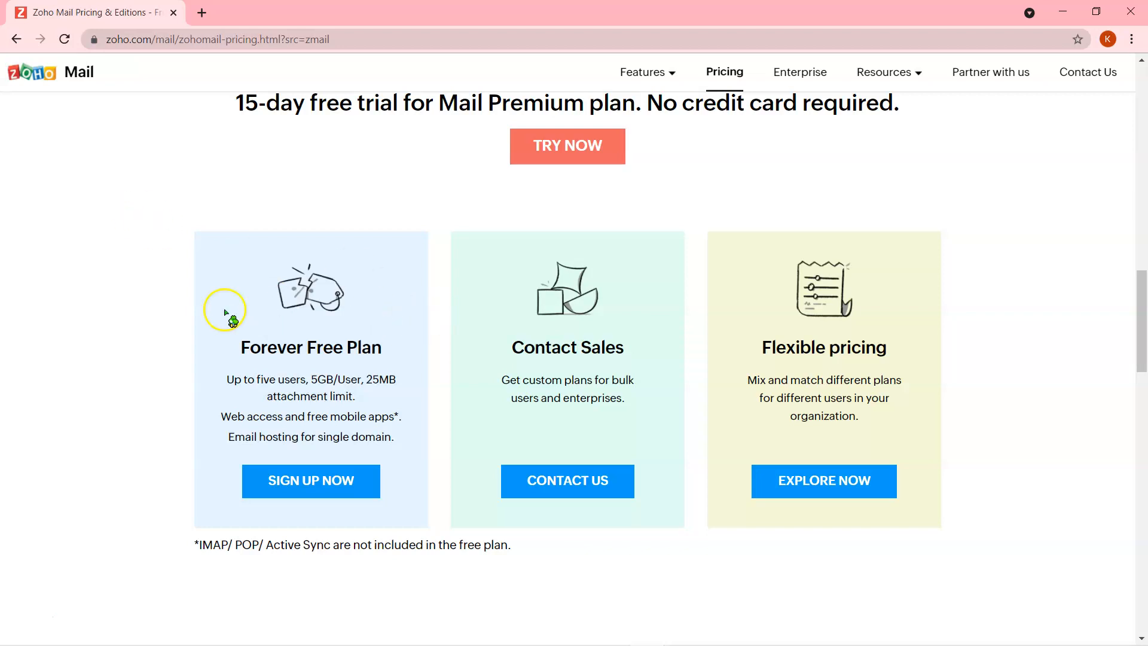
{"action": "mouse_move", "coordinate": [221, 294]}
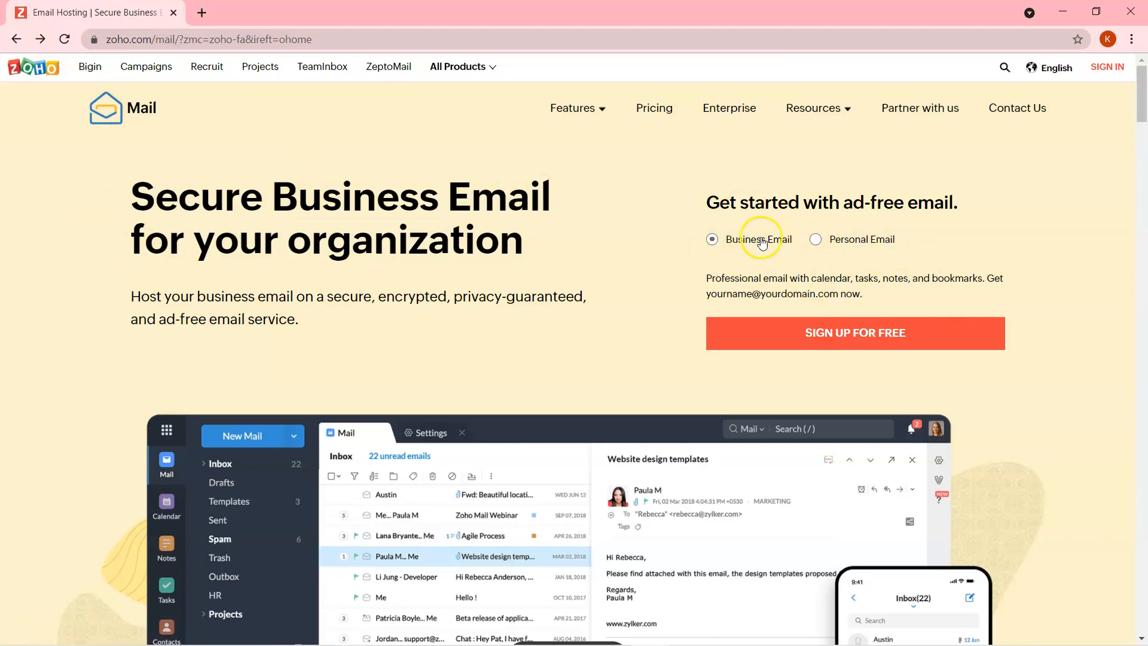
Go to Zoho Mail pricing and scroll to the Forever Free Plan card.
{"action": "left_click", "coordinate": [653, 108]}
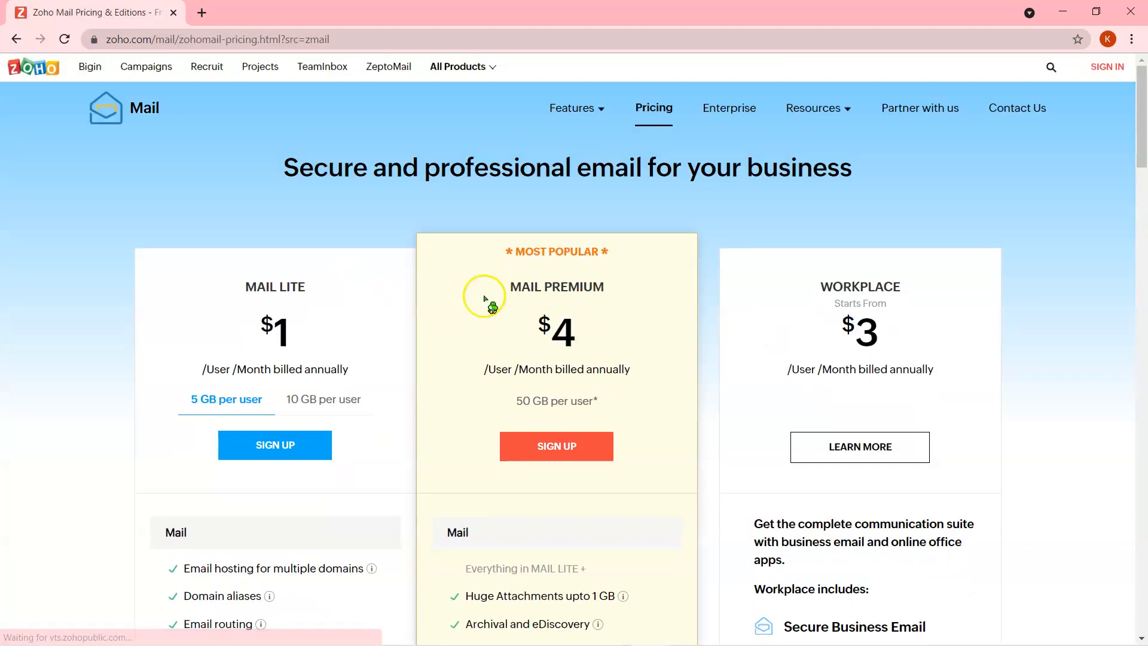
{"action": "scroll", "scroll_direction": "down", "scroll_amount": 3}
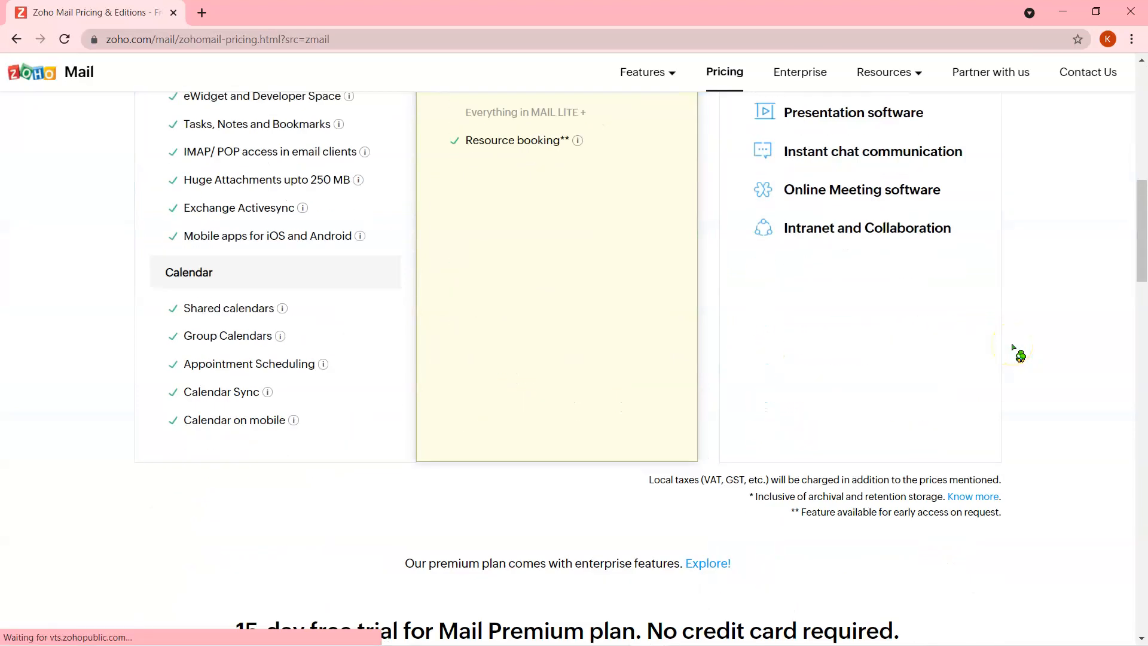
{"action": "scroll", "scroll_direction": "down", "scroll_amount": 3}
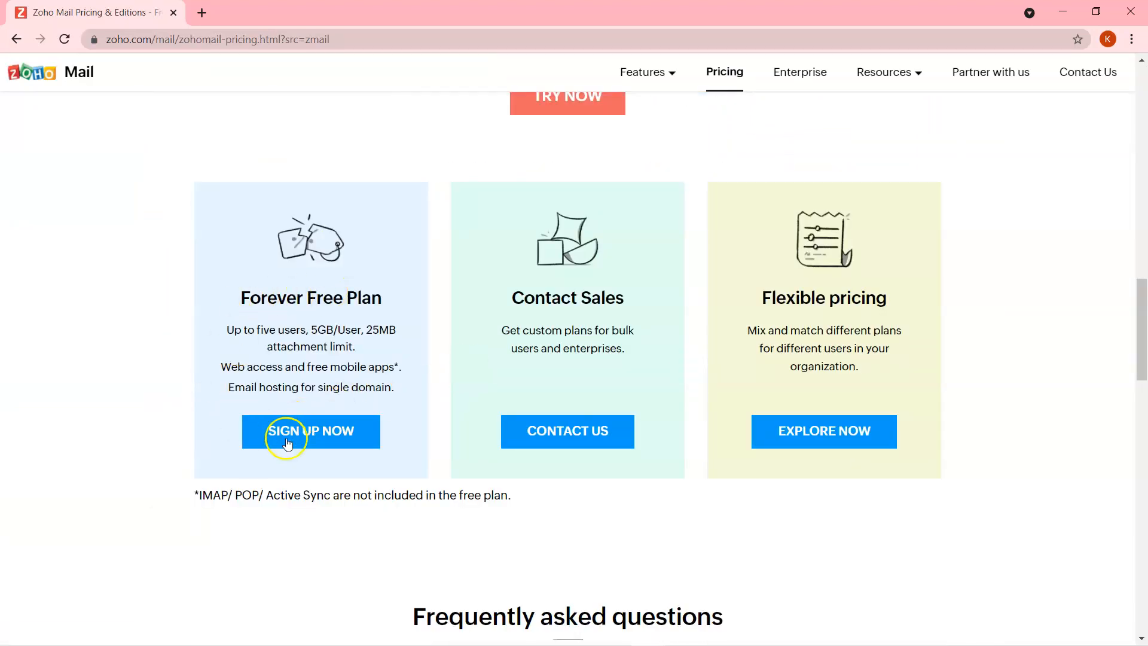
Sign up for the Forever Free Plan with name, email and password.
{"action": "left_click", "coordinate": [311, 431]}
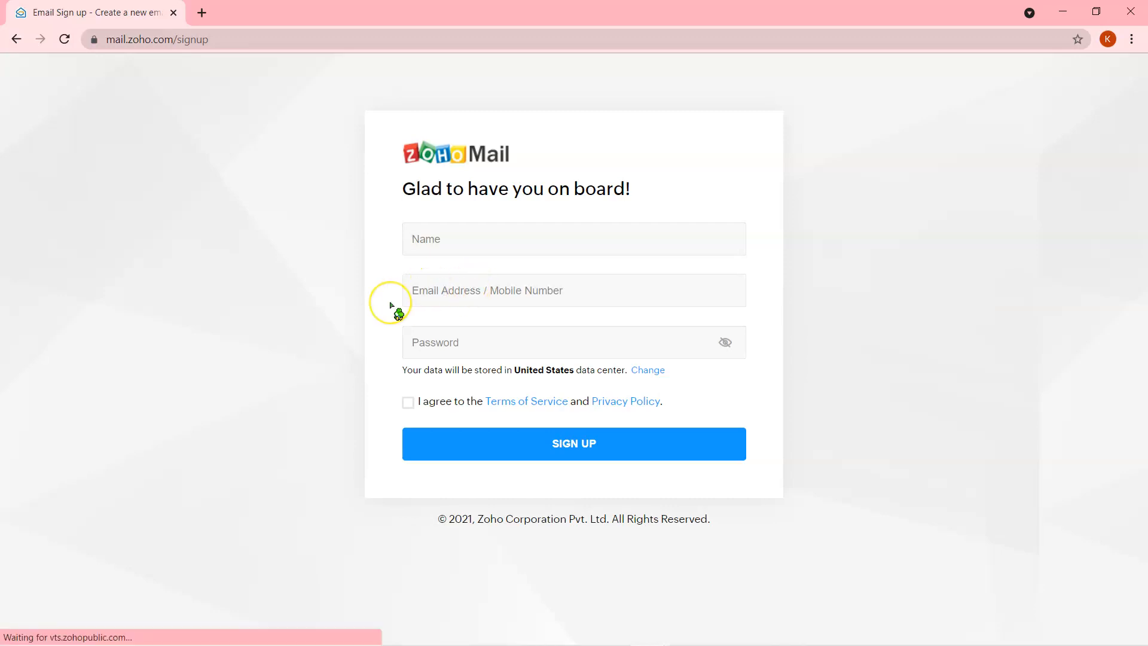
{"action": "left_click", "coordinate": [573, 239]}
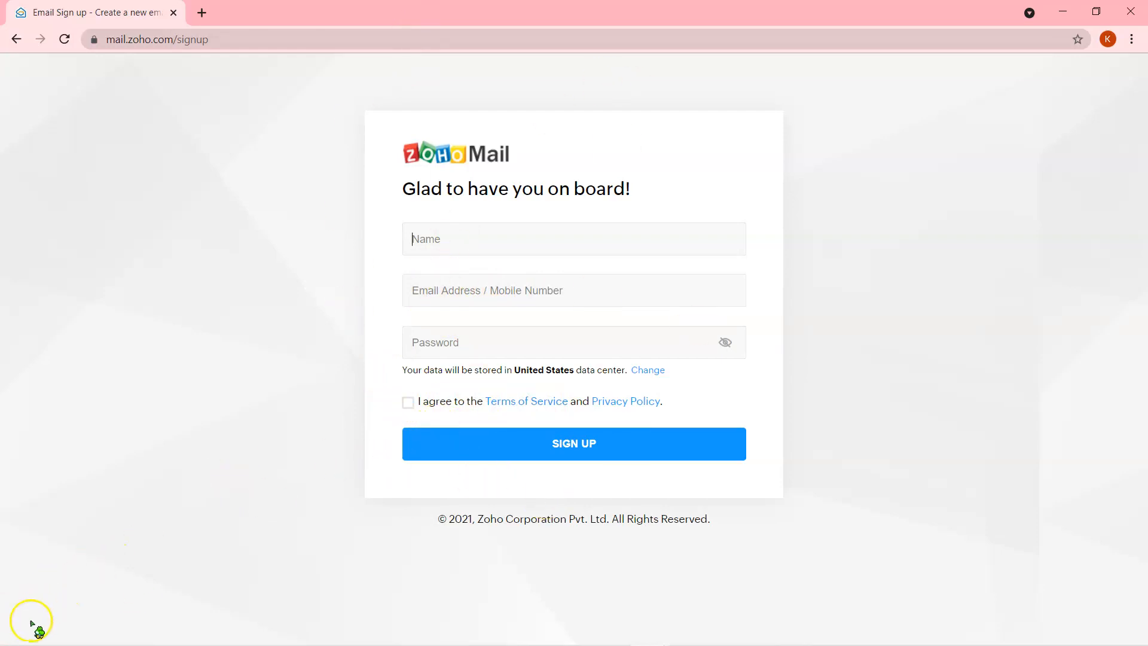
{"action": "left_click", "coordinate": [573, 443]}
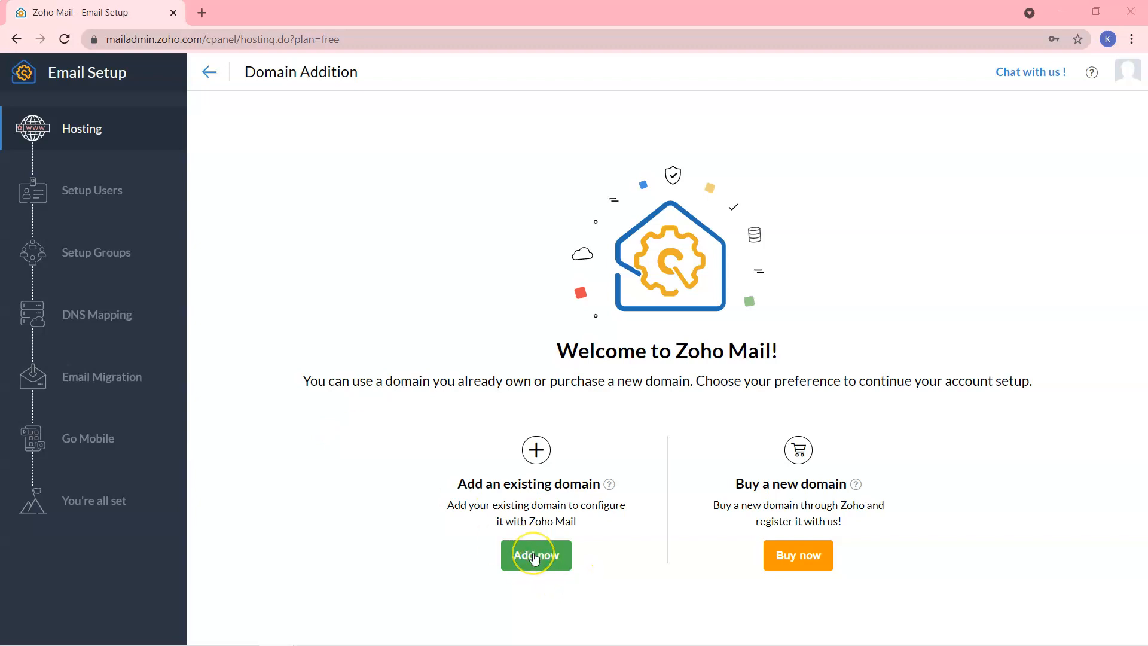
Add the existing domain kimtips.com under organization name Kim Tips.
{"action": "left_click", "coordinate": [535, 555]}
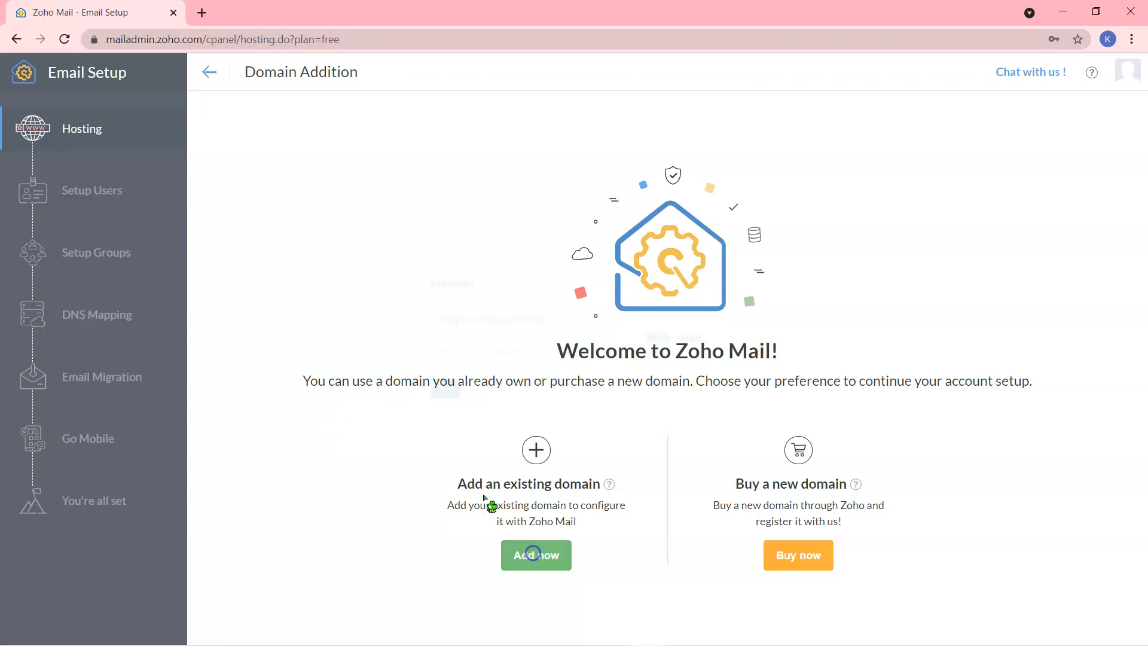
{"action": "left_click", "coordinate": [535, 555]}
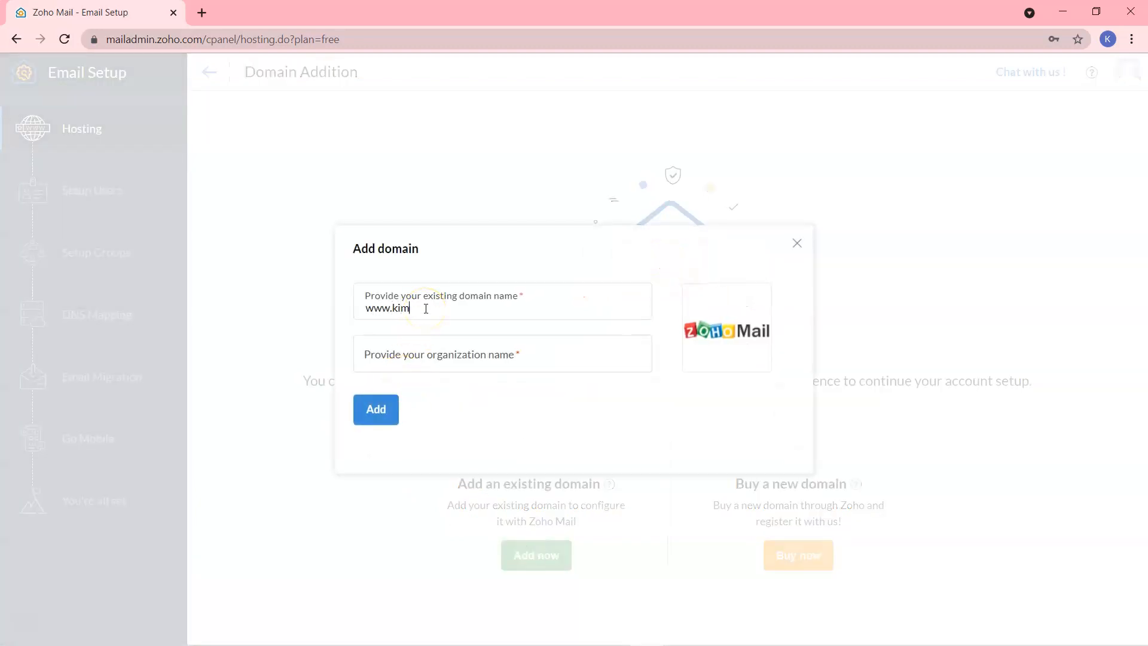
{"action": "type", "text": "tips.com"}
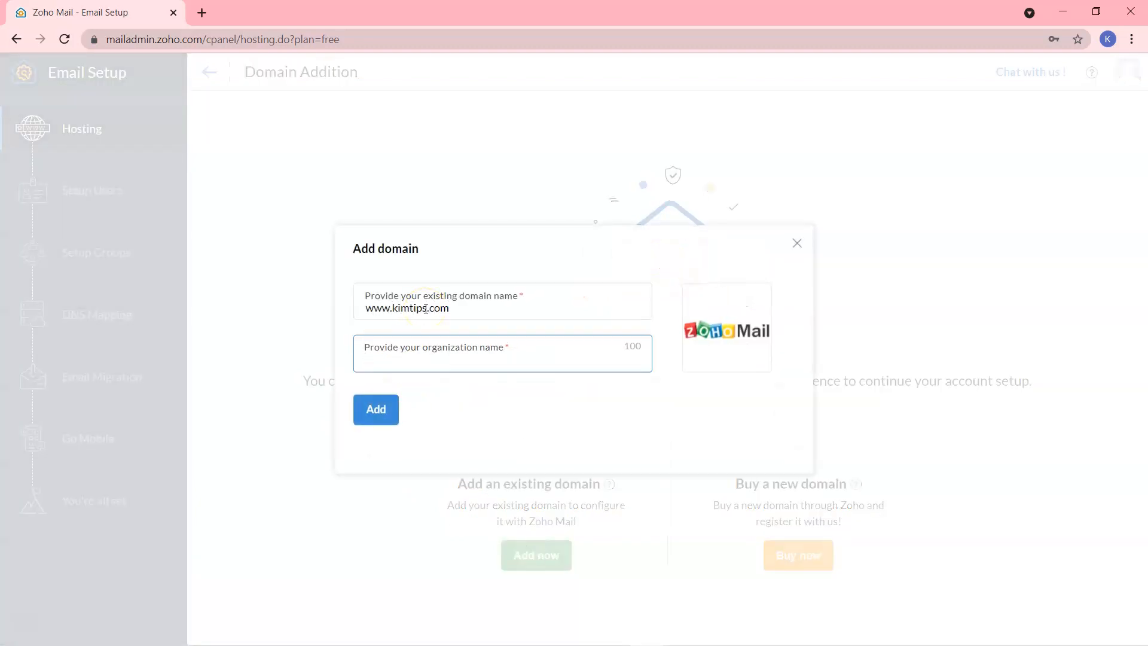
{"action": "type", "text": "Kim Tips"}
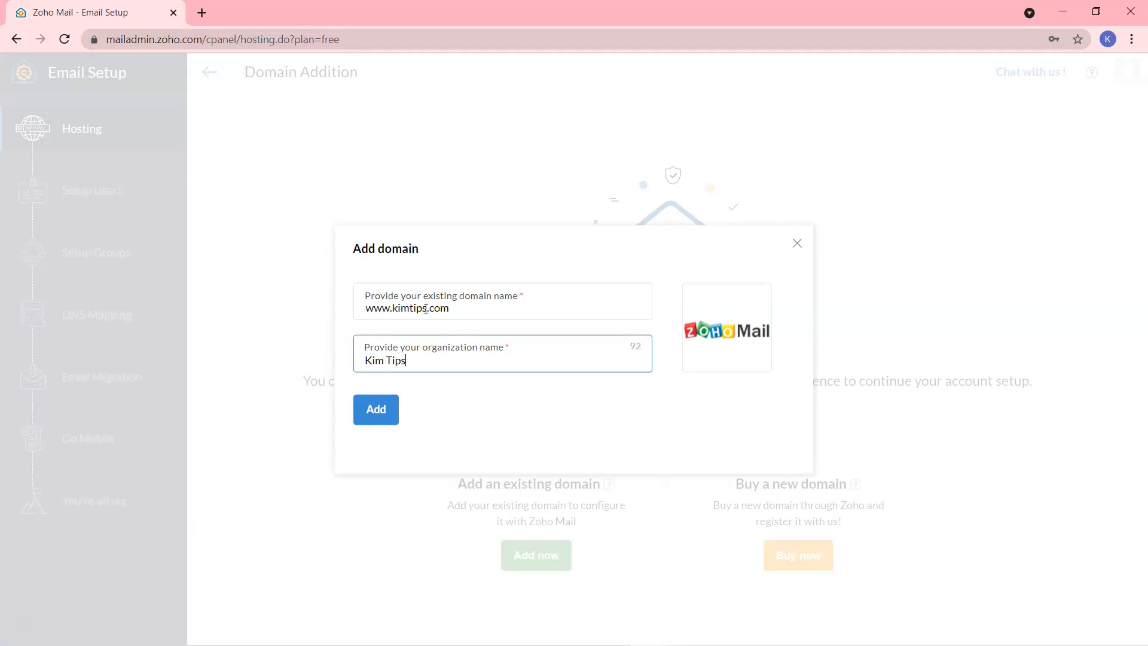
{"action": "left_click", "coordinate": [375, 408]}
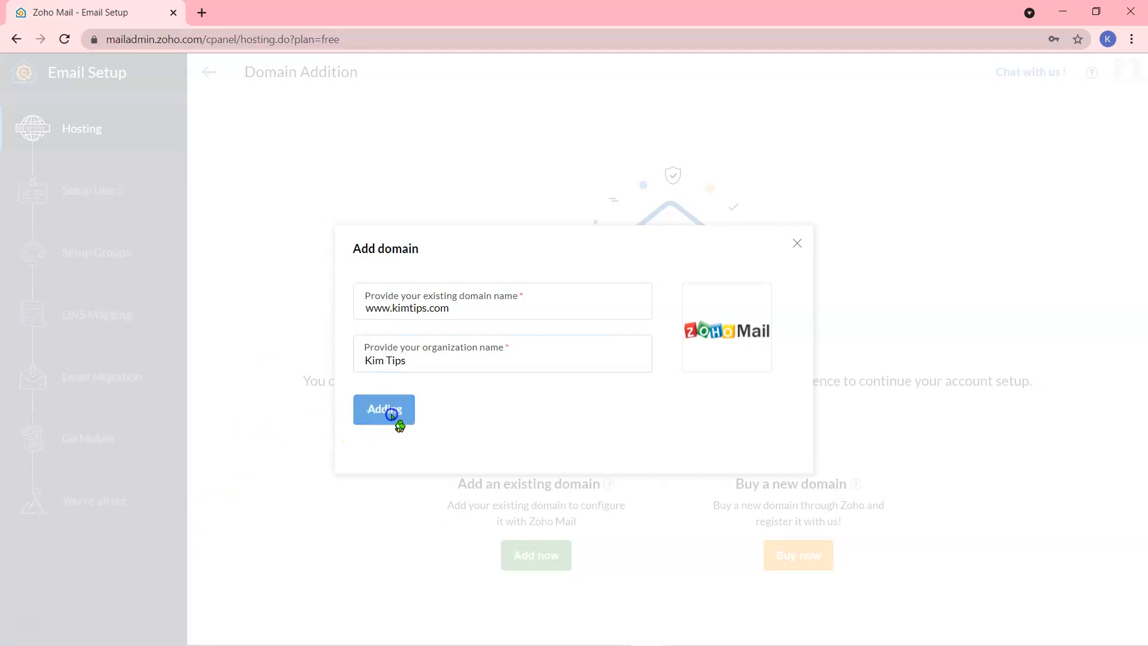
{"action": "left_click", "coordinate": [384, 408]}
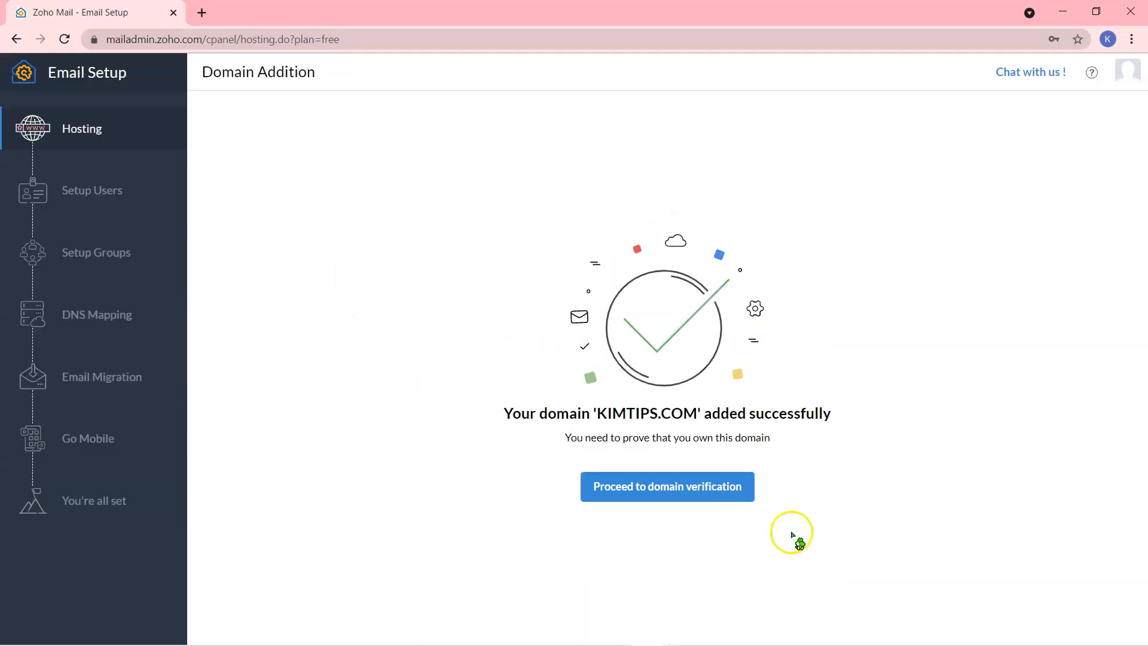
{"action": "mouse_move", "coordinate": [815, 519]}
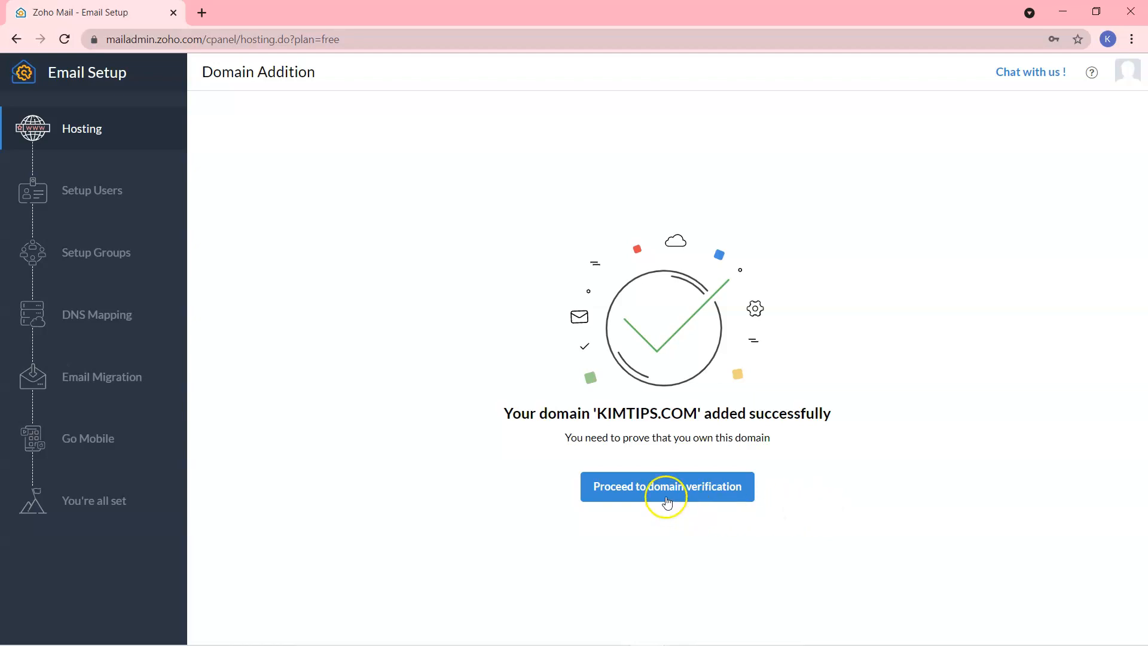
Proceed to kimtips.com domain verification using the TXT record method.
{"action": "left_click", "coordinate": [666, 486]}
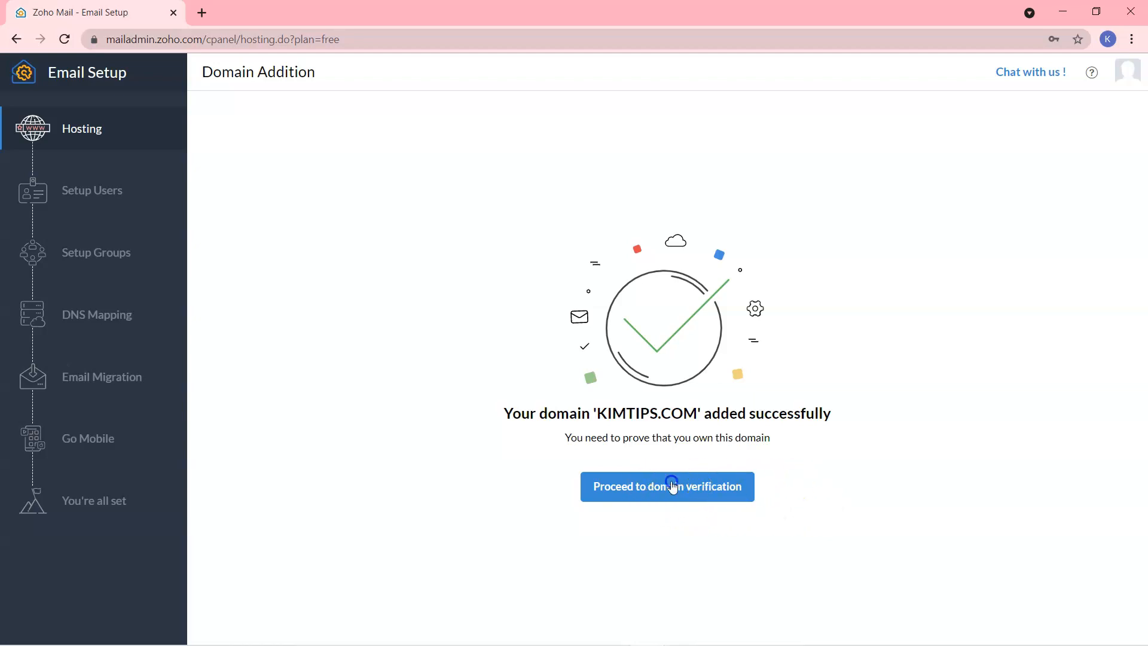
{"action": "left_click", "coordinate": [666, 486]}
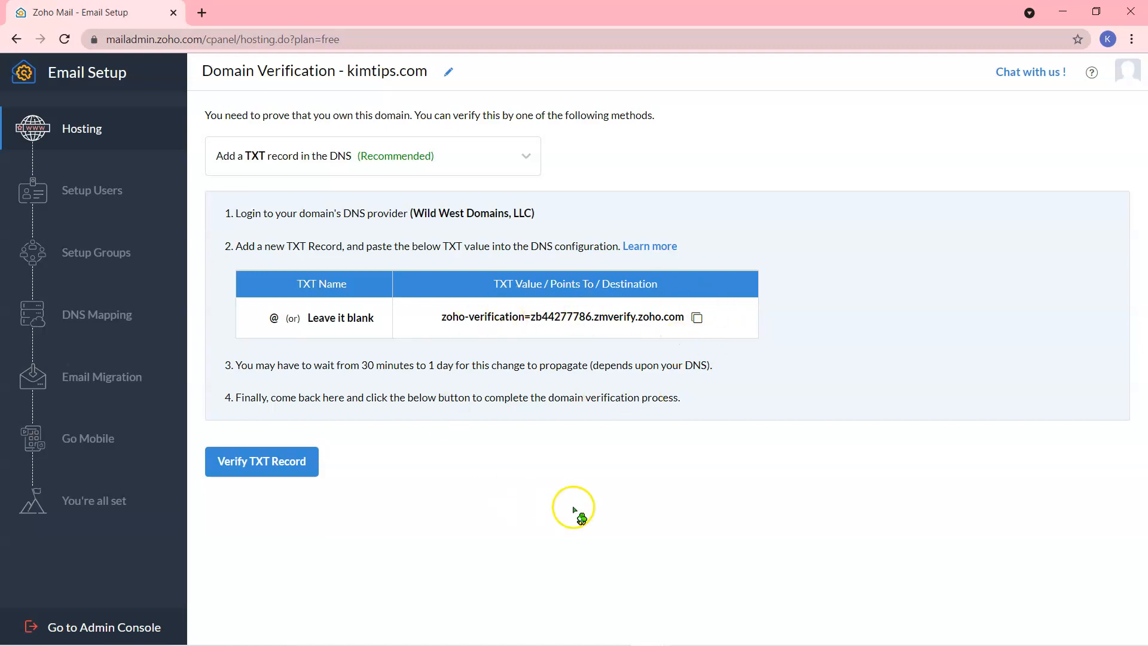
{"action": "mouse_move", "coordinate": [764, 532]}
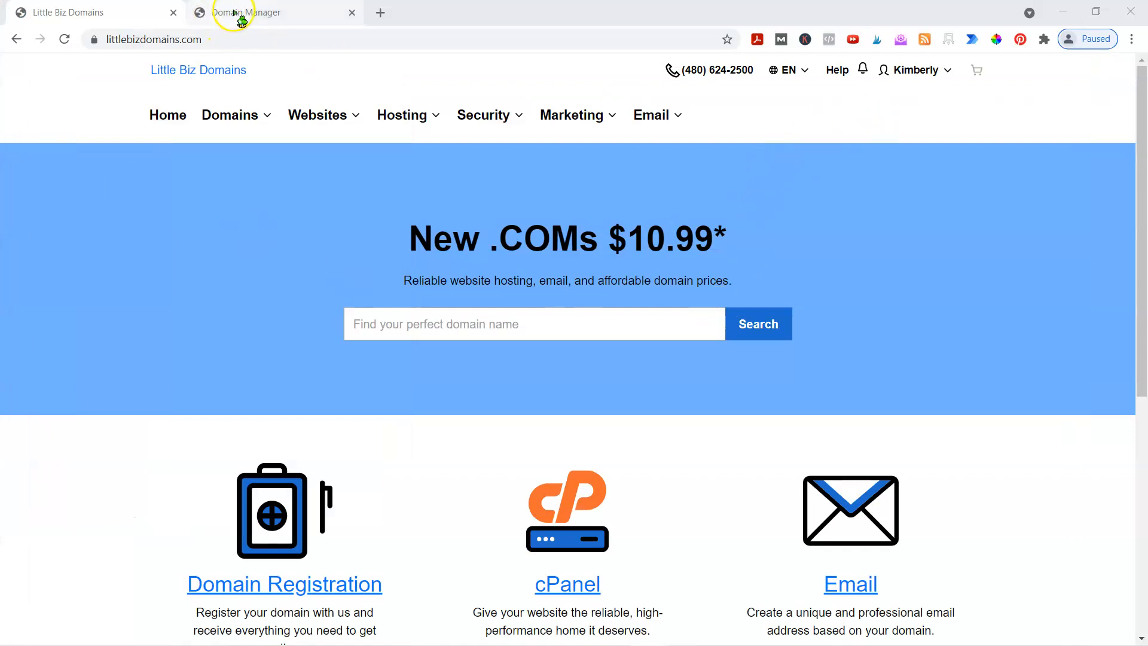
Switch to the Domain Manager tab and scroll to kimtips.com's DNS records table.
{"action": "left_click", "coordinate": [263, 12]}
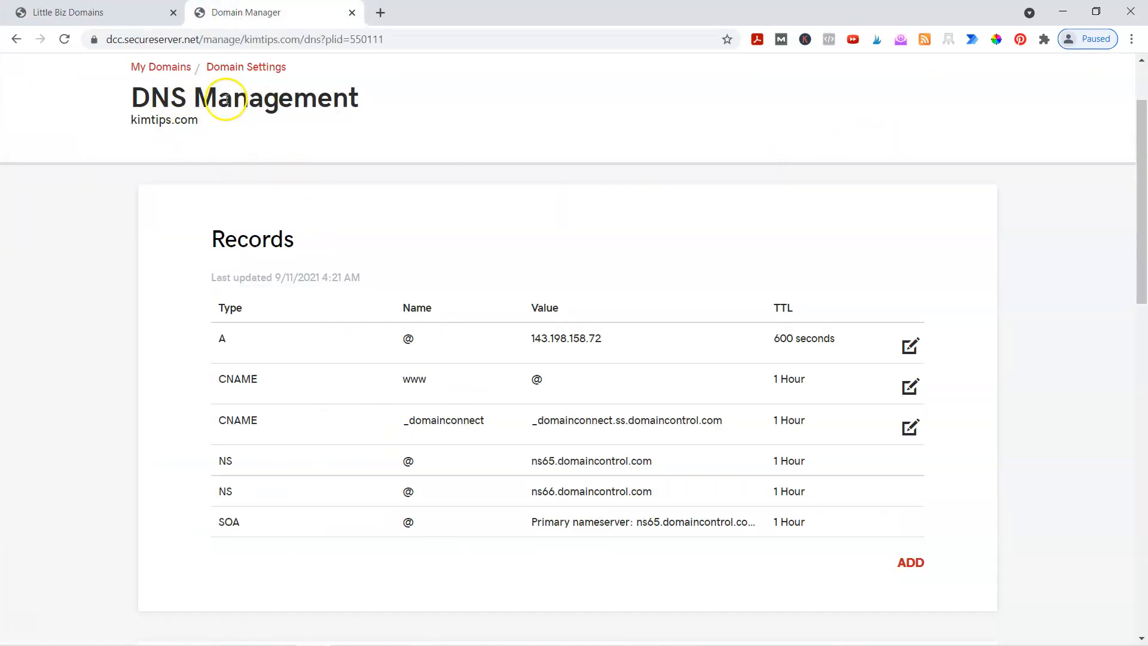
{"action": "mouse_move", "coordinate": [590, 369]}
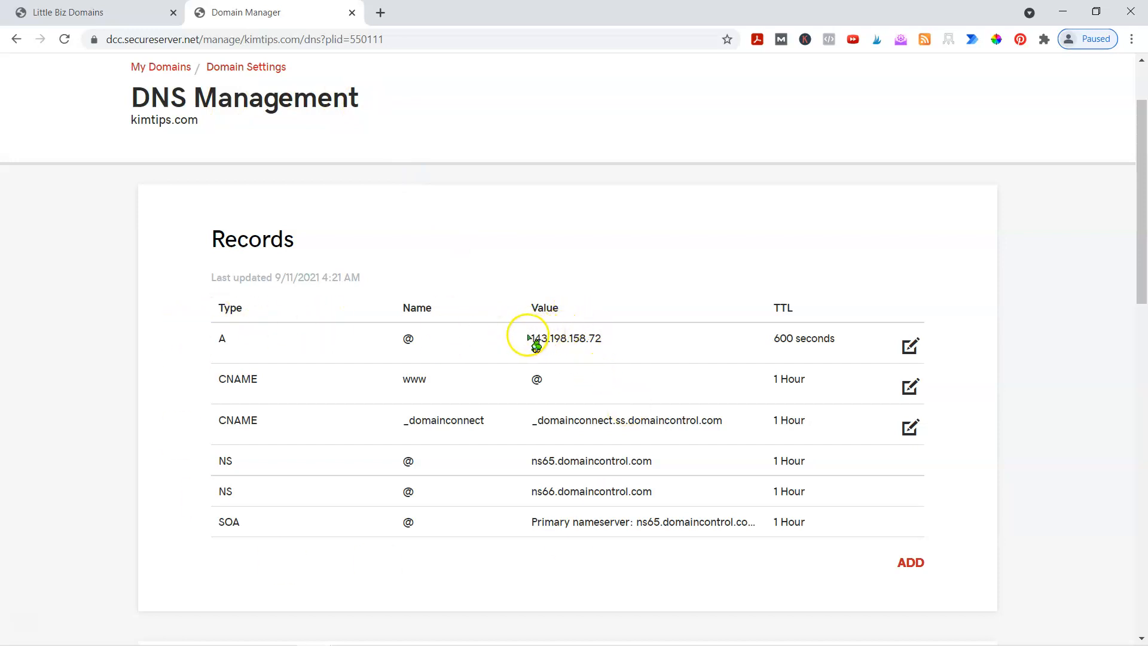
{"action": "scroll", "scroll_direction": "down", "scroll_amount": 3}
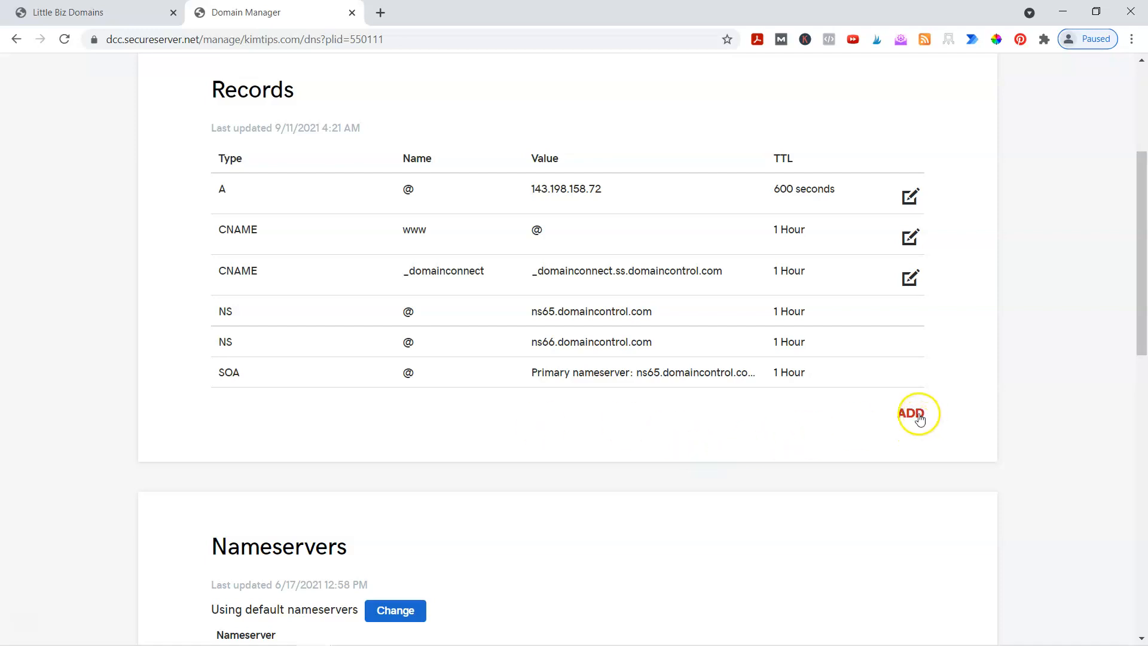
Create a TXT record with value 4277786.zmverify.zoho.com and a custom TTL.
{"action": "left_click", "coordinate": [910, 412]}
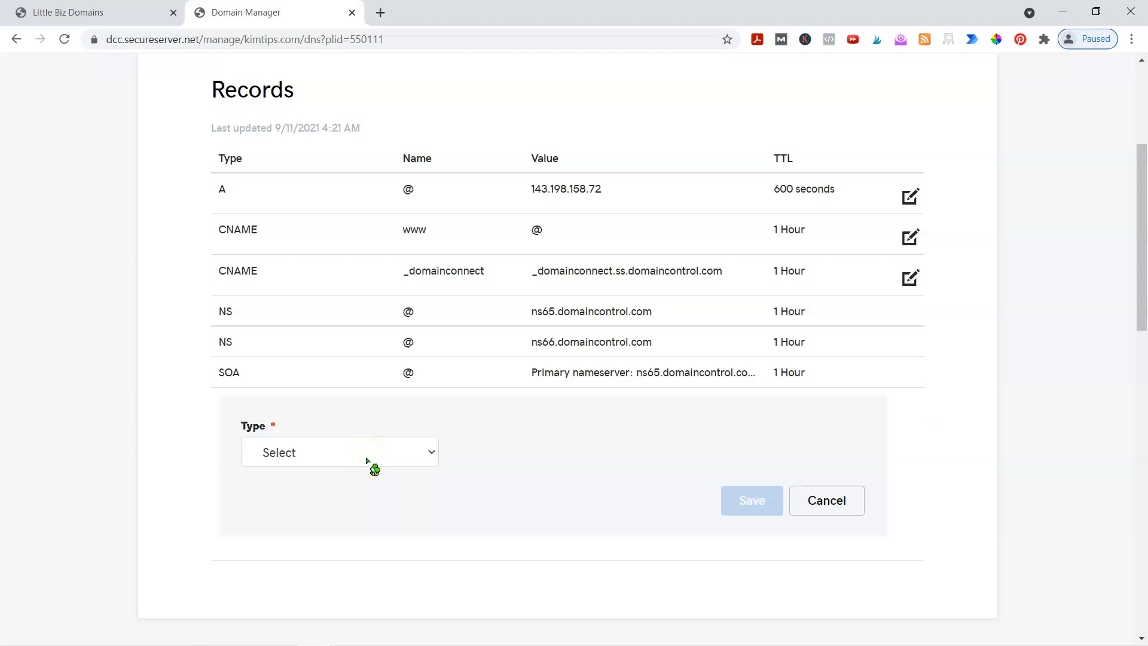
{"action": "left_click", "coordinate": [339, 452]}
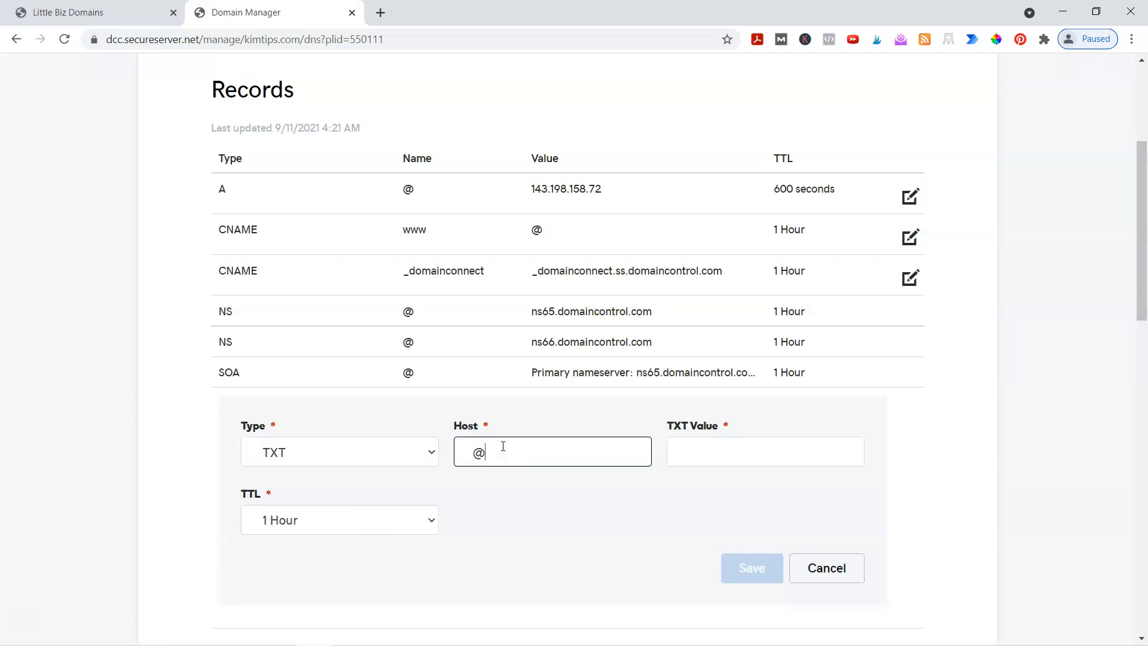
{"action": "type", "text": "4277786.zmverify.zoho.com"}
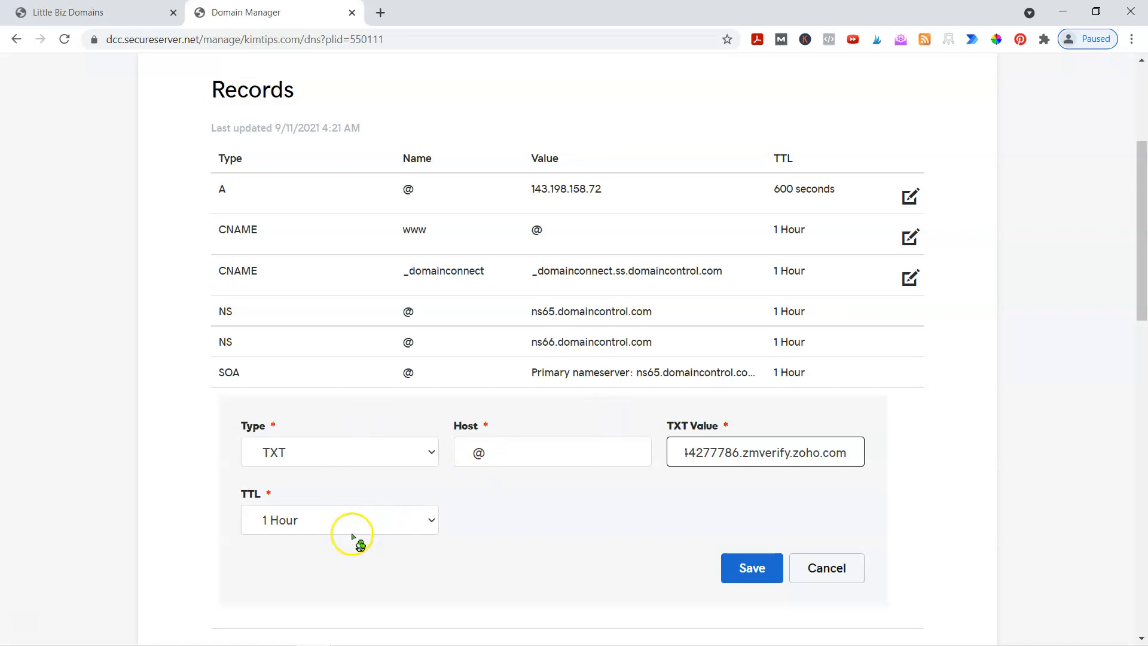
{"action": "scroll", "scroll_direction": "down", "scroll_amount": 3}
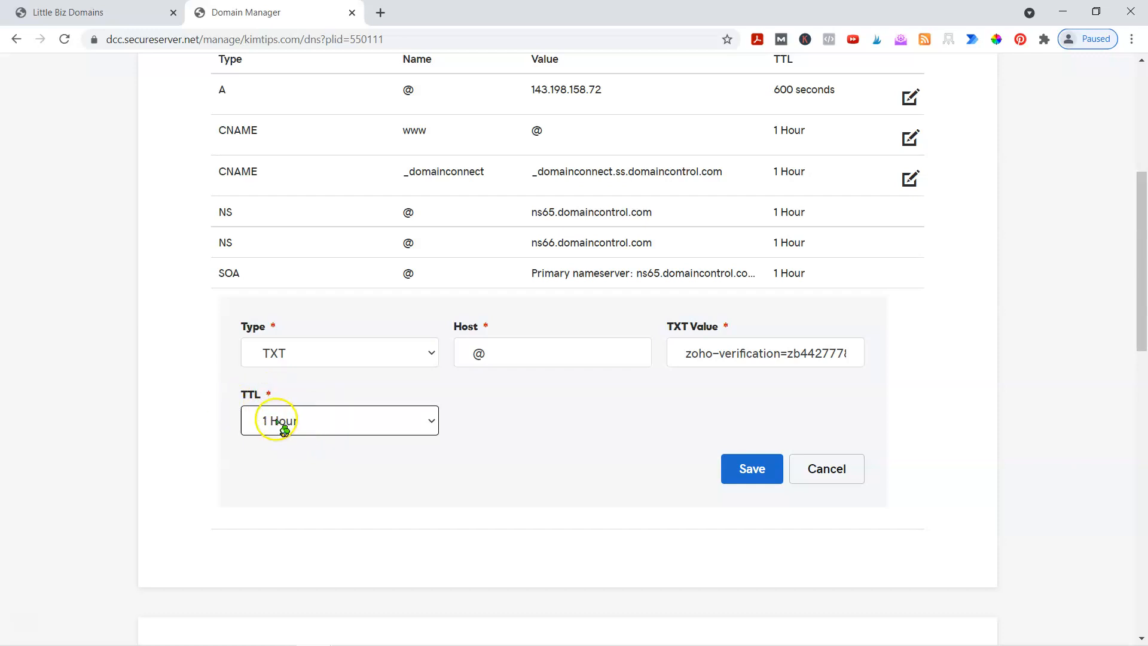
{"action": "left_click", "coordinate": [339, 420]}
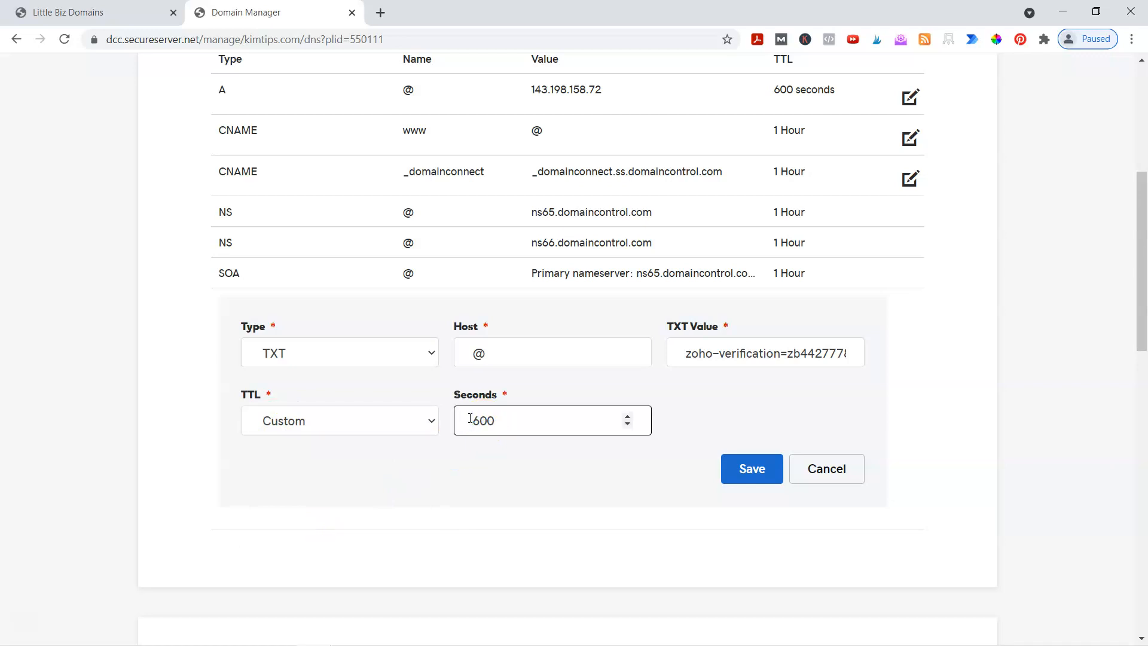
Save the TXT record, then verify kimtips.com ownership back in Zoho Mail.
{"action": "left_click", "coordinate": [751, 469]}
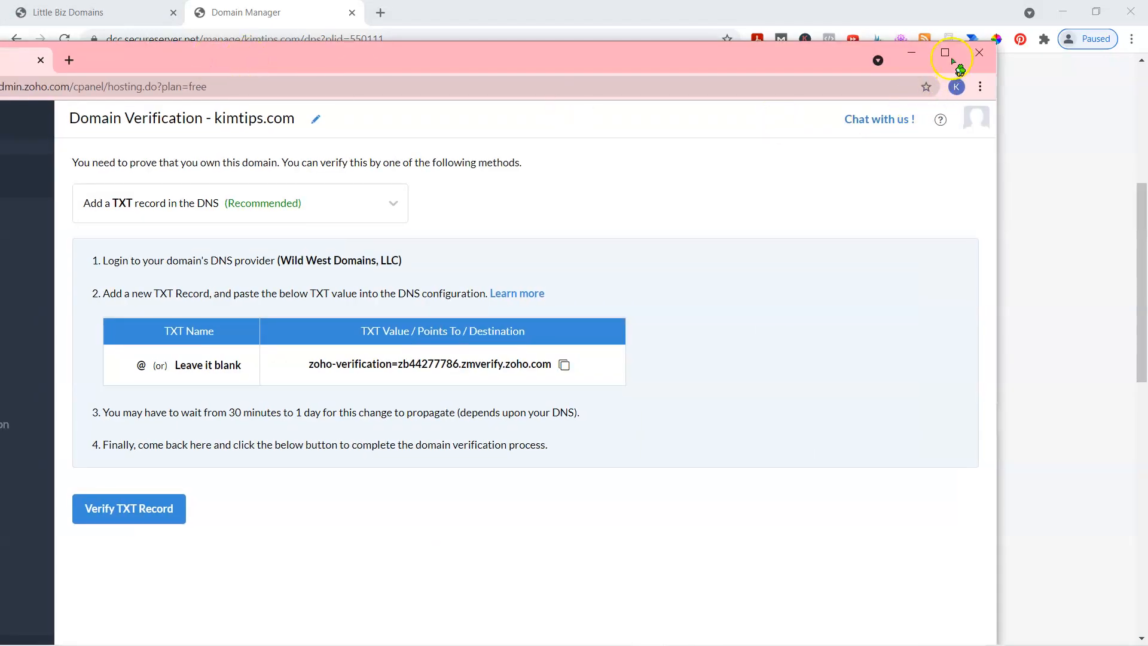
{"action": "left_click", "coordinate": [945, 52]}
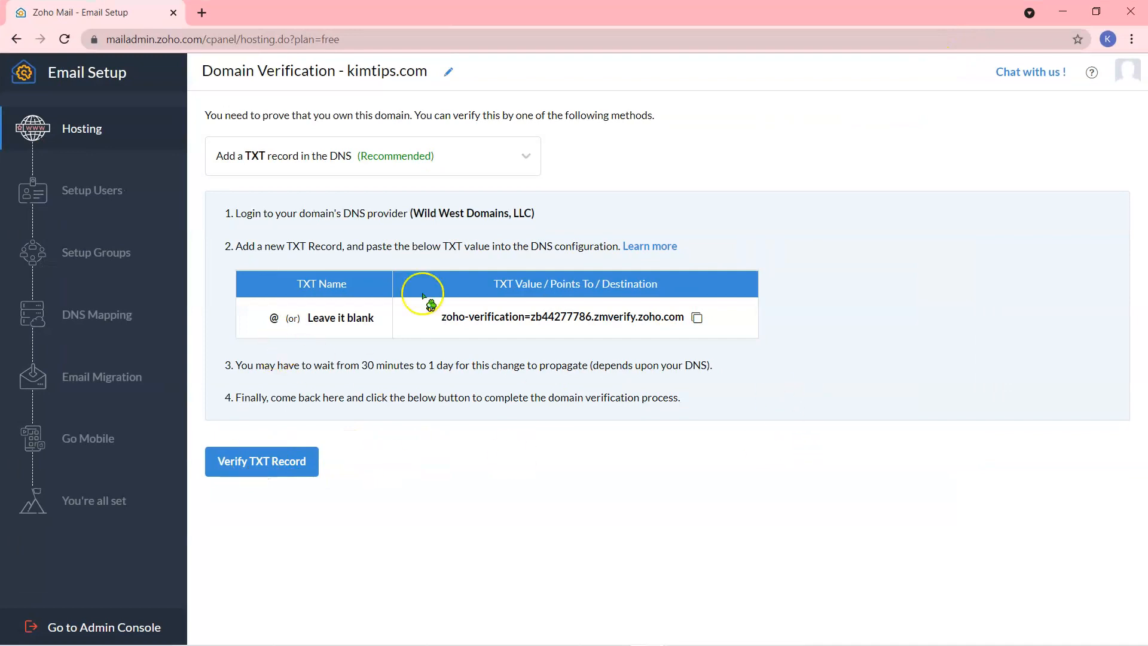
{"action": "mouse_move", "coordinate": [278, 472]}
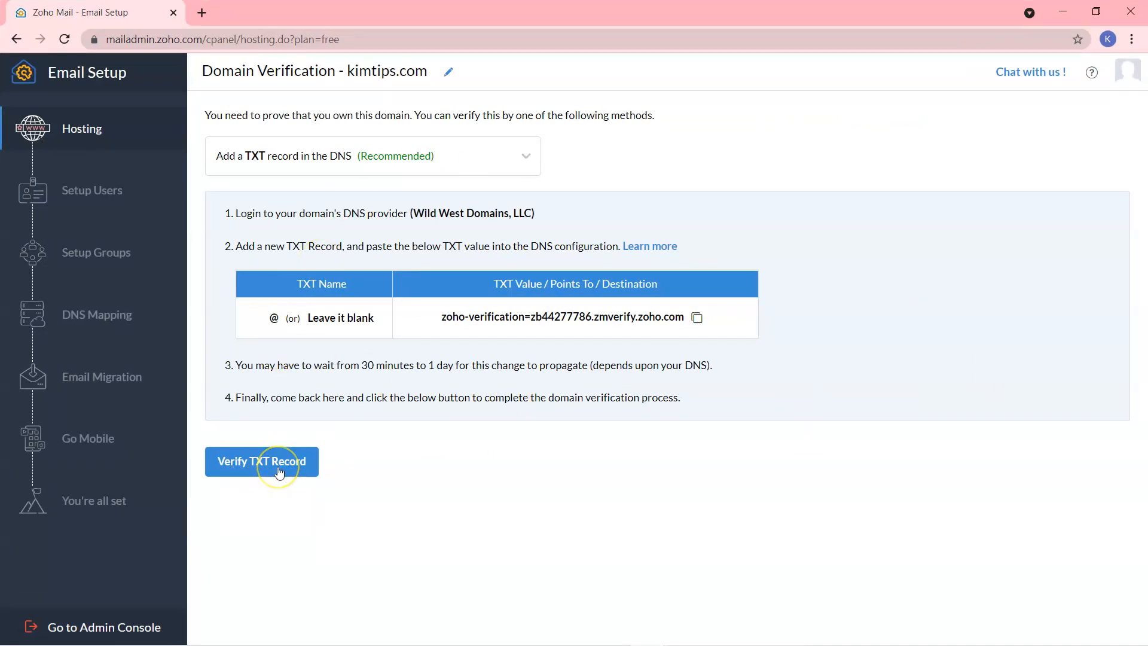
{"action": "left_click", "coordinate": [262, 461]}
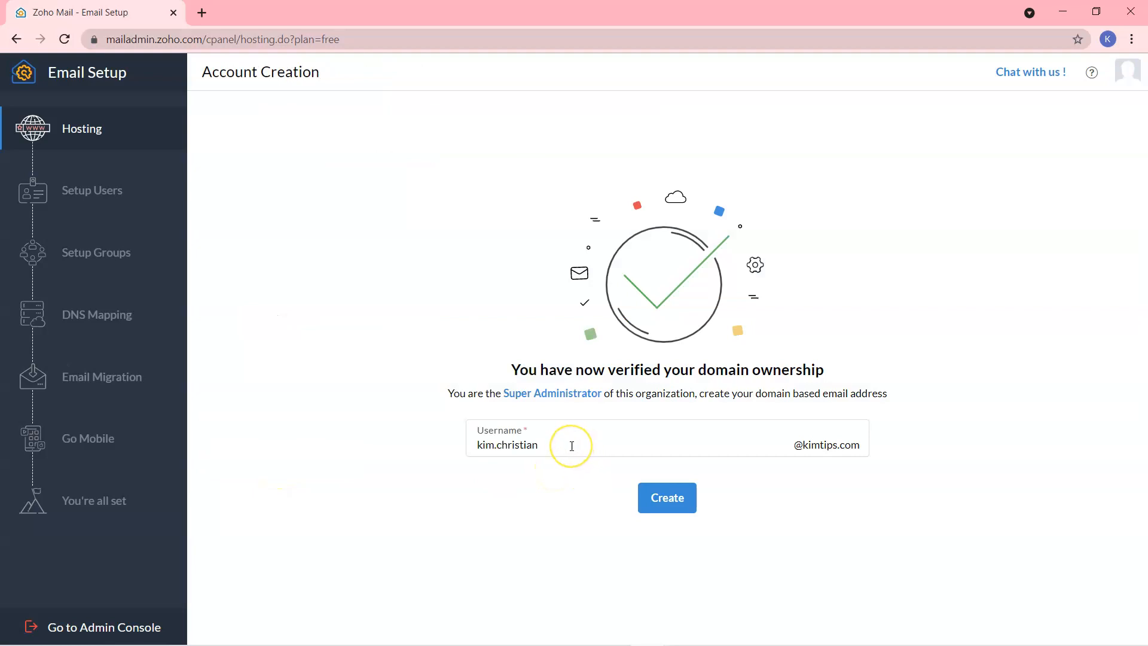
{"action": "mouse_move", "coordinate": [786, 414]}
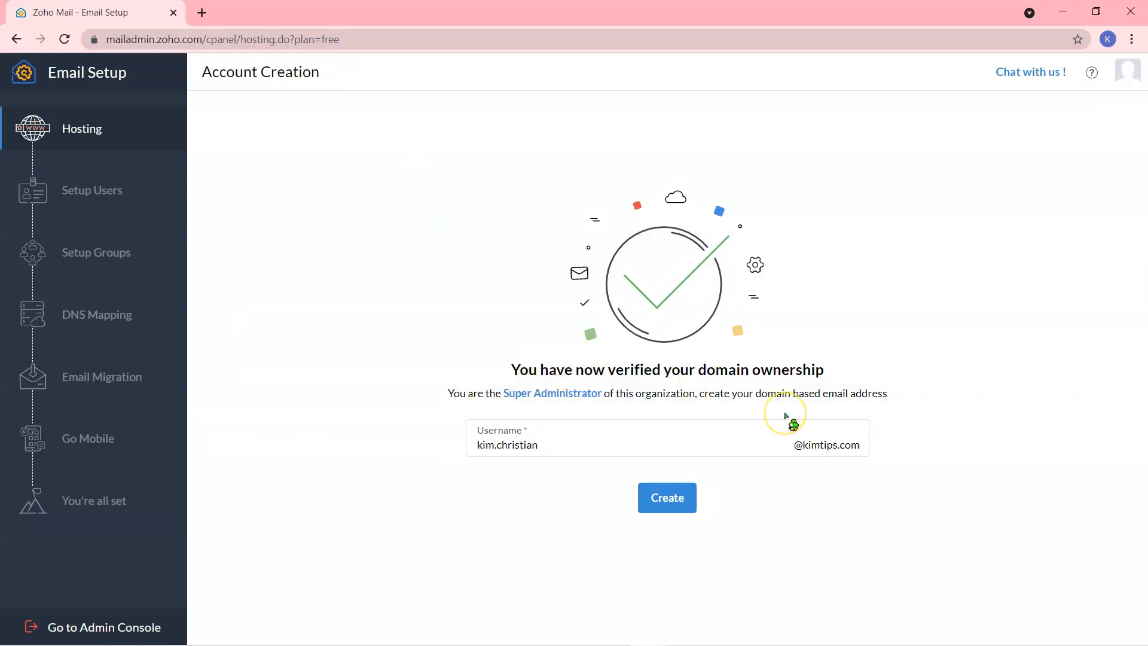
{"action": "double_click", "coordinate": [506, 444]}
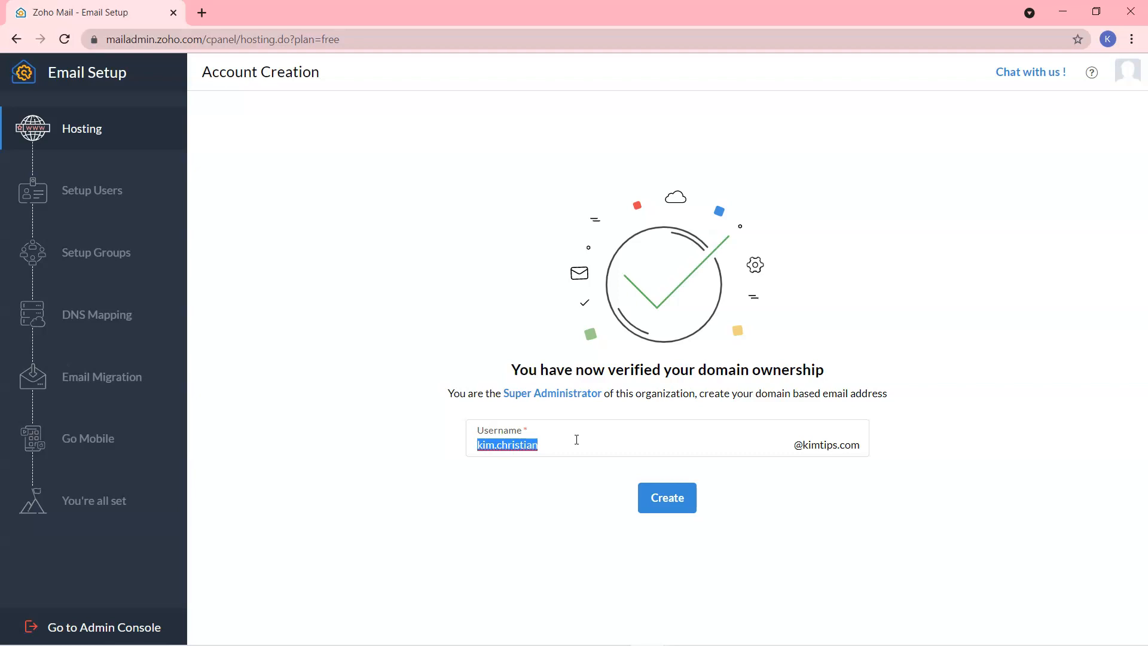
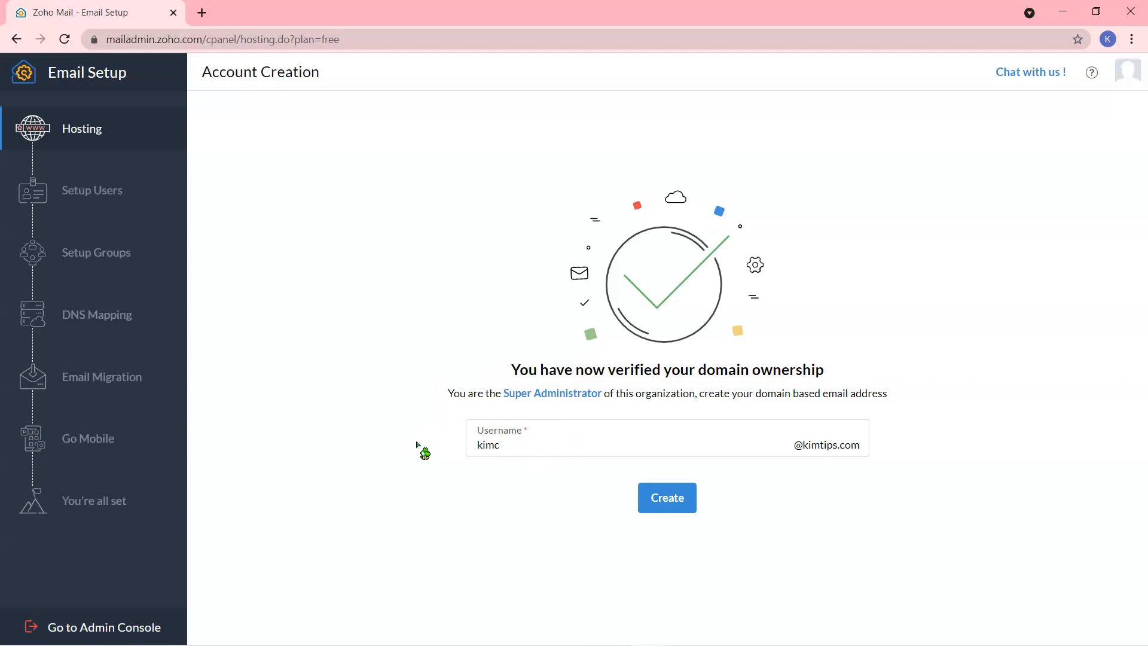
{"action": "left_click", "coordinate": [666, 497]}
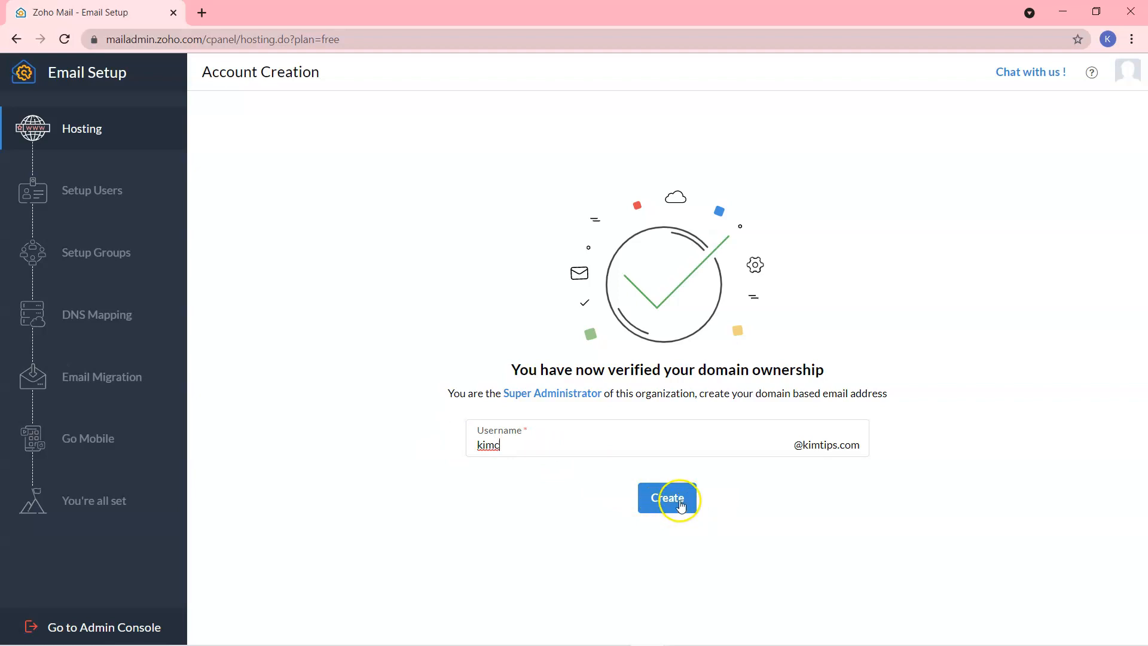
{"action": "left_click", "coordinate": [667, 498]}
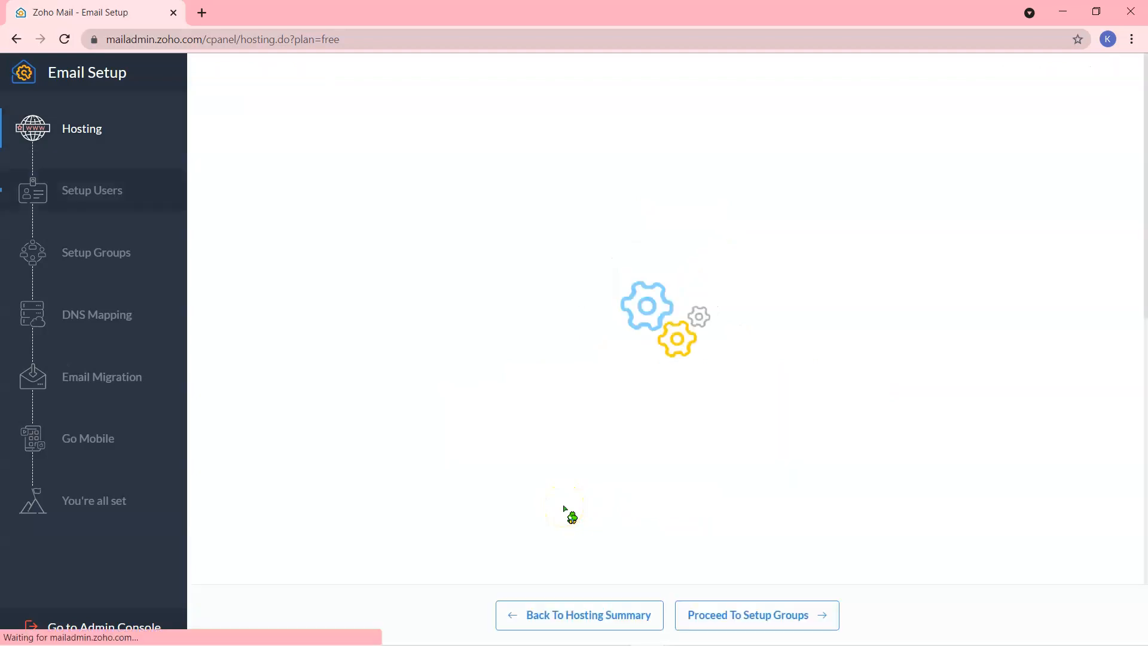
Confirm Kim Christian is the only user and proceed to Groups setup.
{"action": "left_click", "coordinate": [92, 189]}
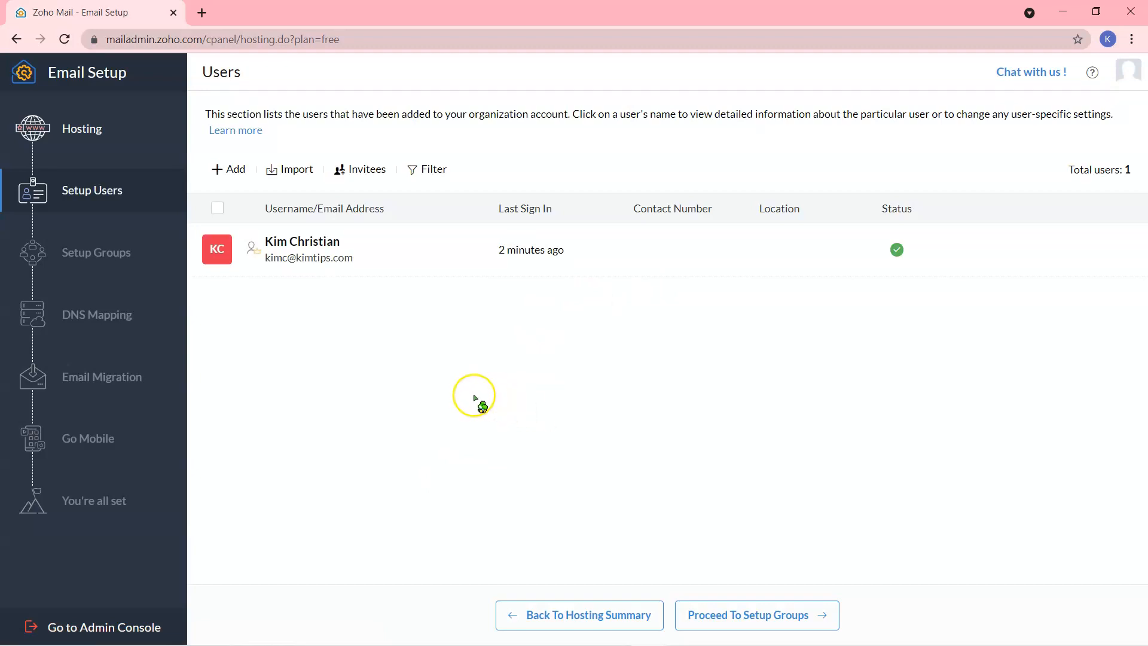
{"action": "mouse_move", "coordinate": [501, 395]}
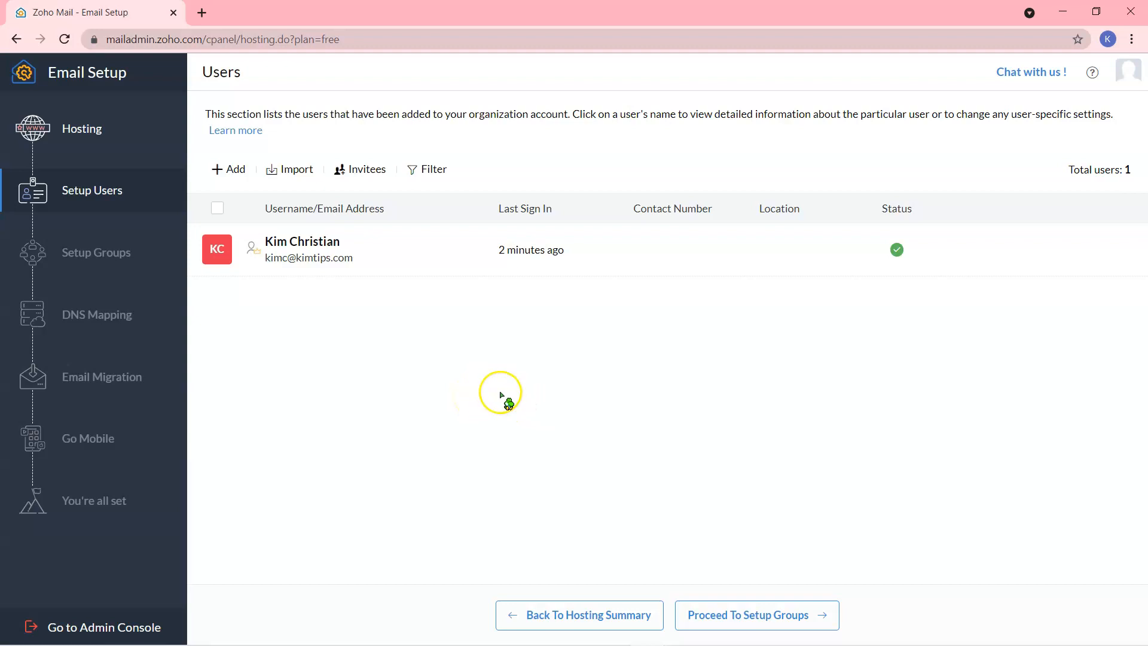
{"action": "mouse_move", "coordinate": [287, 263]}
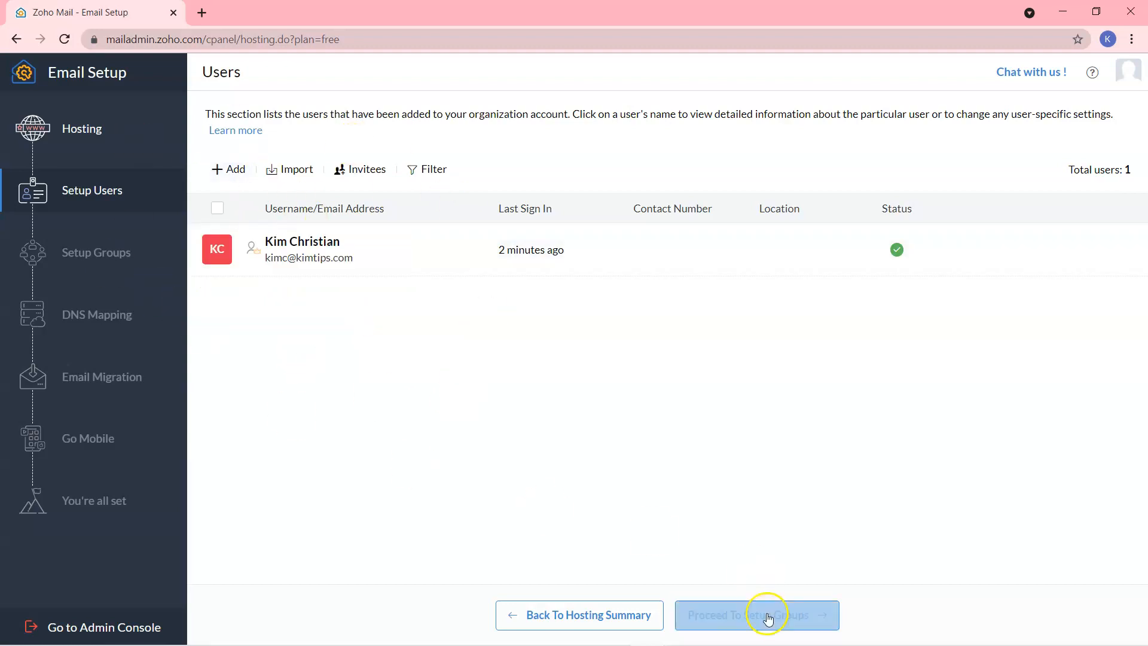
{"action": "left_click", "coordinate": [757, 615]}
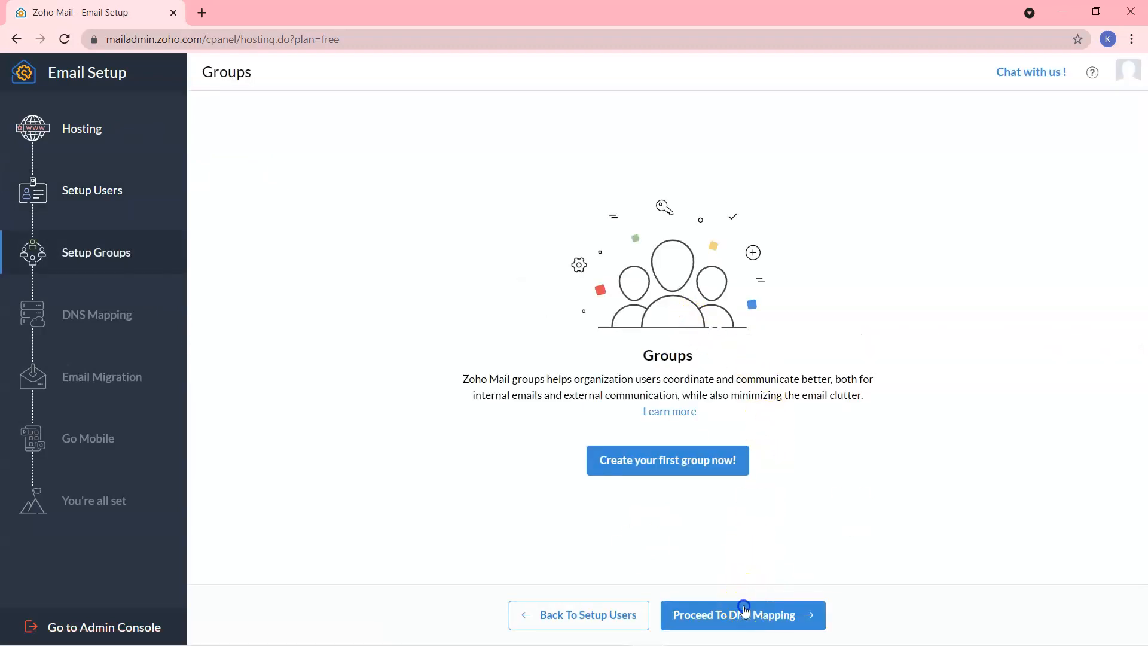
Skip groups to view the three MX records, then return to kimtips.com DNS.
{"action": "left_click", "coordinate": [741, 614]}
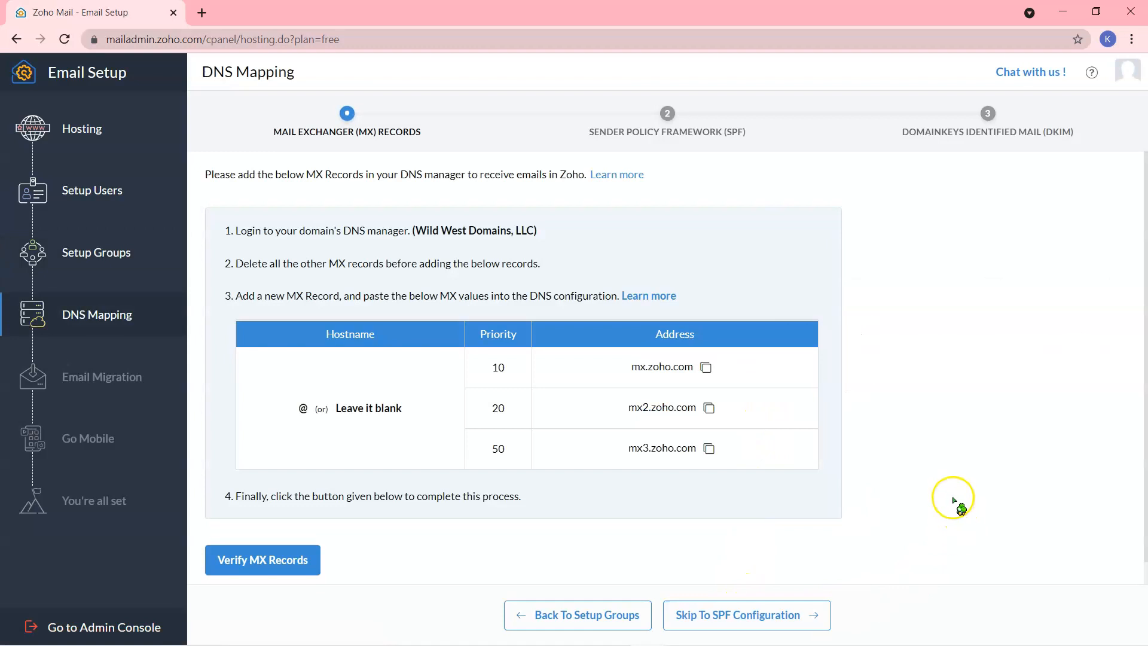
{"action": "mouse_move", "coordinate": [287, 223]}
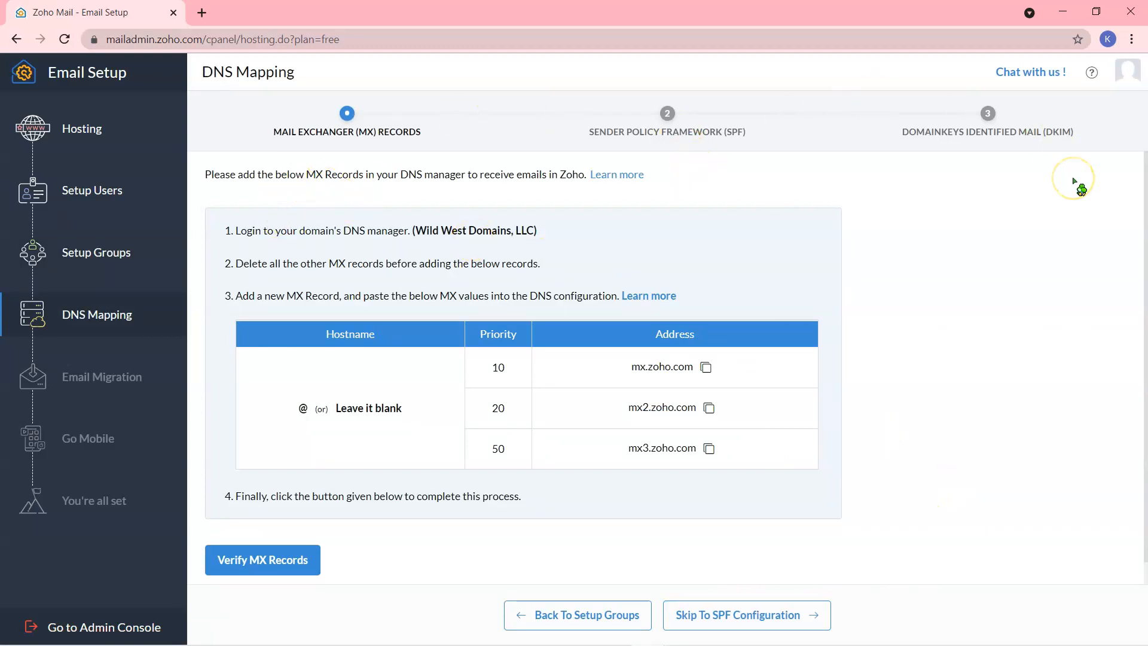
{"action": "mouse_move", "coordinate": [1069, 128]}
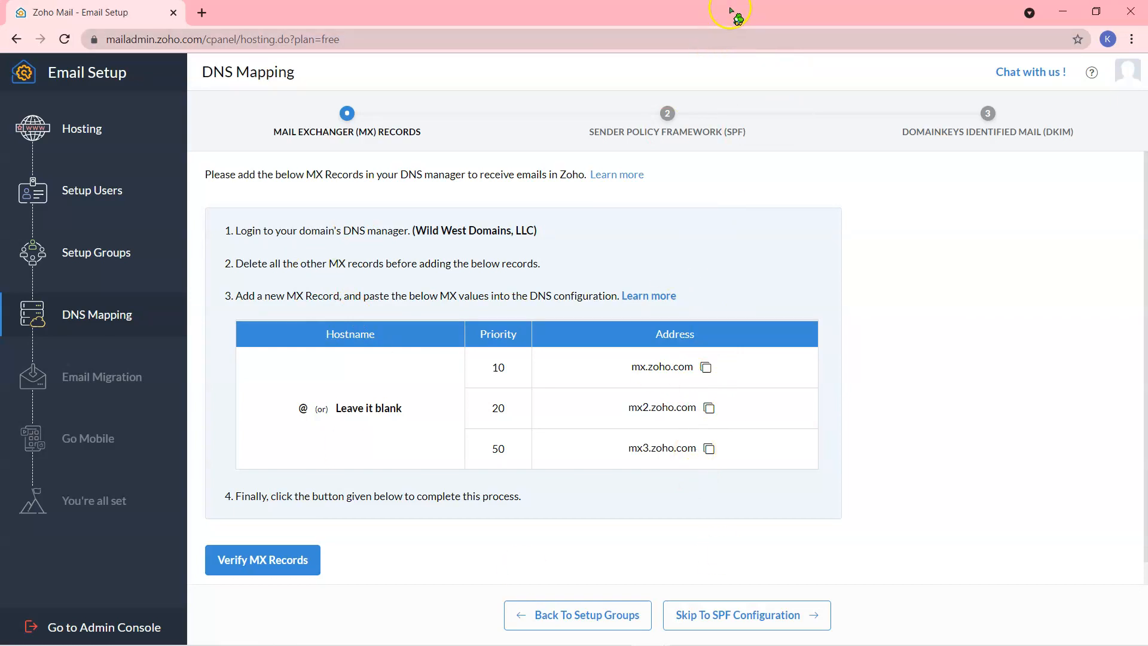
{"action": "left_click", "coordinate": [263, 13]}
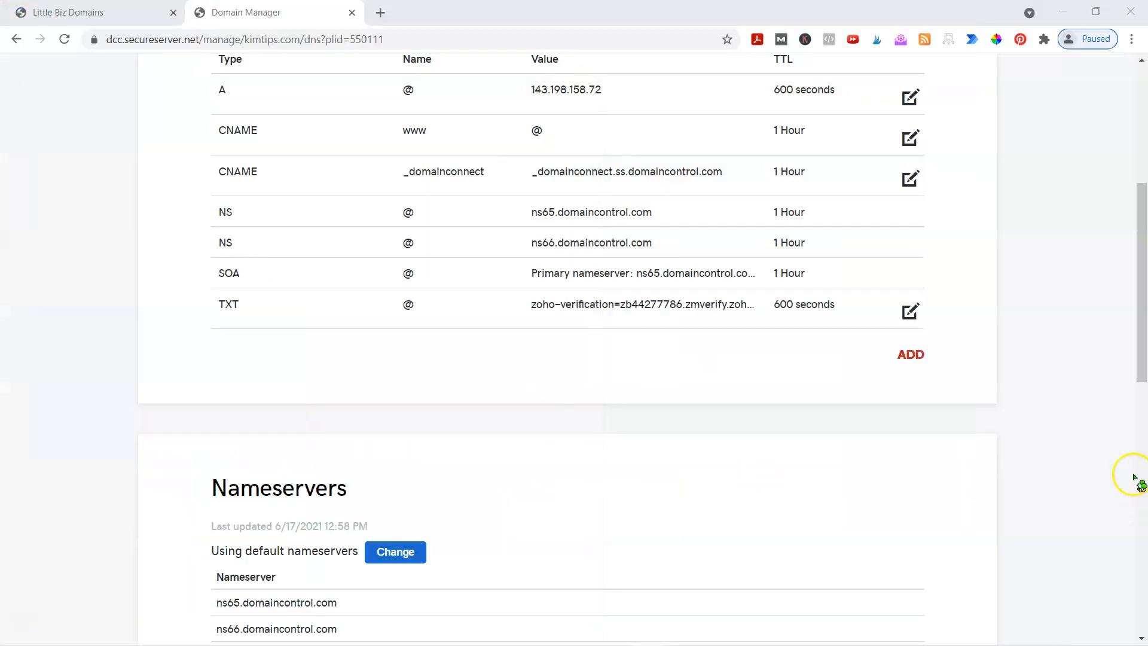
Add an MX record: host @, mx.zoho.com, priority 10, custom TTL 600.
{"action": "left_click", "coordinate": [910, 353]}
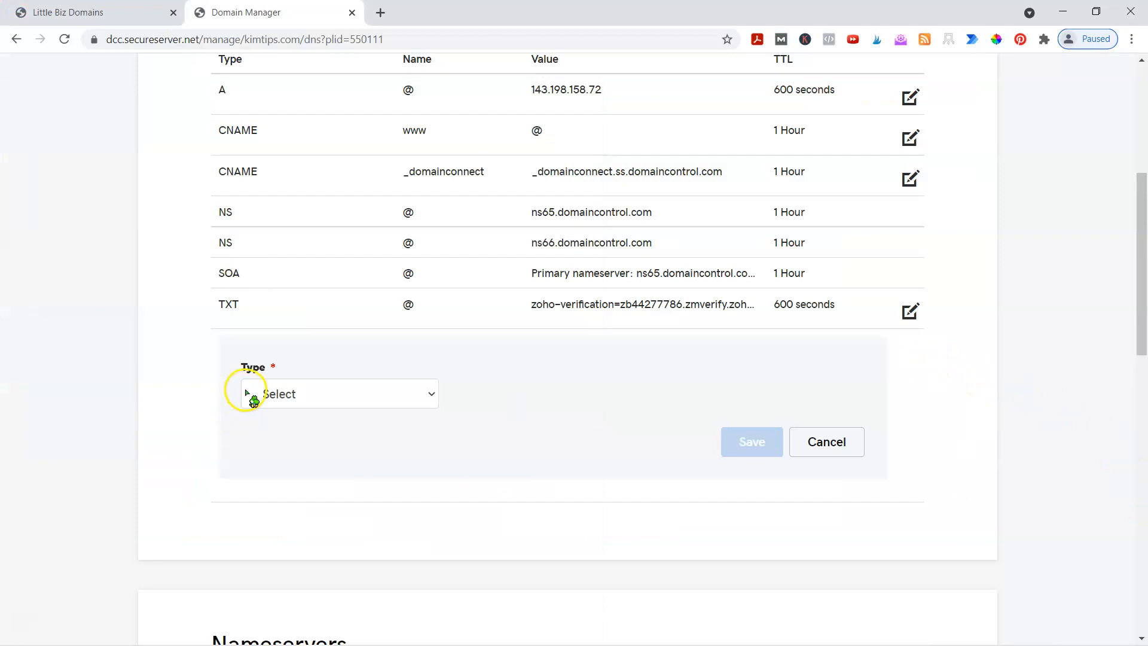
{"action": "left_click", "coordinate": [339, 394]}
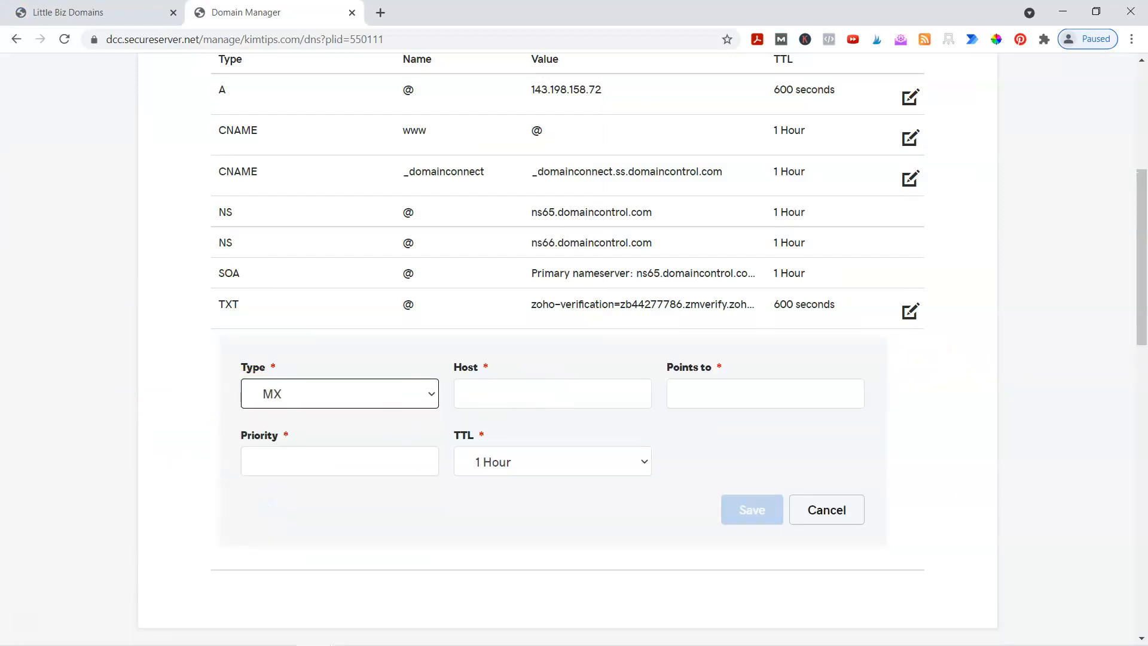
{"action": "left_click", "coordinate": [552, 393]}
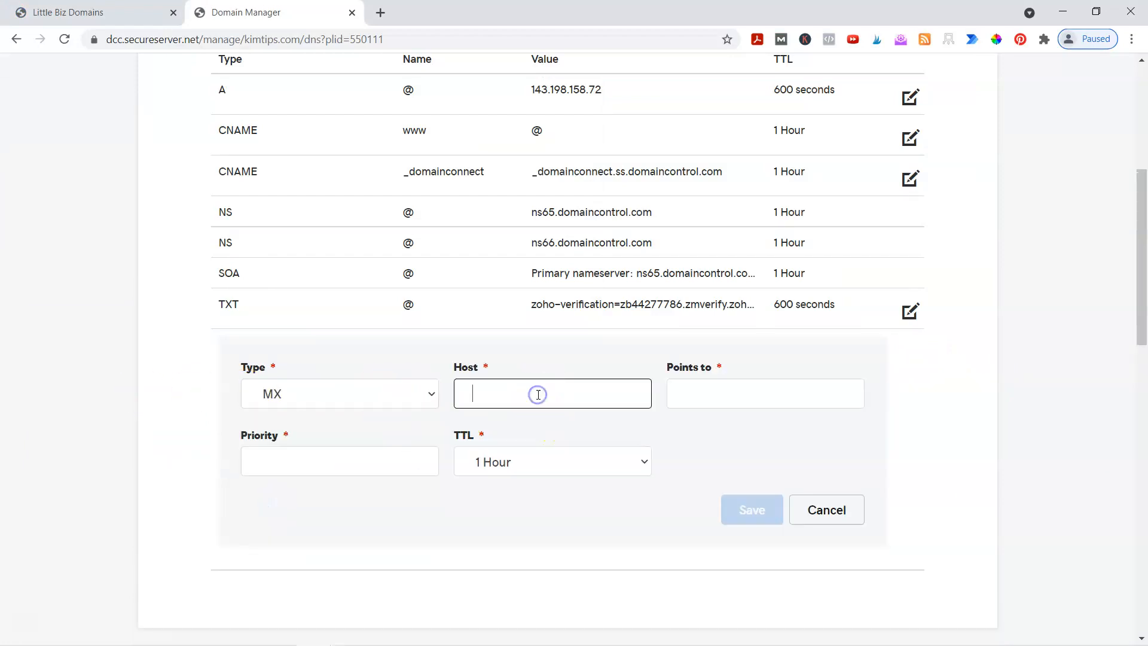
{"action": "type", "text": "@"}
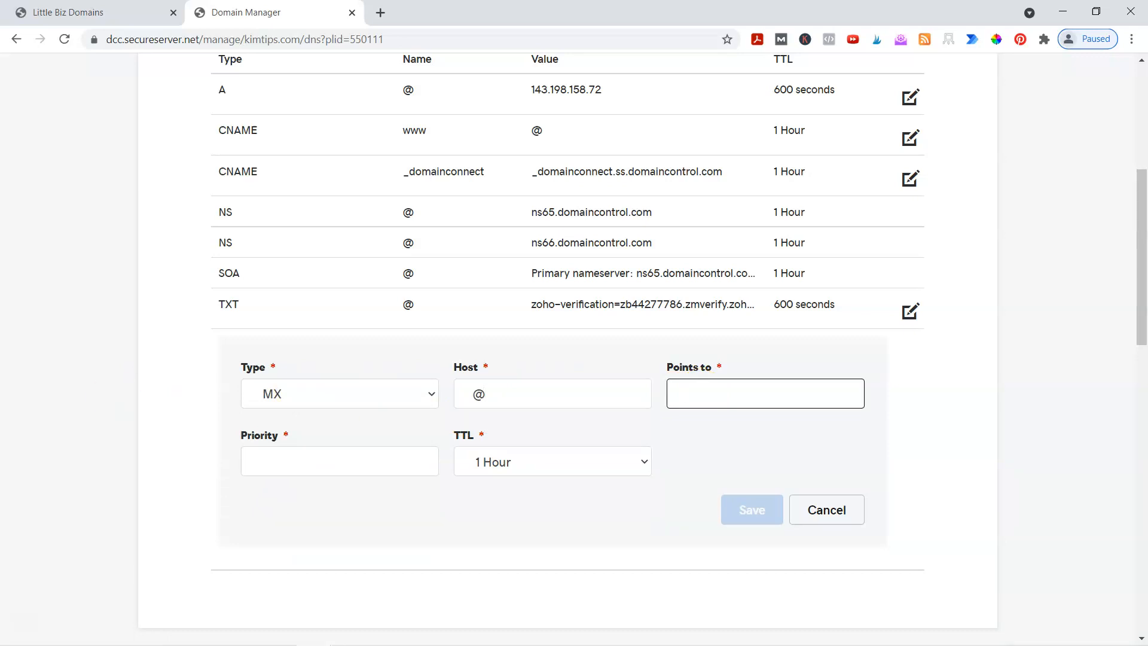
{"action": "left_click", "coordinate": [764, 394]}
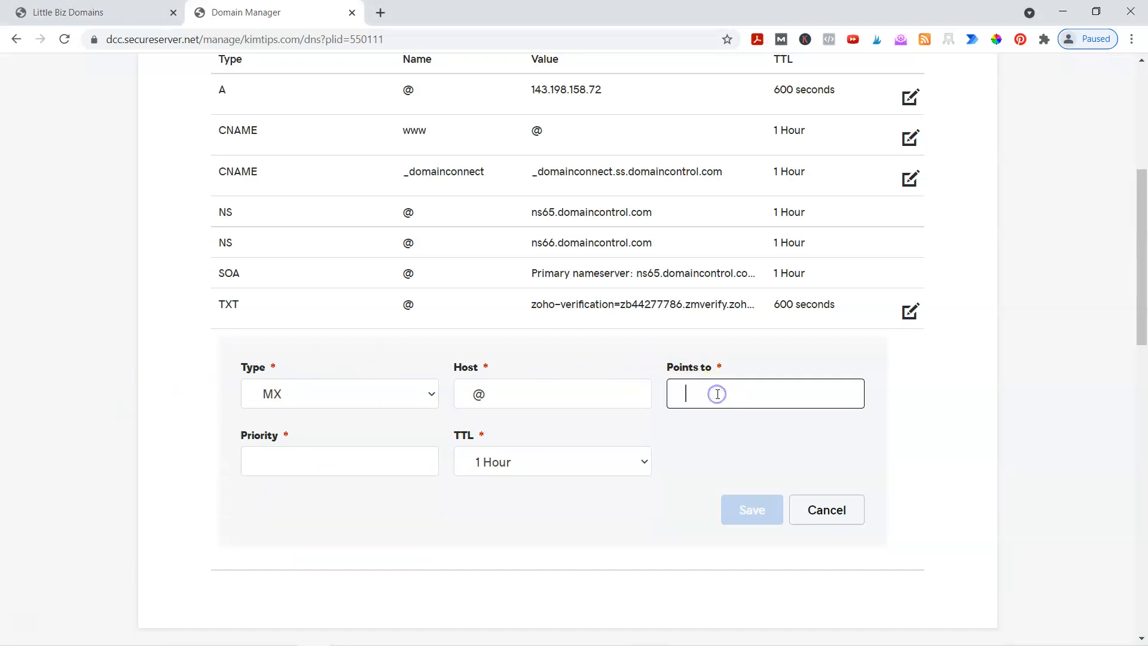
{"action": "type", "text": "mx.zoho.com"}
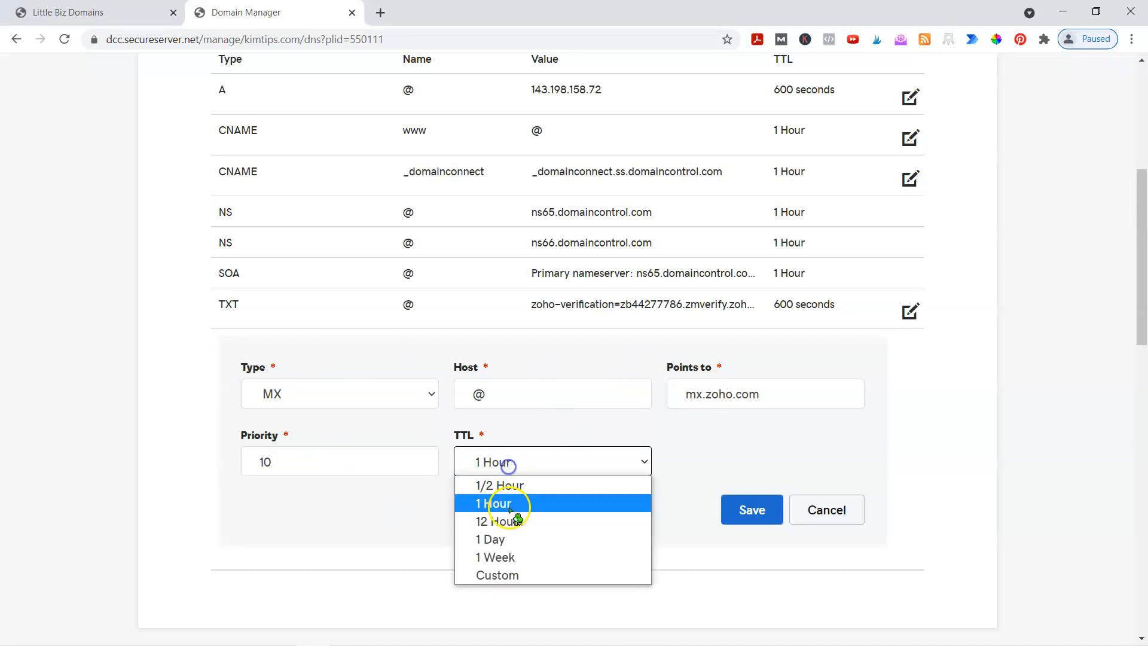
{"action": "left_click", "coordinate": [497, 575]}
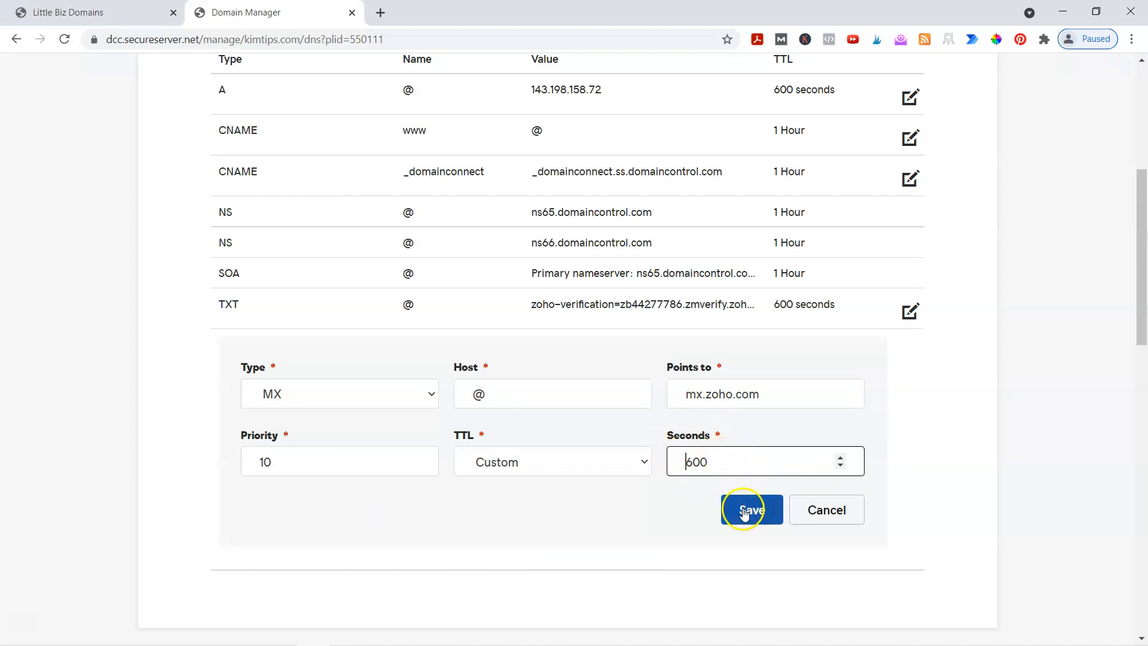
{"action": "left_click", "coordinate": [751, 509]}
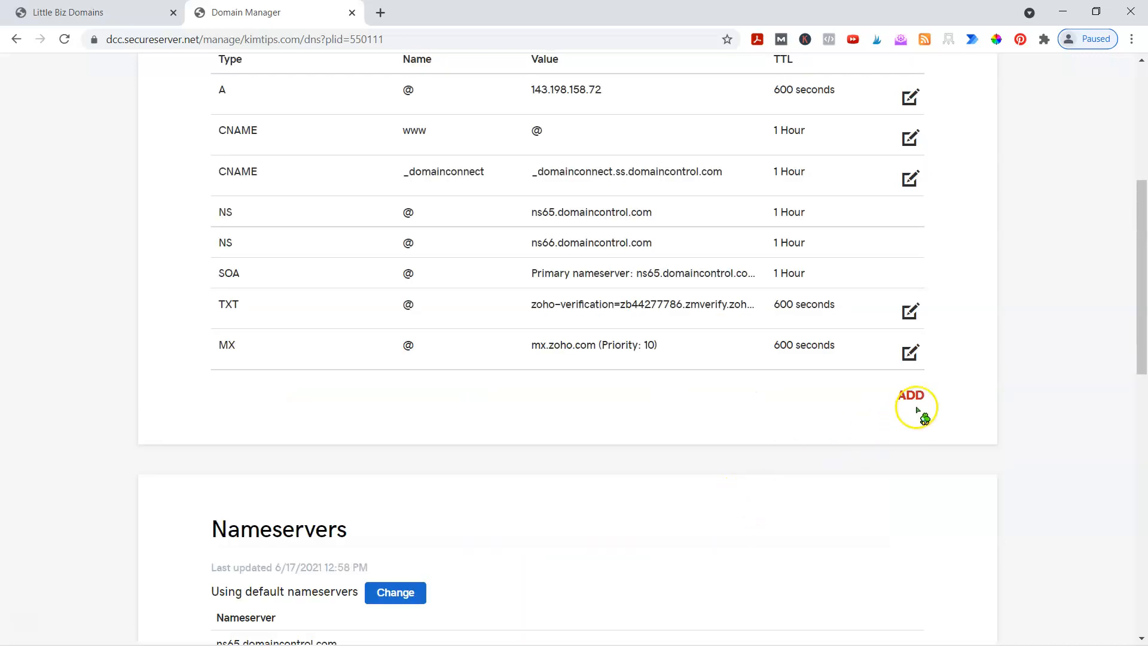
Add the mx2.zoho.com MX record with priority 20 and a custom 600-second TTL.
{"action": "left_click", "coordinate": [913, 396]}
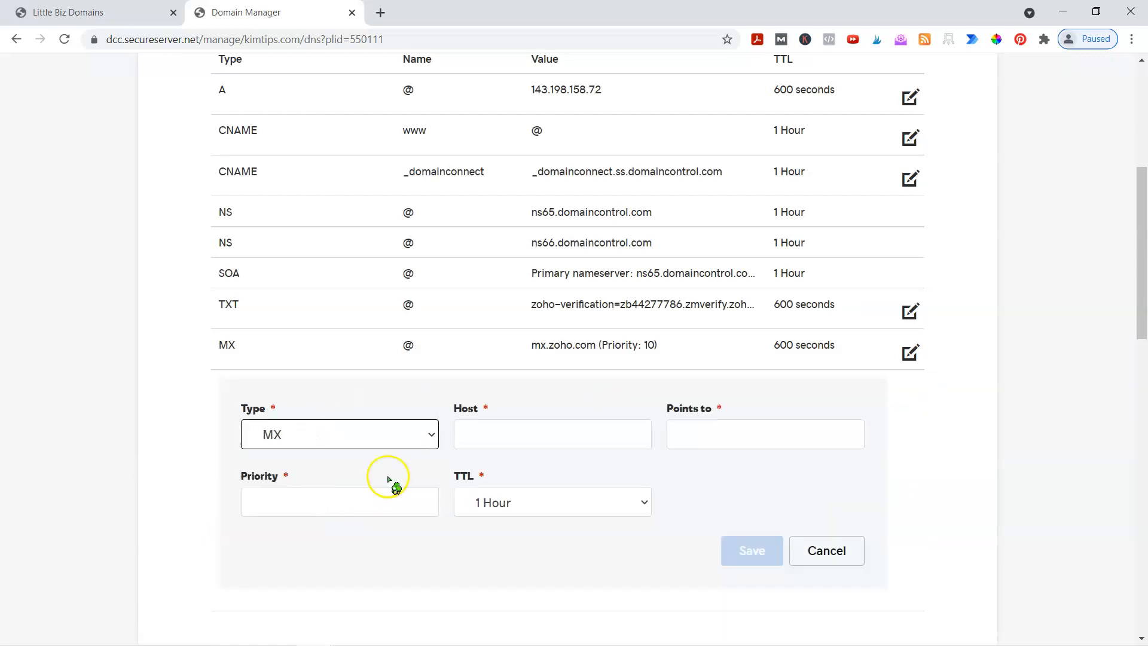
{"action": "left_click", "coordinate": [764, 433]}
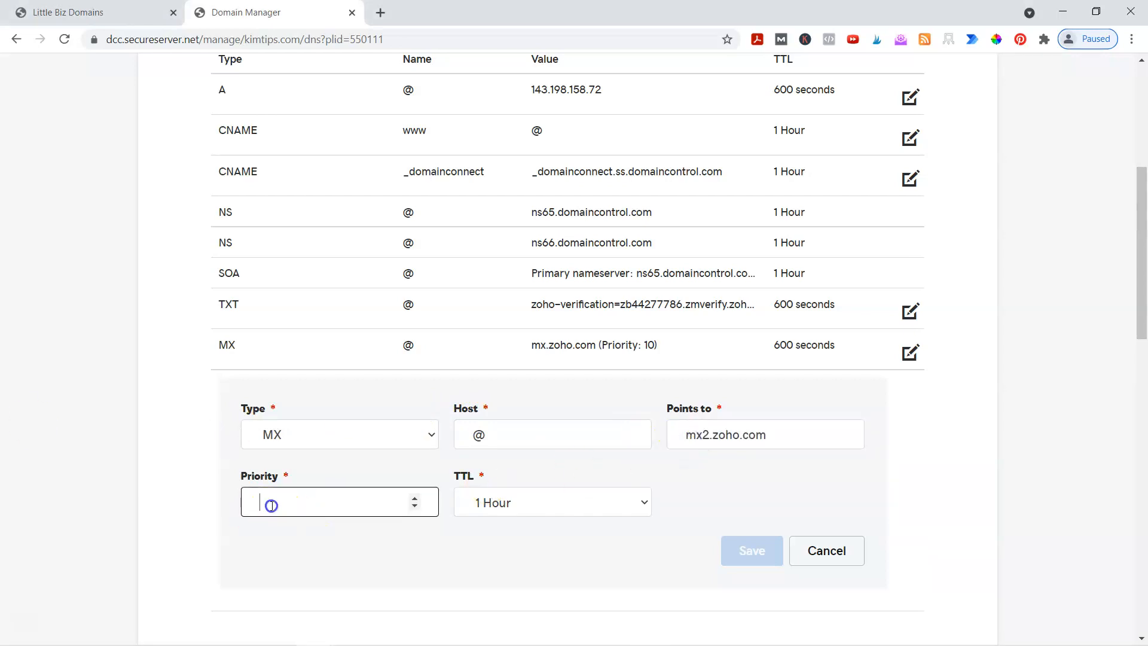
{"action": "type", "text": "20"}
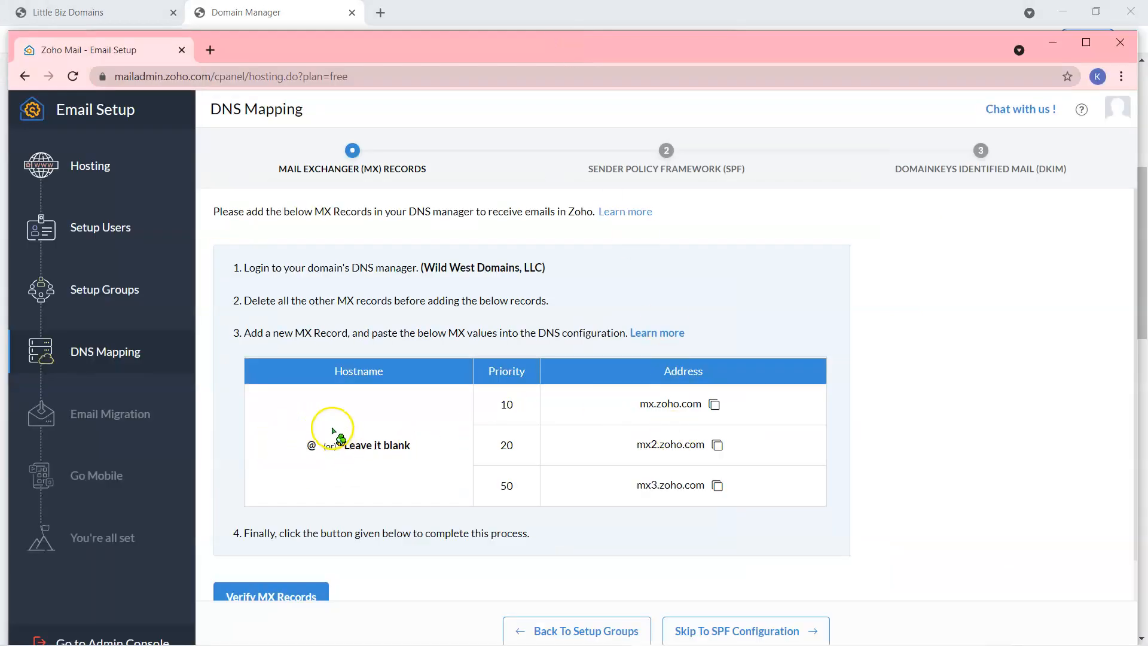
{"action": "mouse_move", "coordinate": [394, 461]}
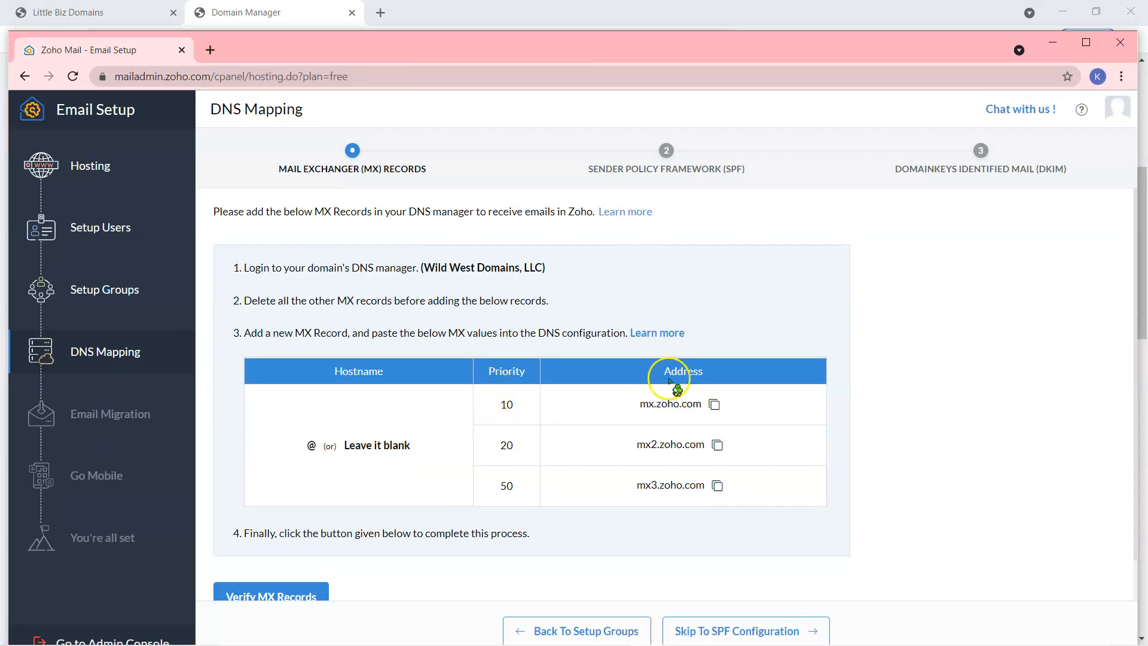
{"action": "mouse_move", "coordinate": [685, 58]}
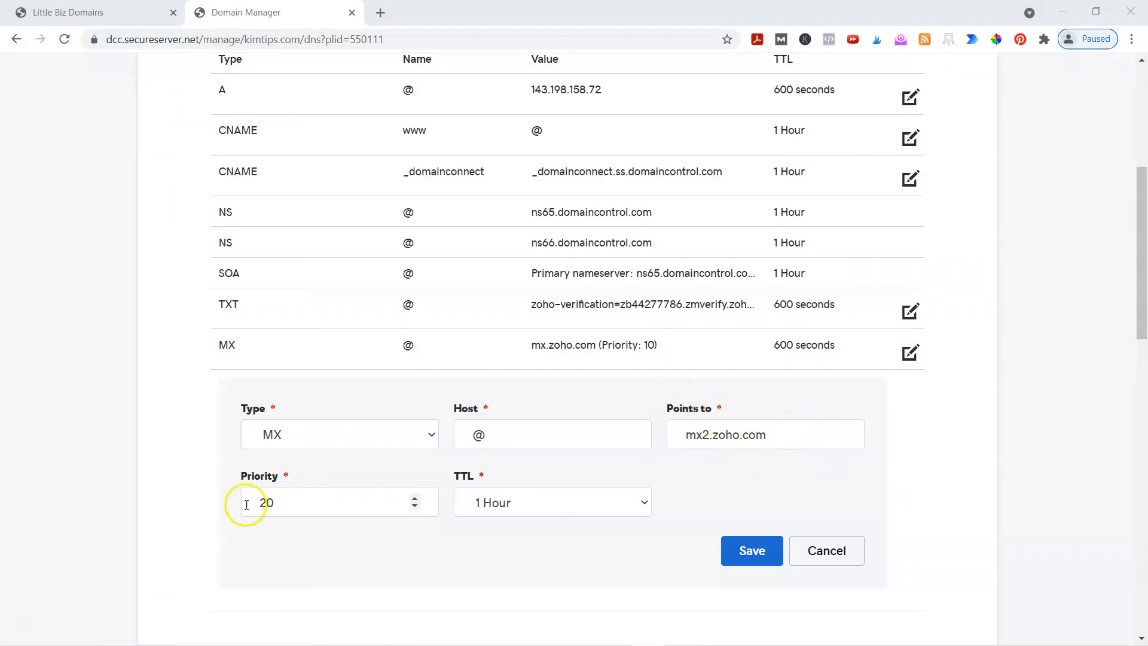
{"action": "left_click", "coordinate": [552, 501]}
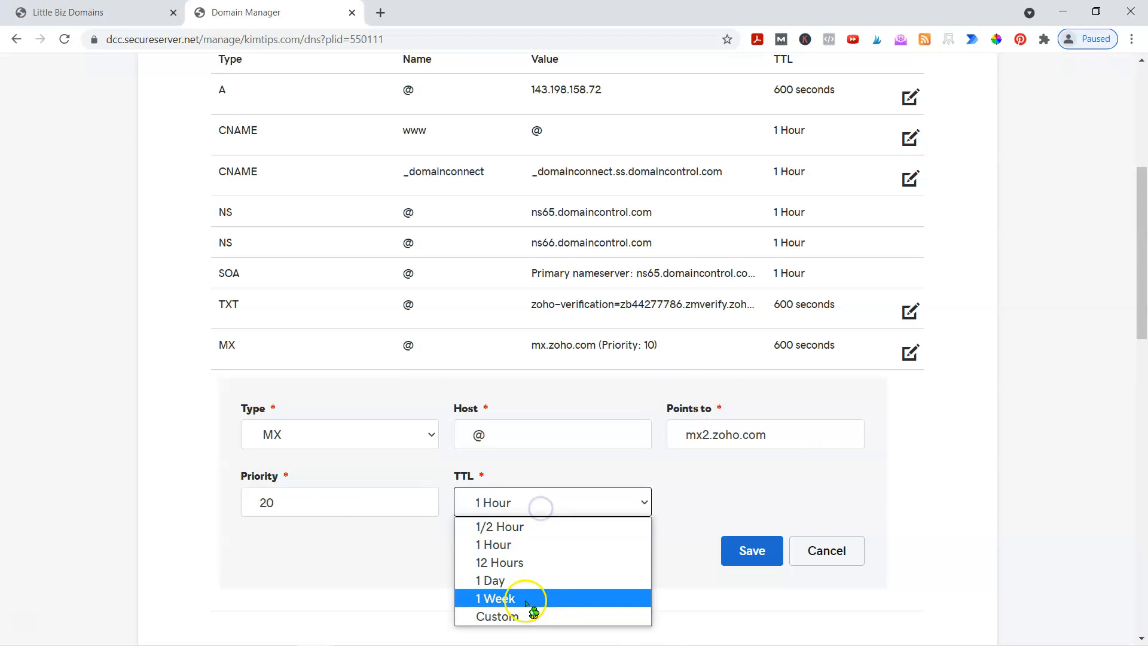
{"action": "left_click", "coordinate": [497, 615]}
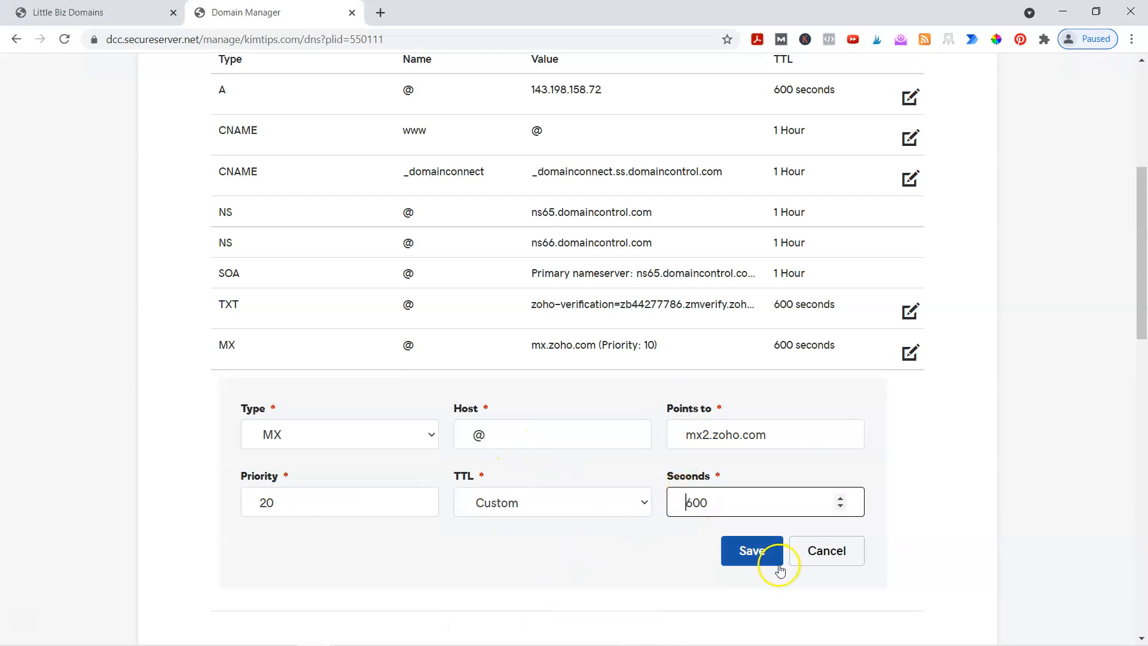
{"action": "left_click", "coordinate": [751, 551]}
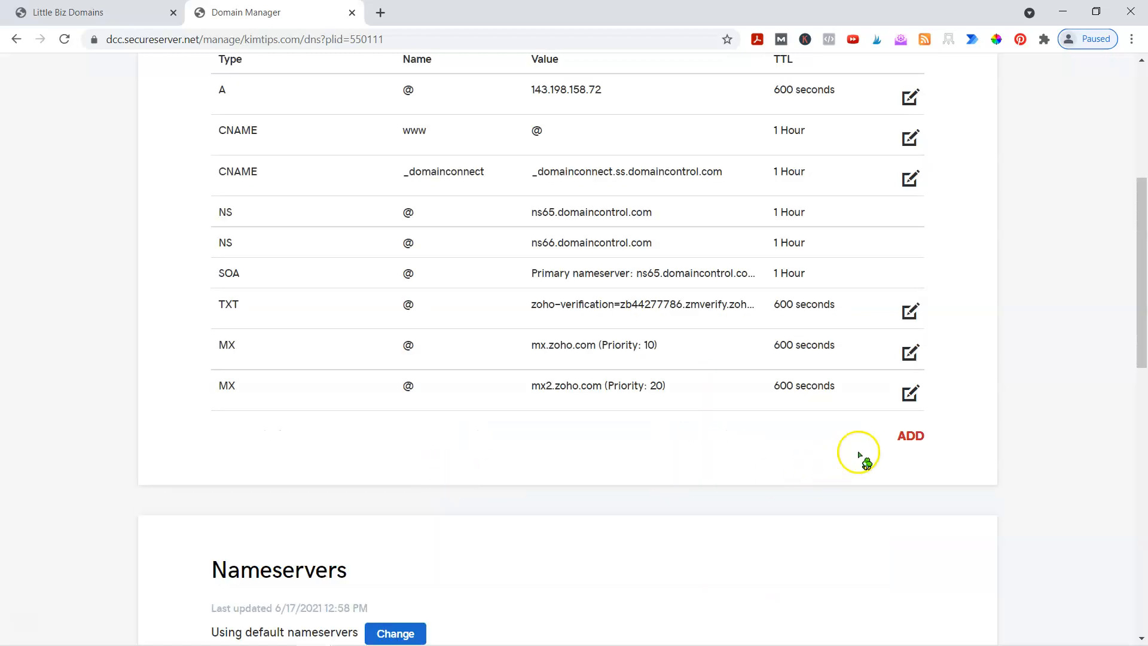
Add an MX record for host @ pointing to mx3.zoho.com, priority 50, TTL 600 seconds.
{"action": "left_click", "coordinate": [910, 436]}
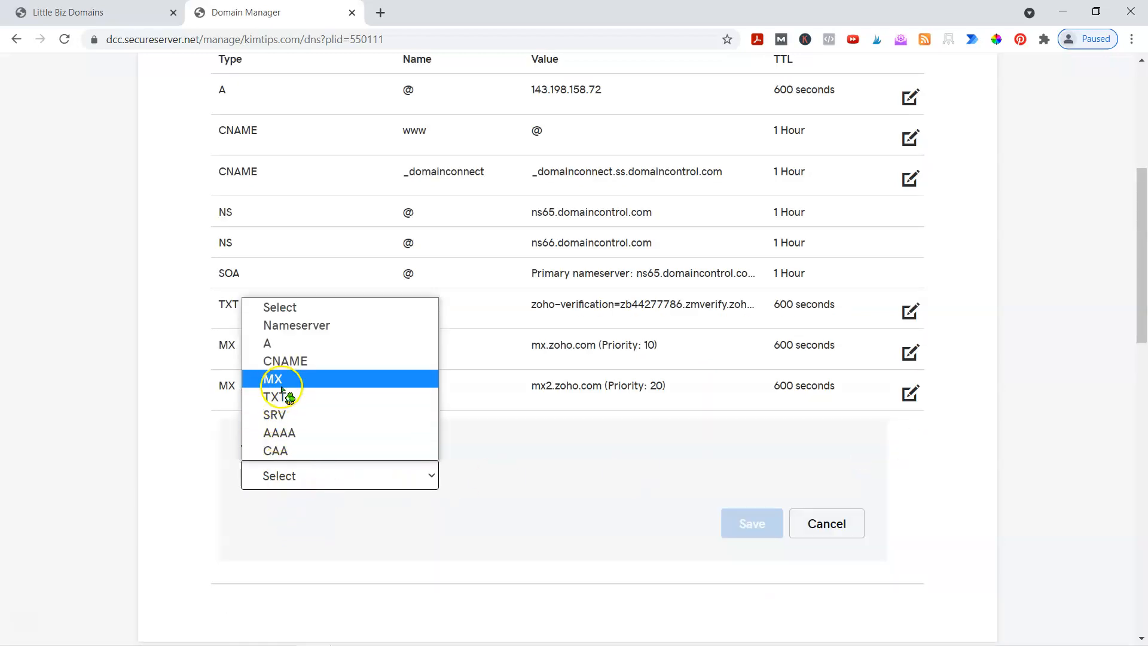
{"action": "left_click", "coordinate": [273, 379]}
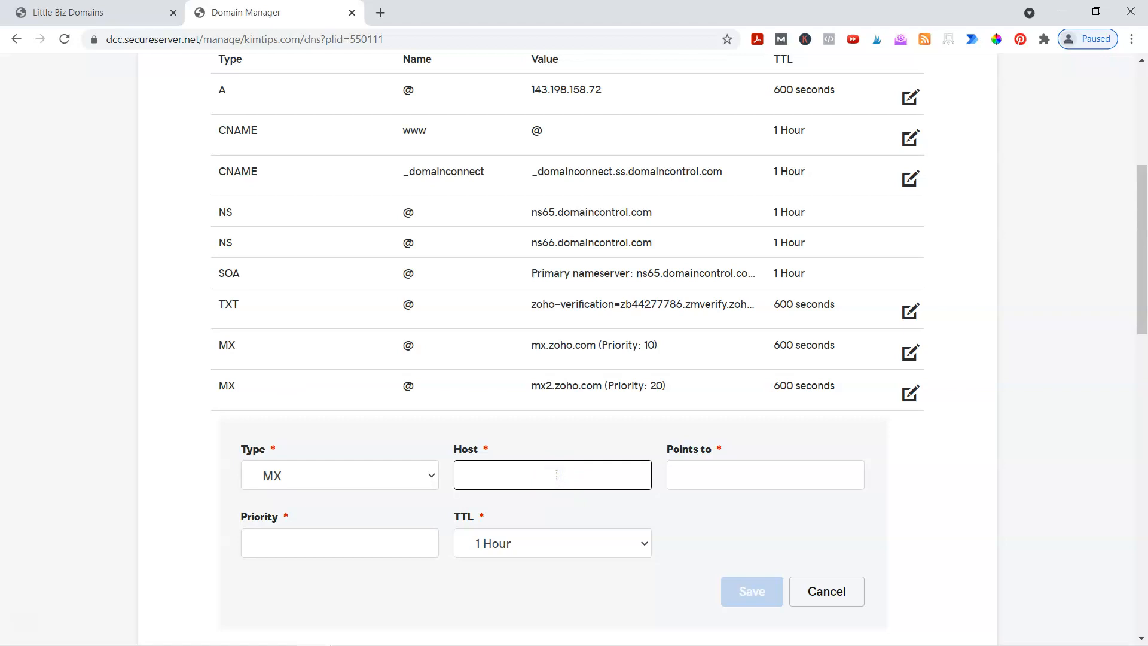
{"action": "type", "text": "@"}
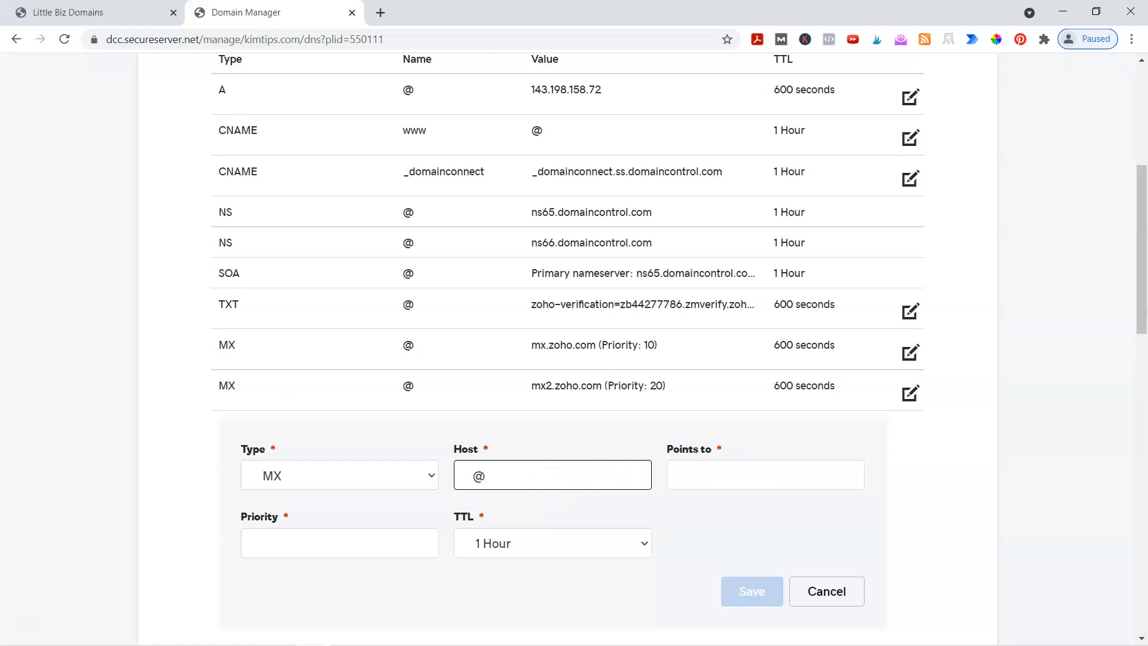
{"action": "left_click", "coordinate": [764, 474]}
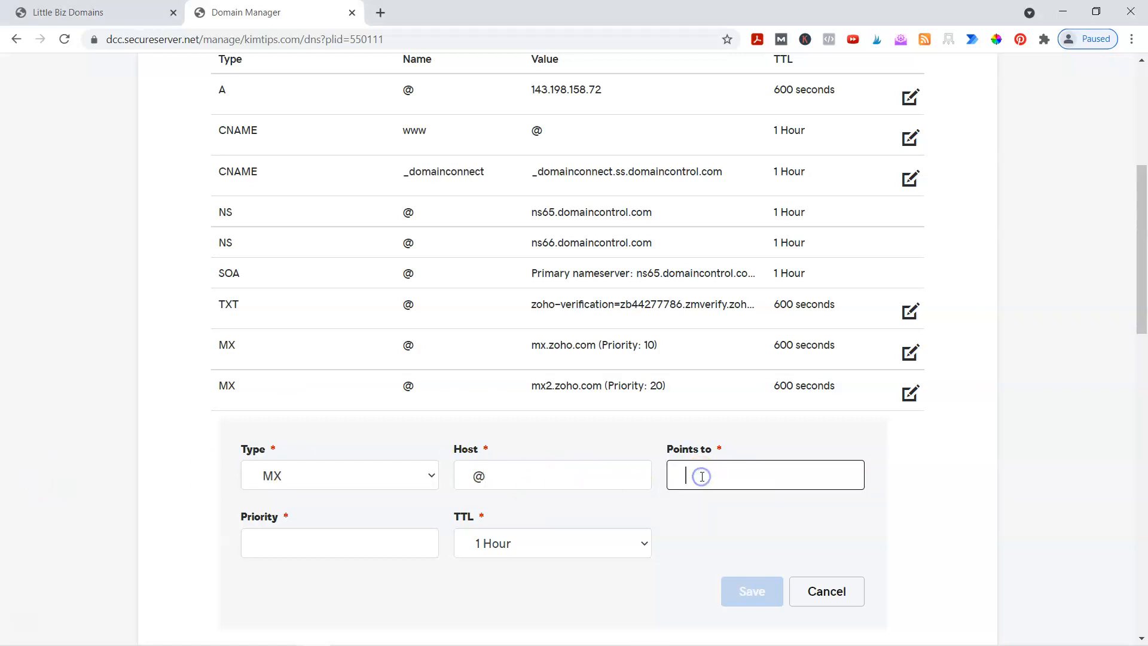
{"action": "type", "text": "mx3.zoho.com"}
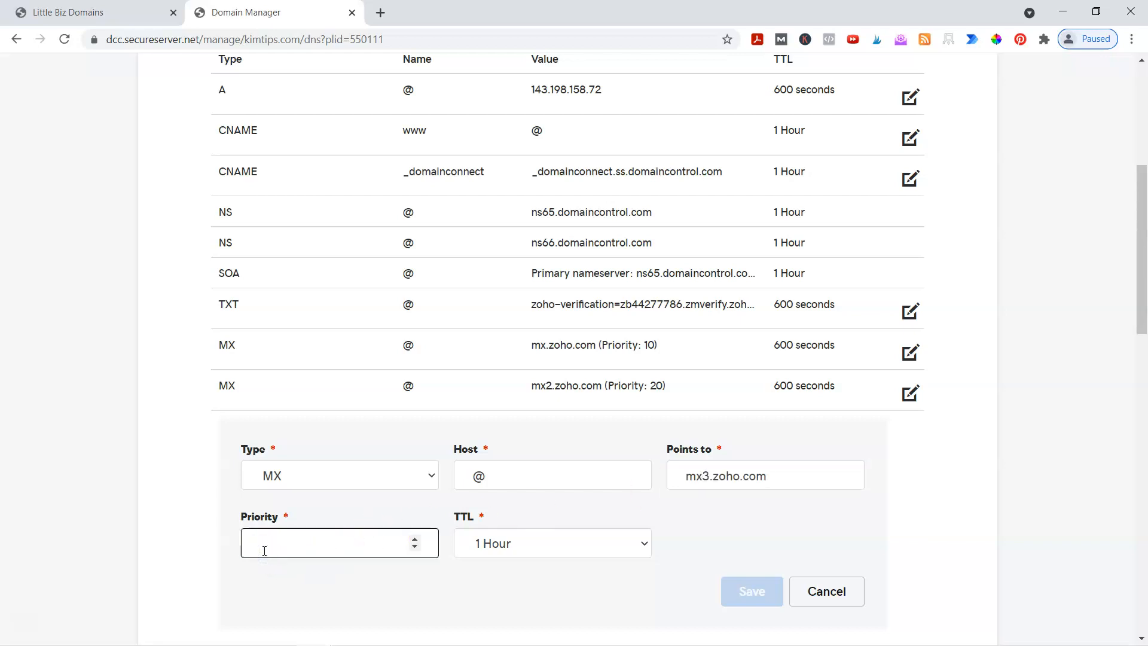
{"action": "left_click", "coordinate": [551, 543]}
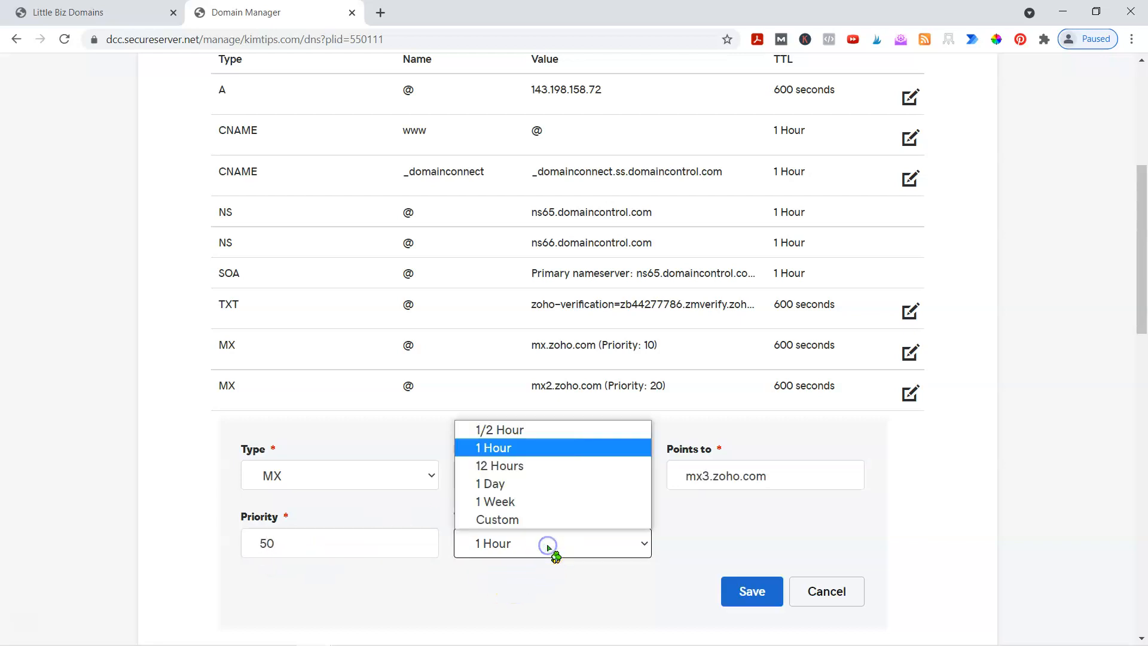
{"action": "left_click", "coordinate": [497, 519]}
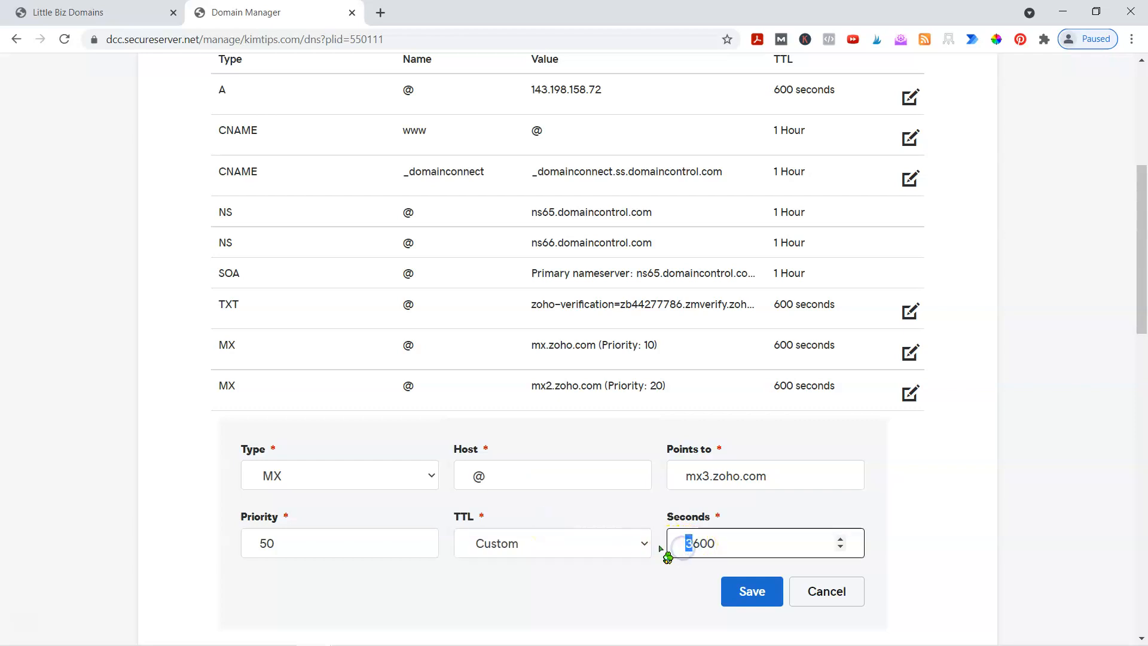
{"action": "left_click", "coordinate": [751, 591]}
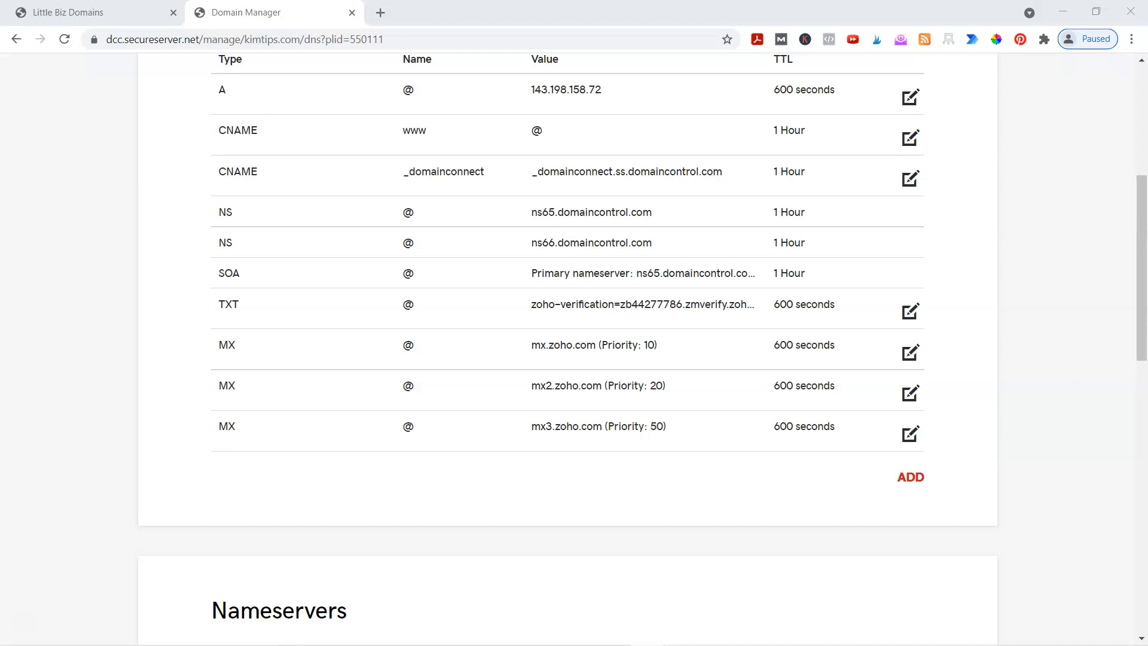
Skip Zoho's MX step to SPF Configuration, acknowledging the MX warning, then return to DNS records.
{"action": "left_click", "coordinate": [88, 13]}
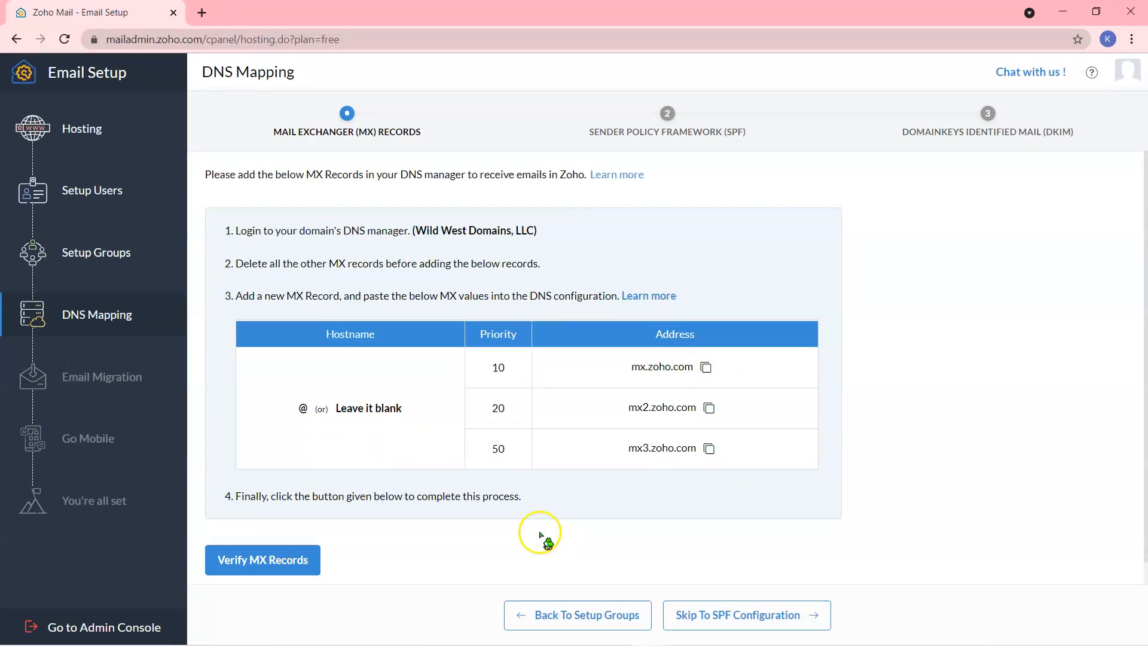
{"action": "left_click", "coordinate": [746, 614]}
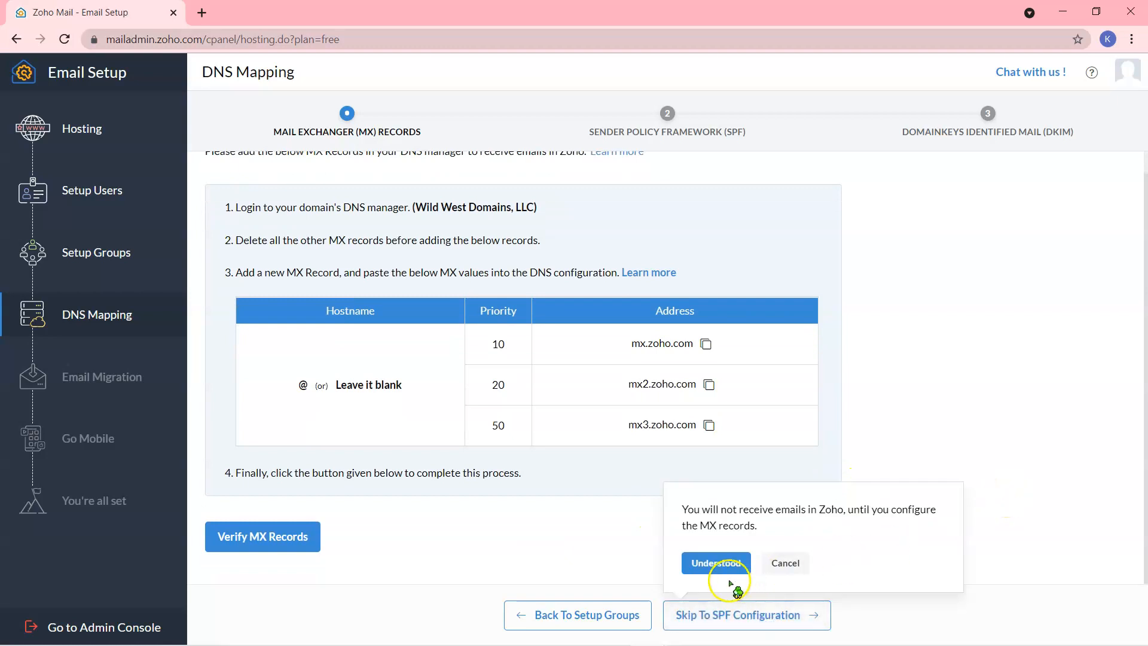
{"action": "left_click", "coordinate": [715, 562]}
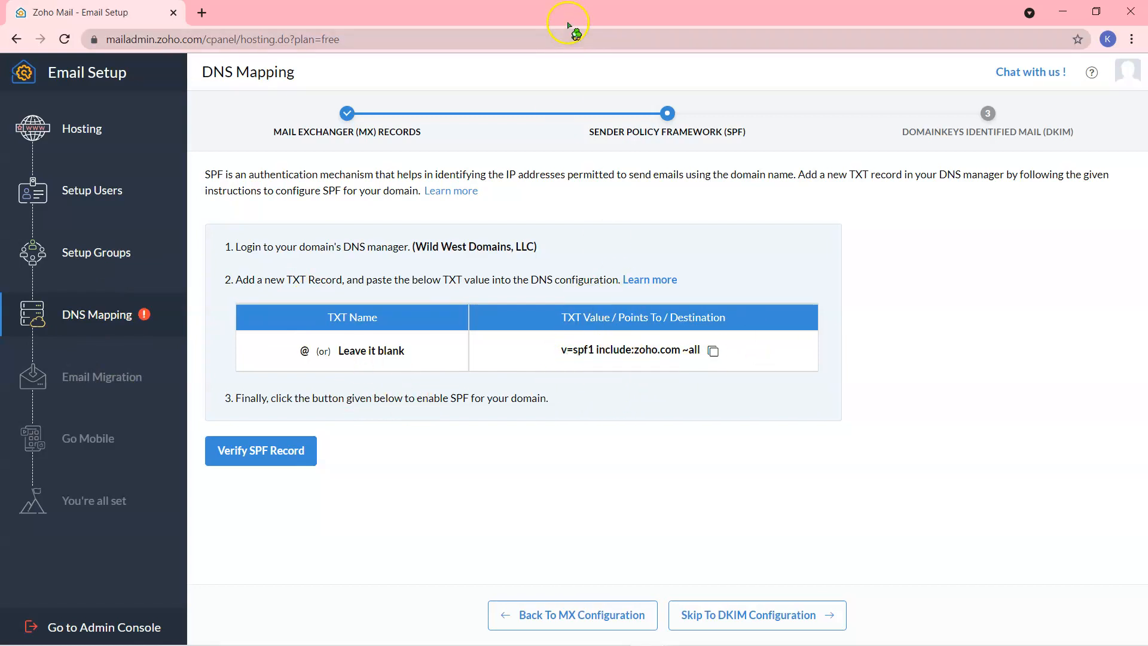
{"action": "left_click", "coordinate": [275, 12]}
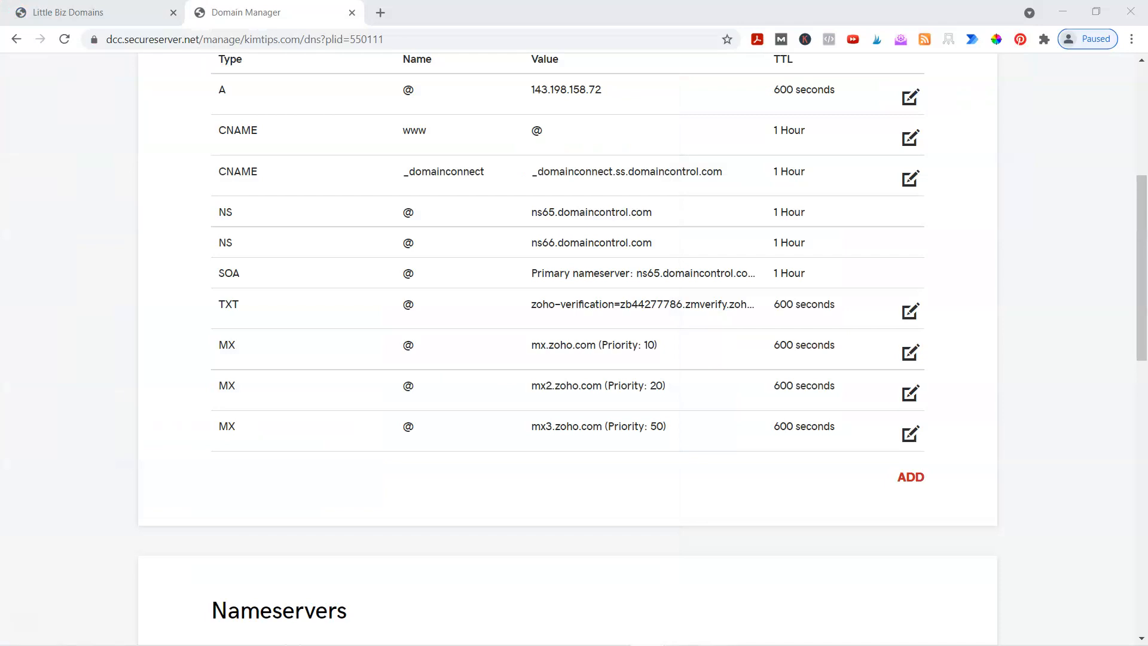
Add a TXT record for @ with v=spf1 include:zoho.com ~all and a 600-second TTL.
{"action": "left_click", "coordinate": [909, 477]}
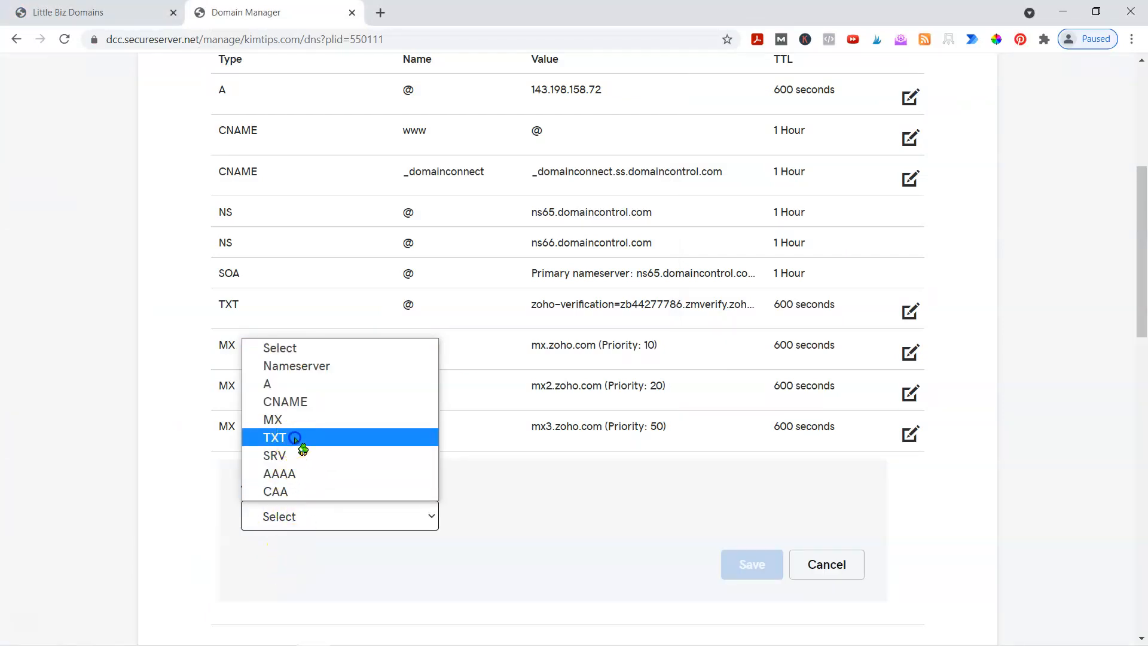
{"action": "left_click", "coordinate": [275, 437]}
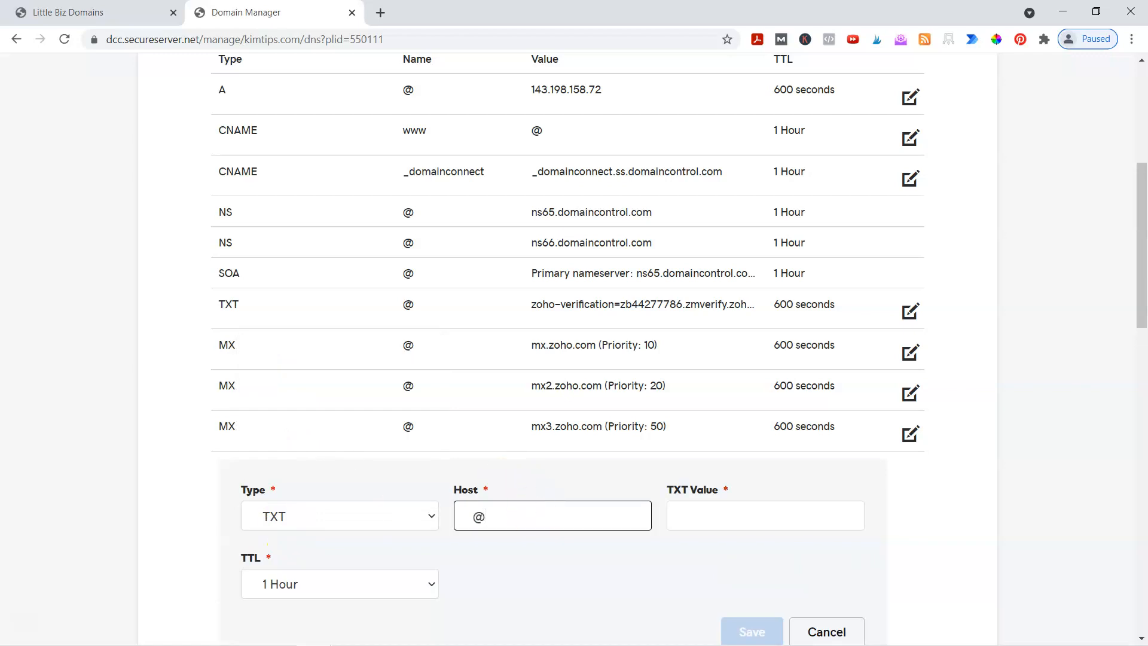
{"action": "left_click", "coordinate": [764, 515]}
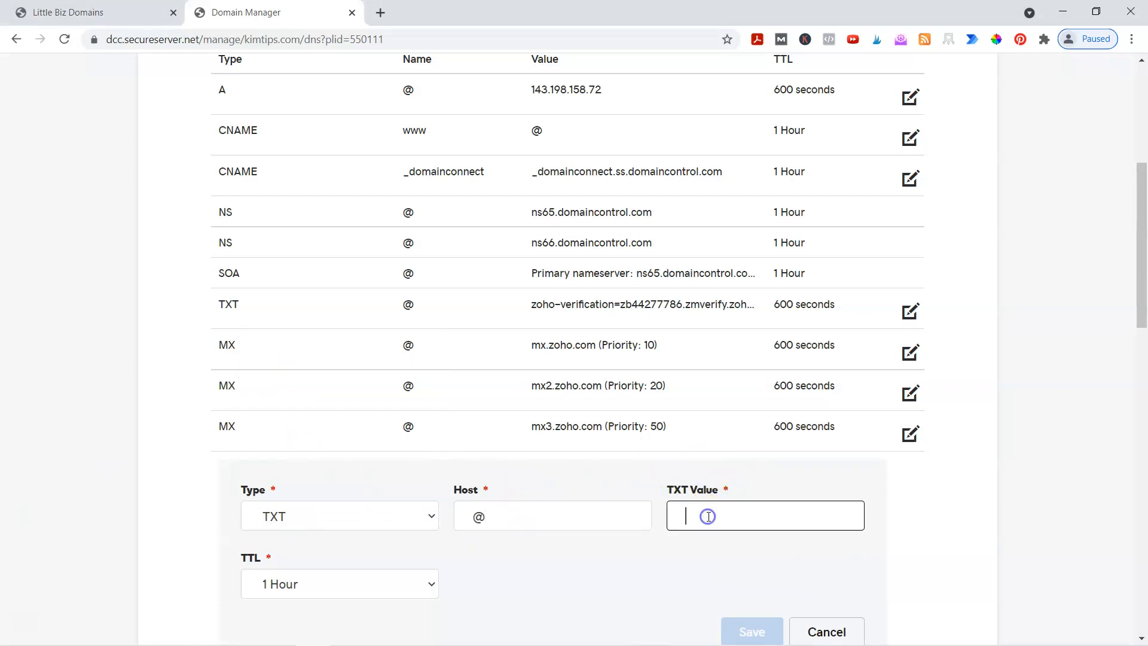
{"action": "left_click", "coordinate": [339, 584]}
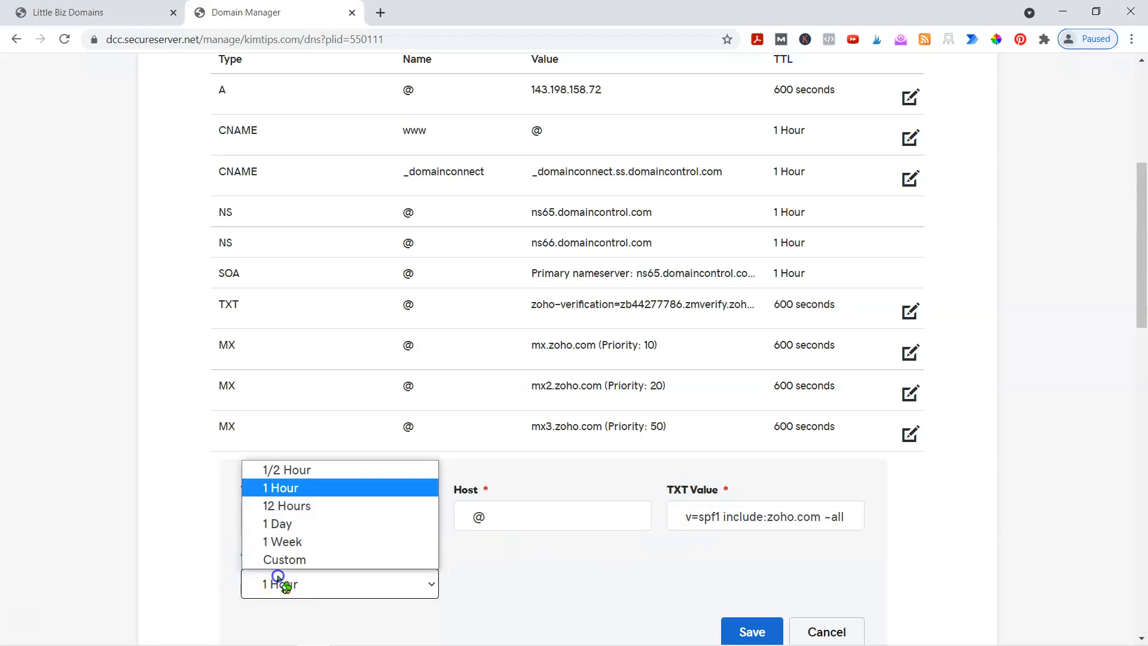
{"action": "left_click", "coordinate": [284, 560]}
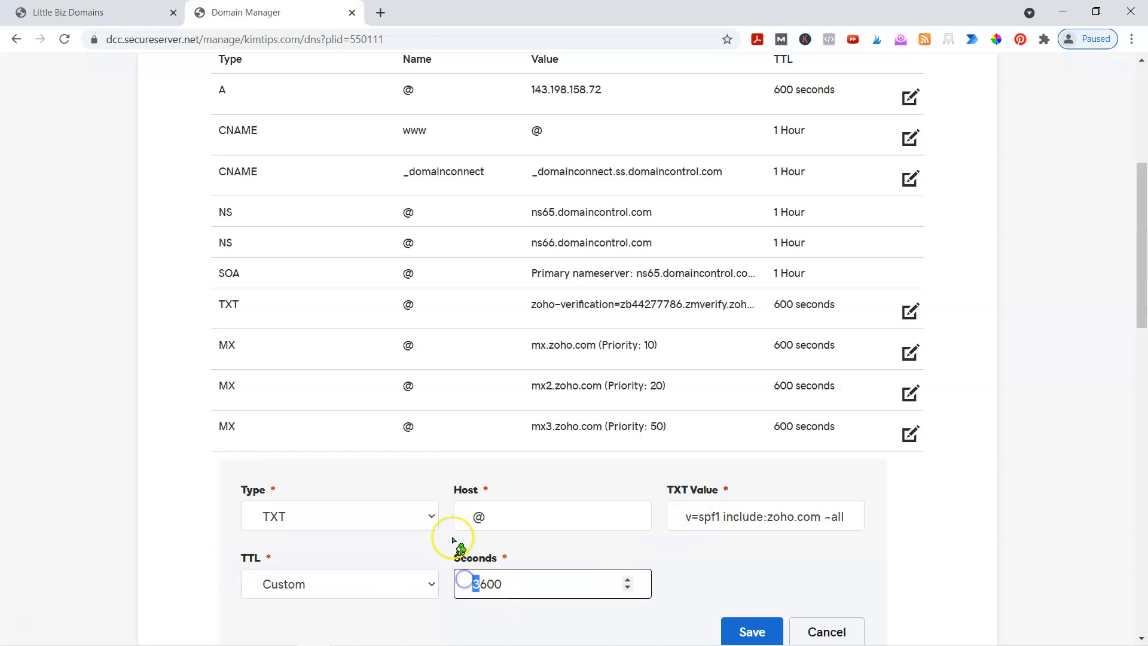
{"action": "left_click", "coordinate": [750, 632]}
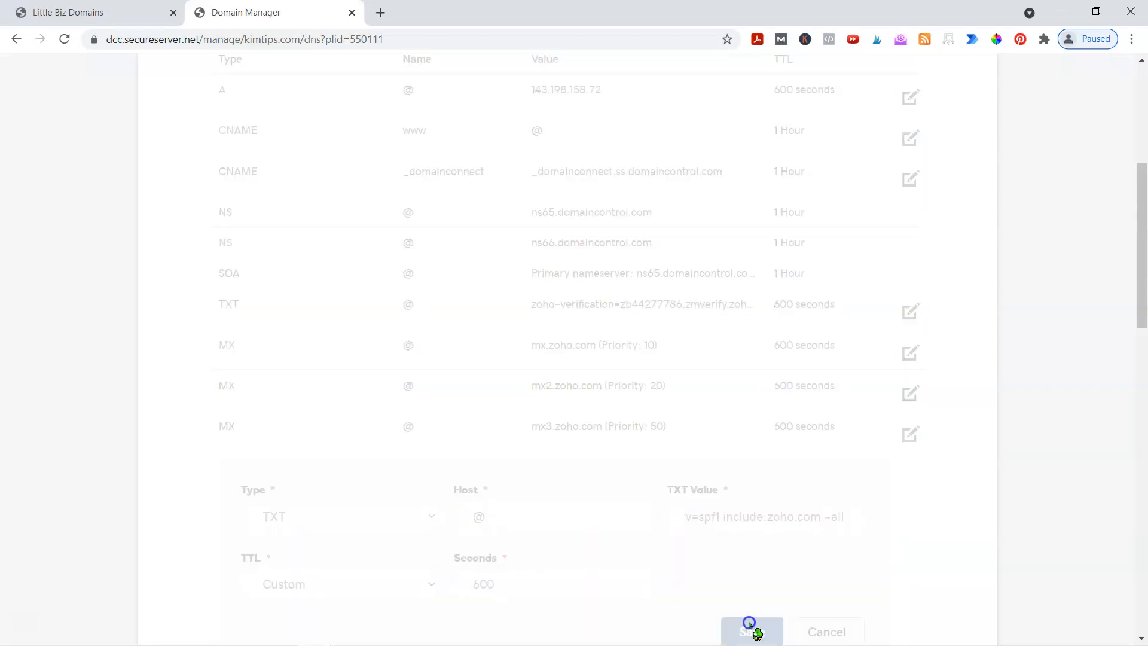
{"action": "left_click", "coordinate": [748, 632]}
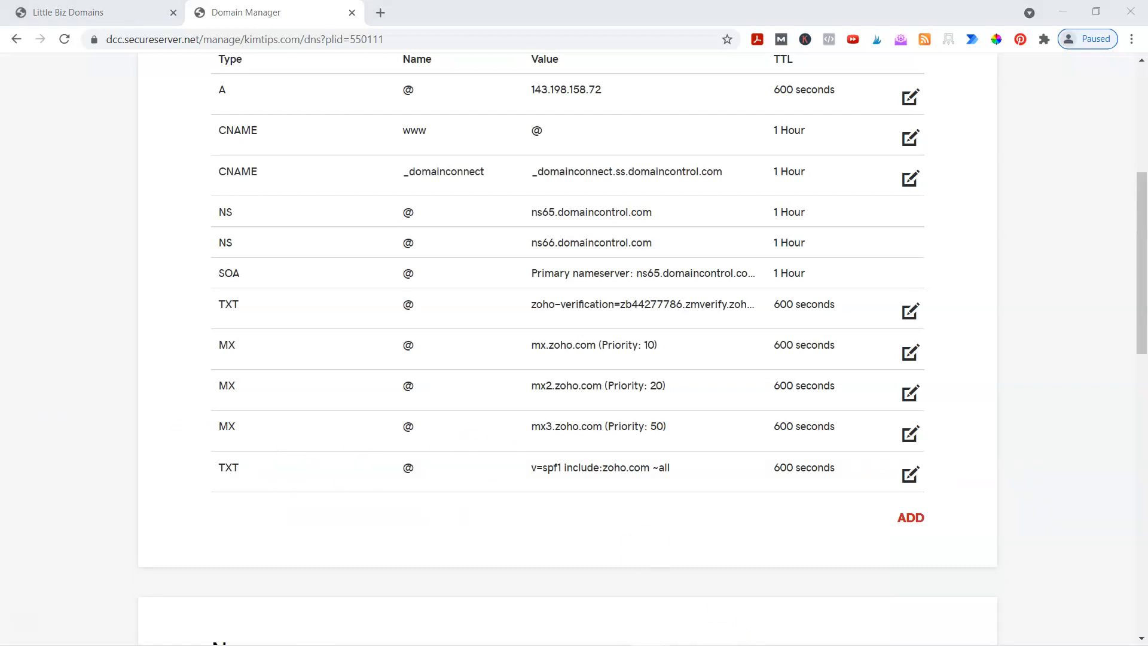
{"action": "left_click", "coordinate": [88, 12]}
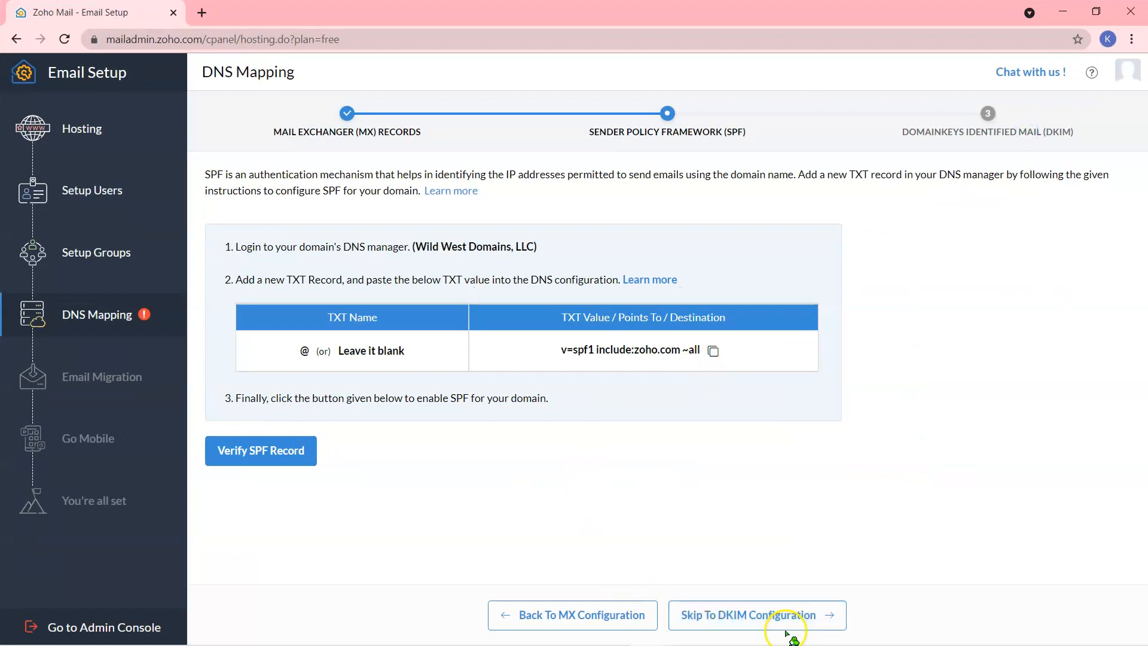
Advance Zoho setup to the DKIM step and switch back to the DNS records.
{"action": "left_click", "coordinate": [747, 616]}
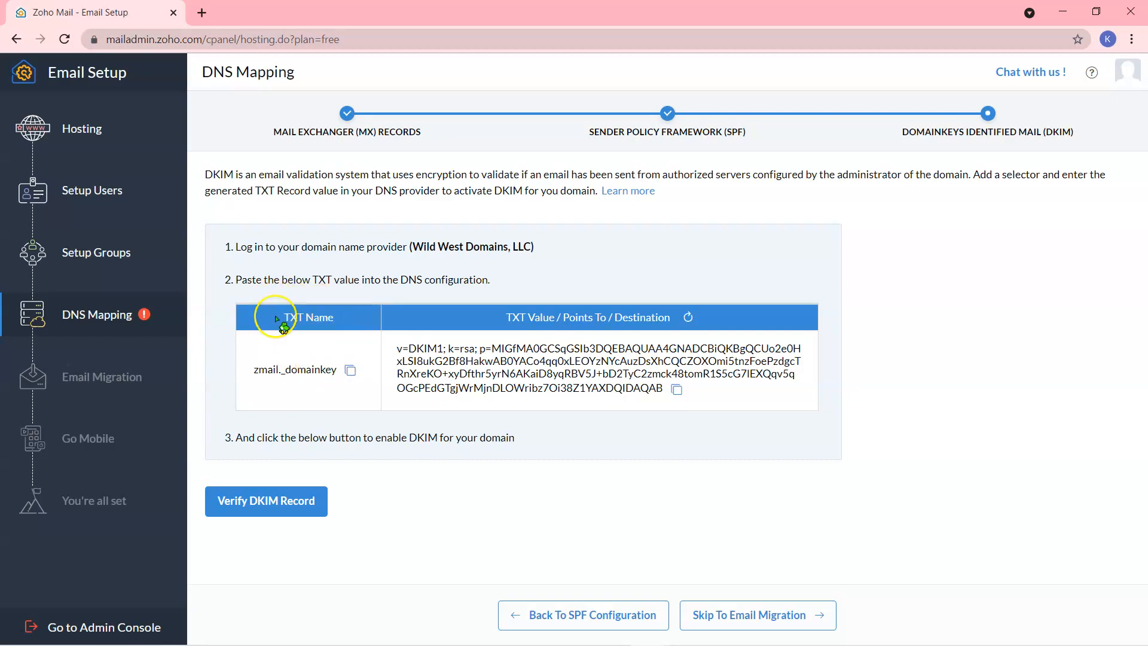
{"action": "mouse_move", "coordinate": [586, 22]}
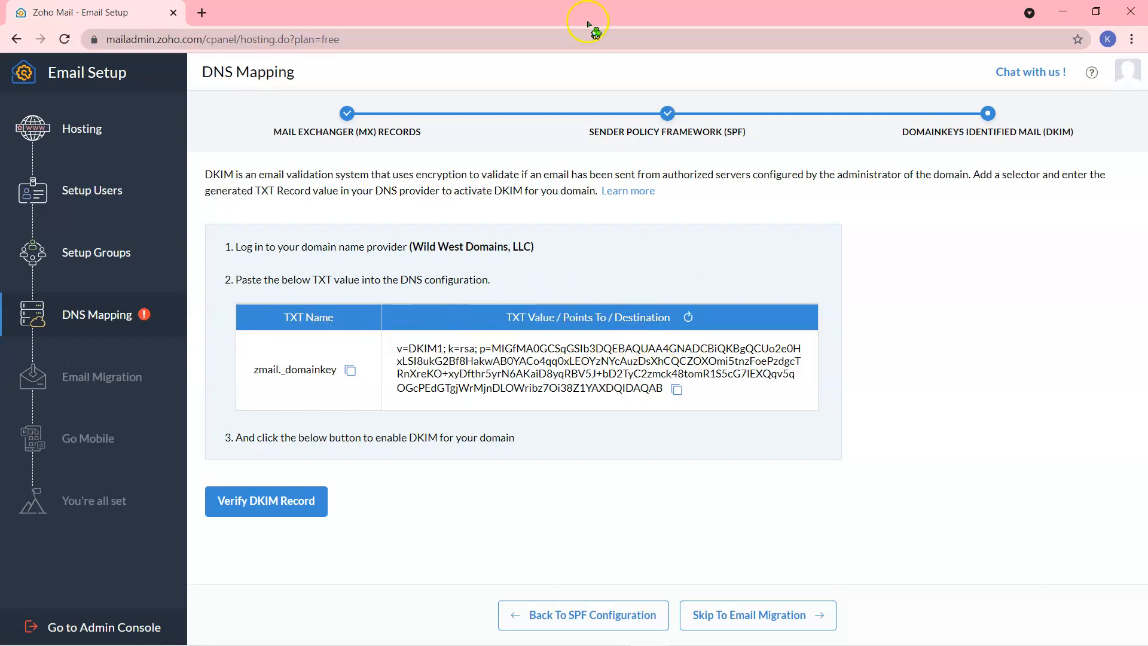
{"action": "left_click", "coordinate": [272, 13]}
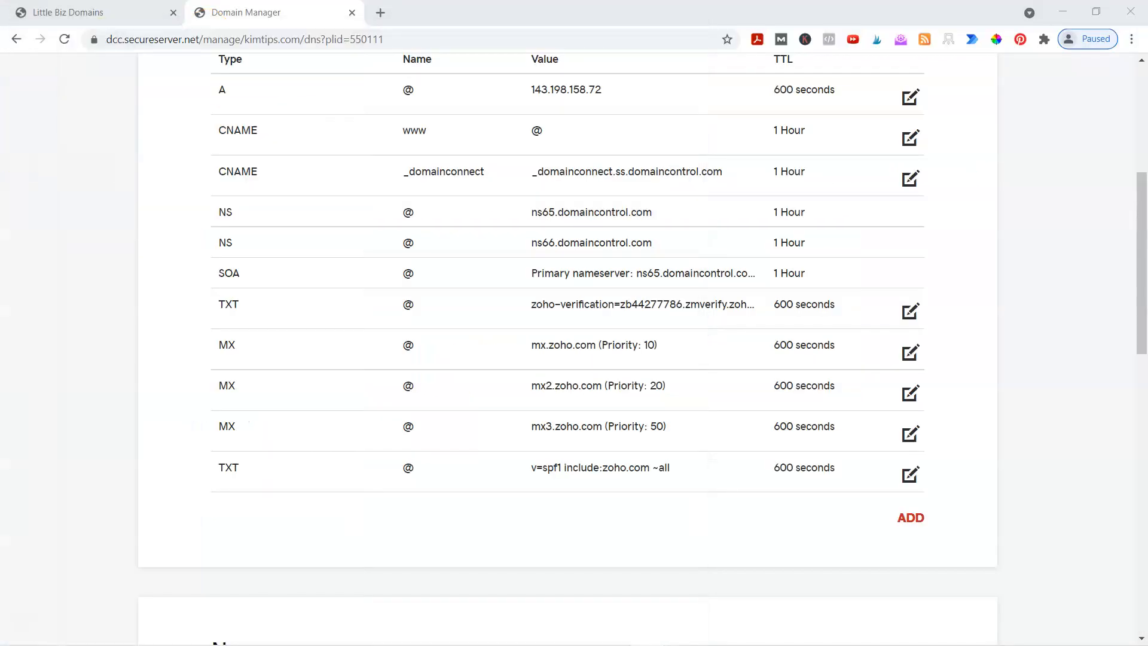
Add a TXT record for zmail._domainkey holding the DKIM key, with a custom TTL.
{"action": "left_click", "coordinate": [910, 517]}
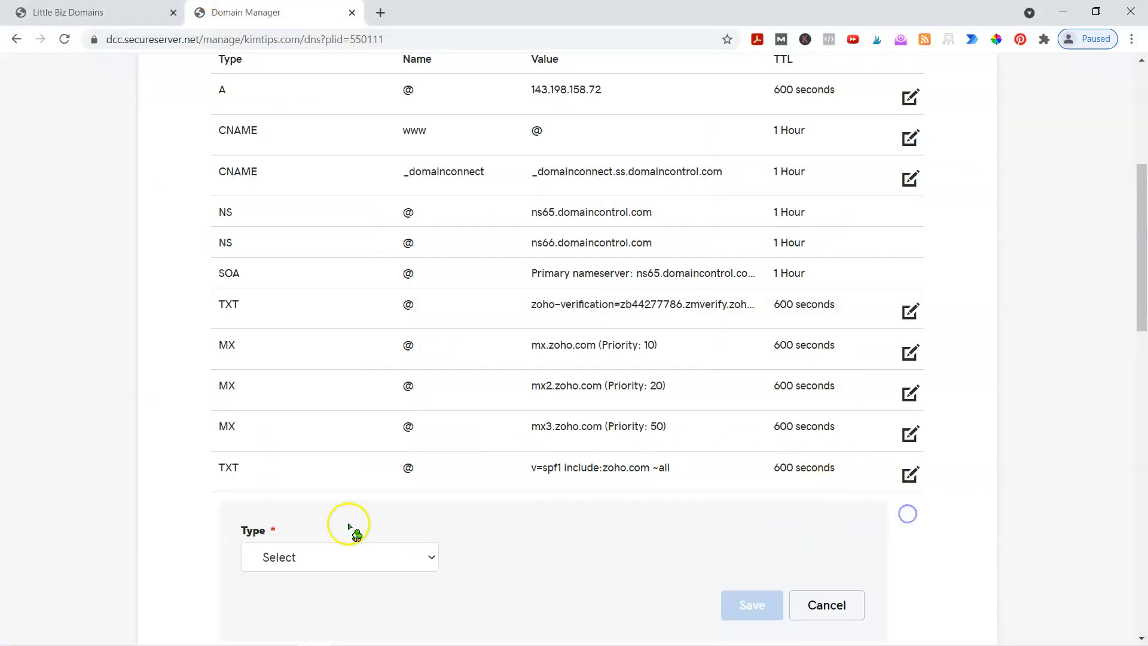
{"action": "left_click", "coordinate": [339, 556]}
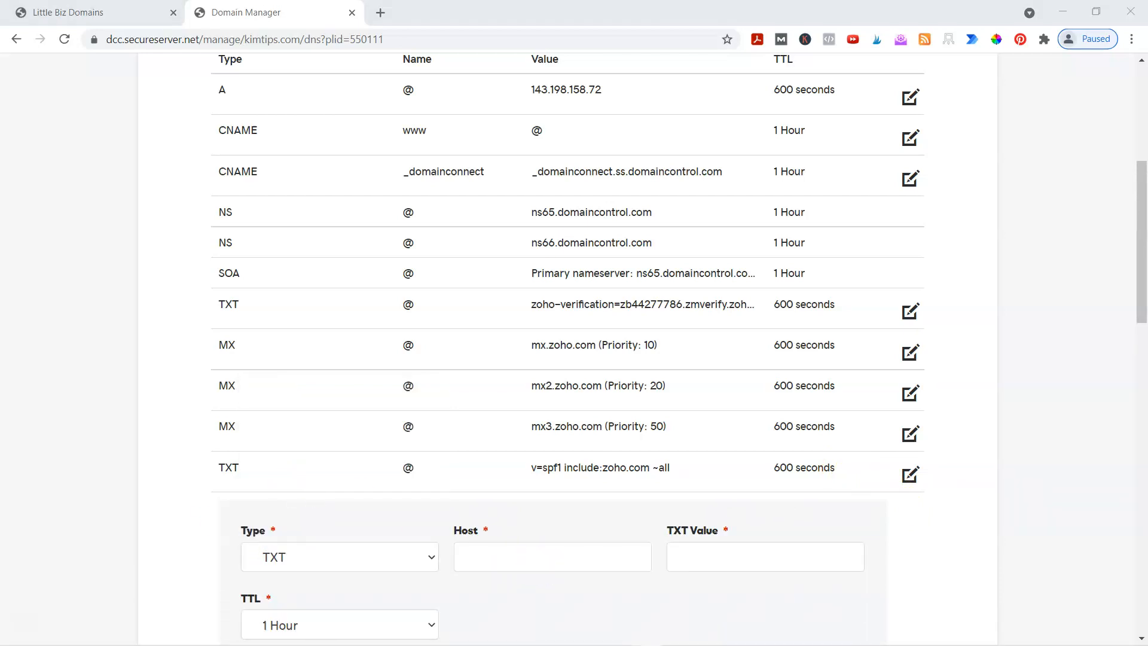
{"action": "type", "text": "zmail._domainkey"}
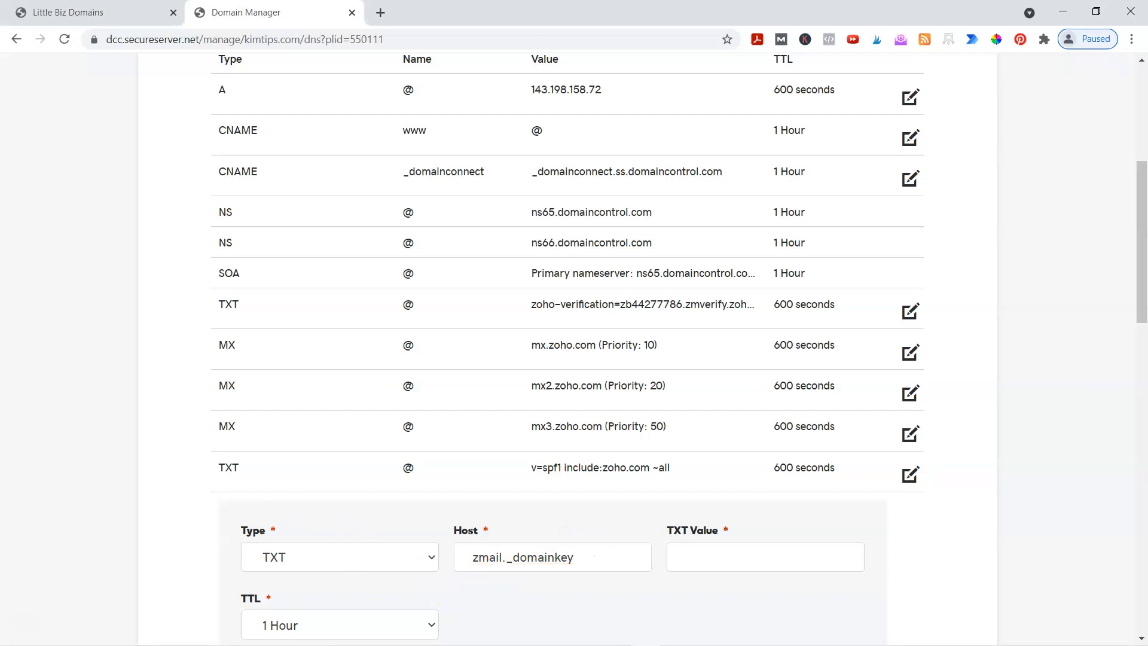
{"action": "left_click", "coordinate": [764, 557]}
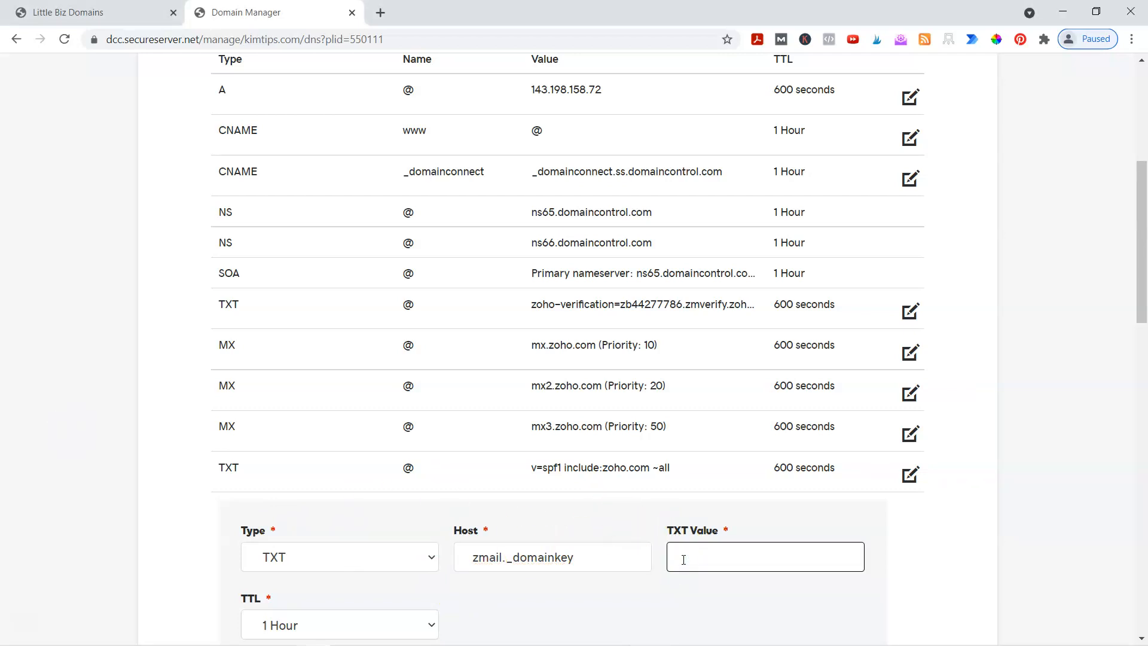
{"action": "left_click", "coordinate": [339, 375]}
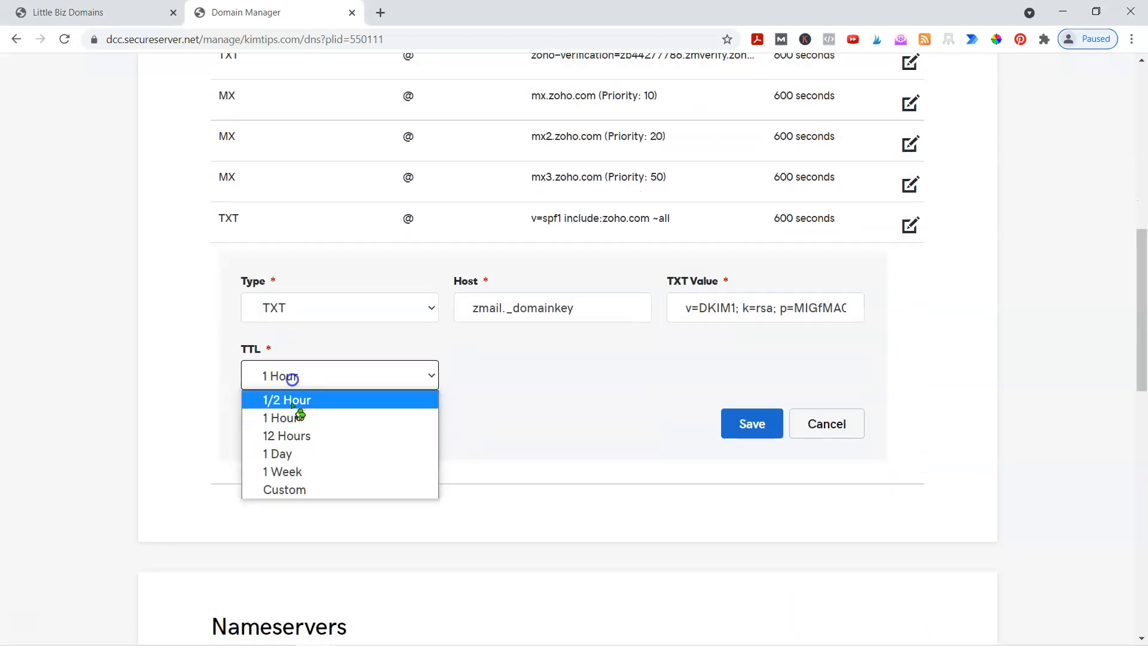
{"action": "left_click", "coordinate": [284, 489]}
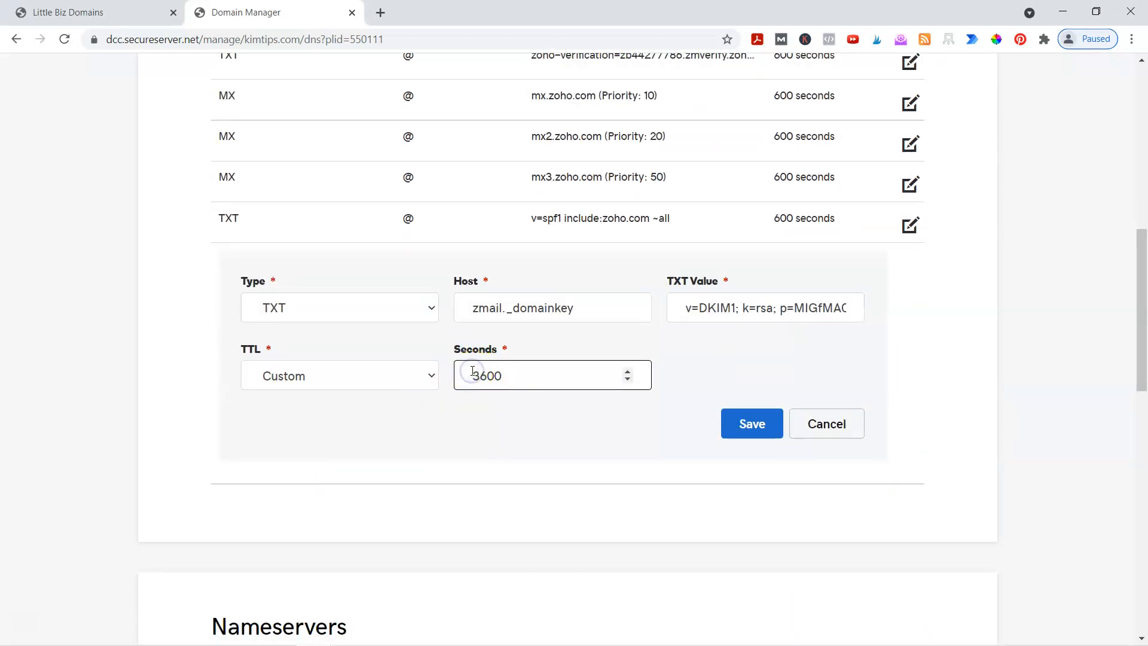
{"action": "left_click", "coordinate": [751, 423]}
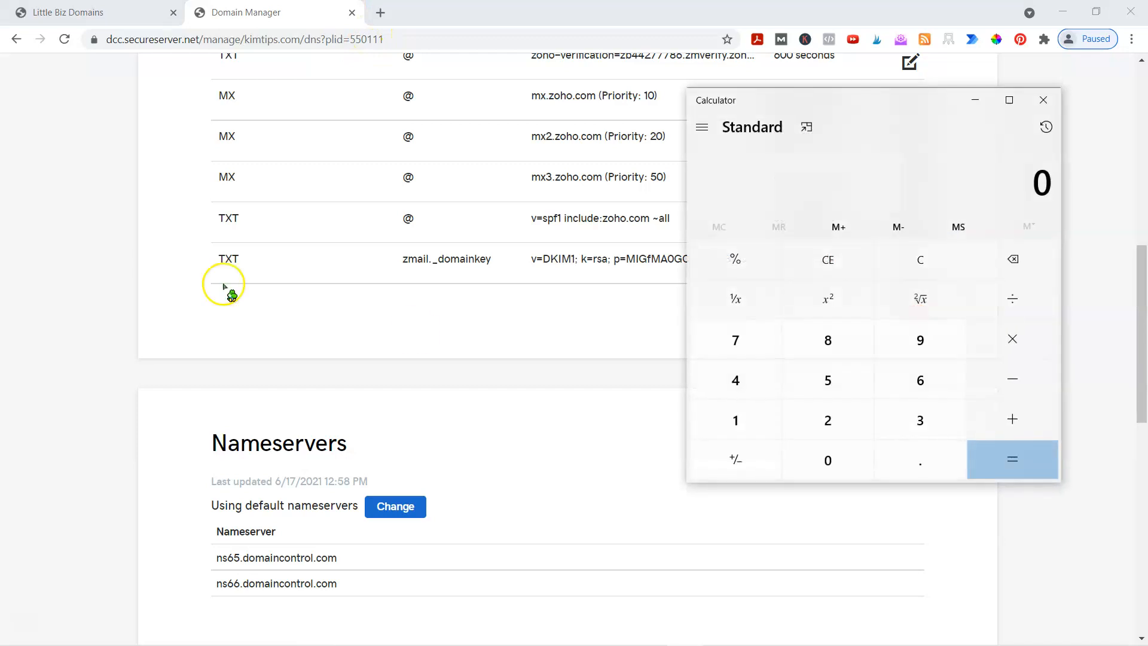
Check 60 ÷ 24 = 2.5 in Calculator, then close it and return to DNS records.
{"action": "left_click", "coordinate": [1012, 299]}
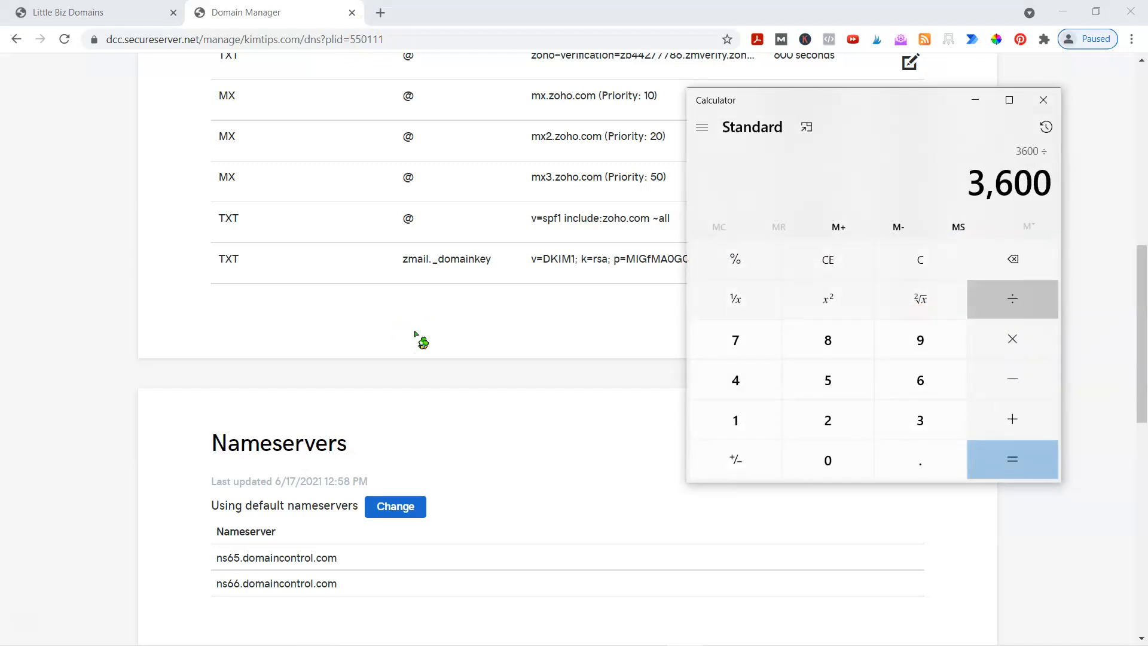
{"action": "left_click", "coordinate": [1011, 459]}
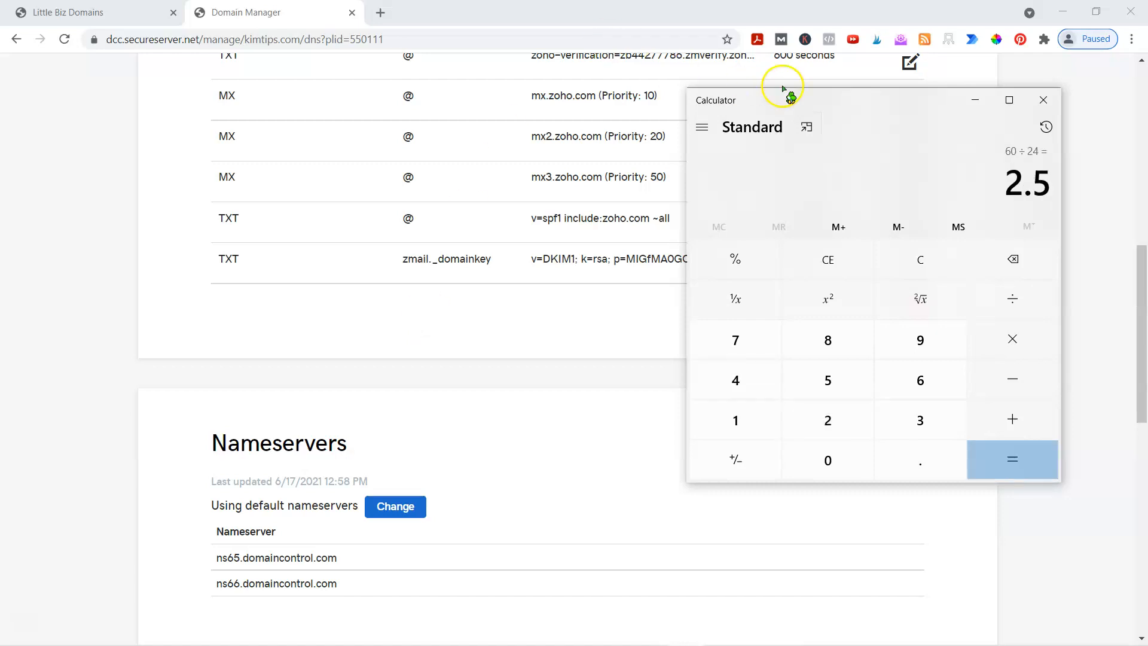
{"action": "left_click", "coordinate": [1042, 100]}
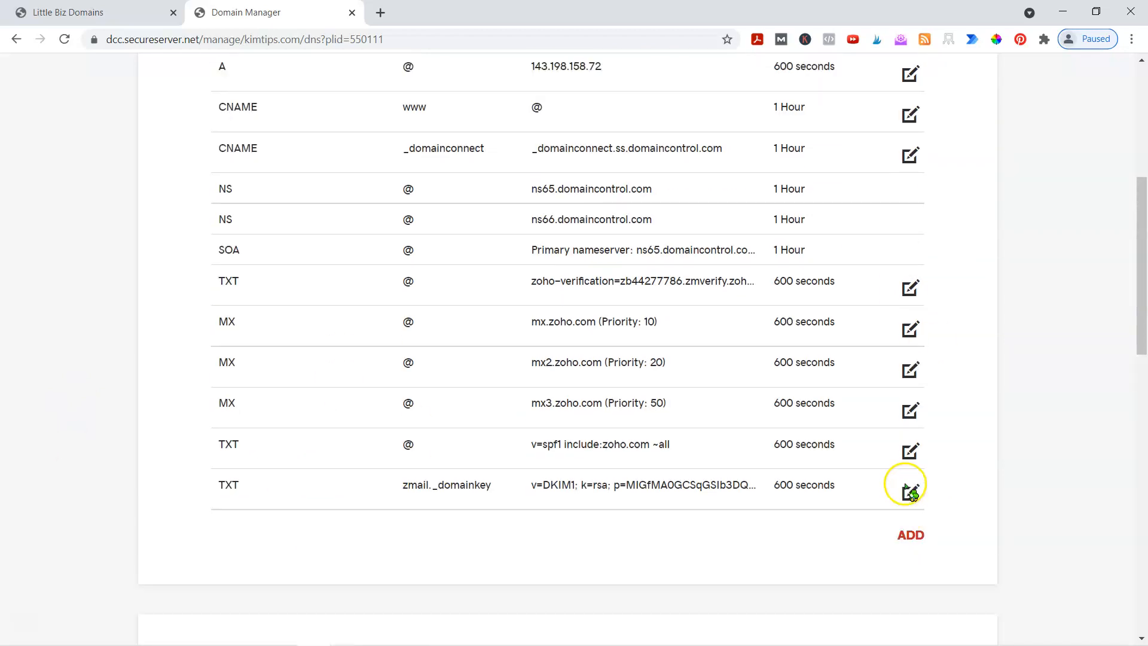
{"action": "scroll", "scroll_direction": "down", "scroll_amount": 3}
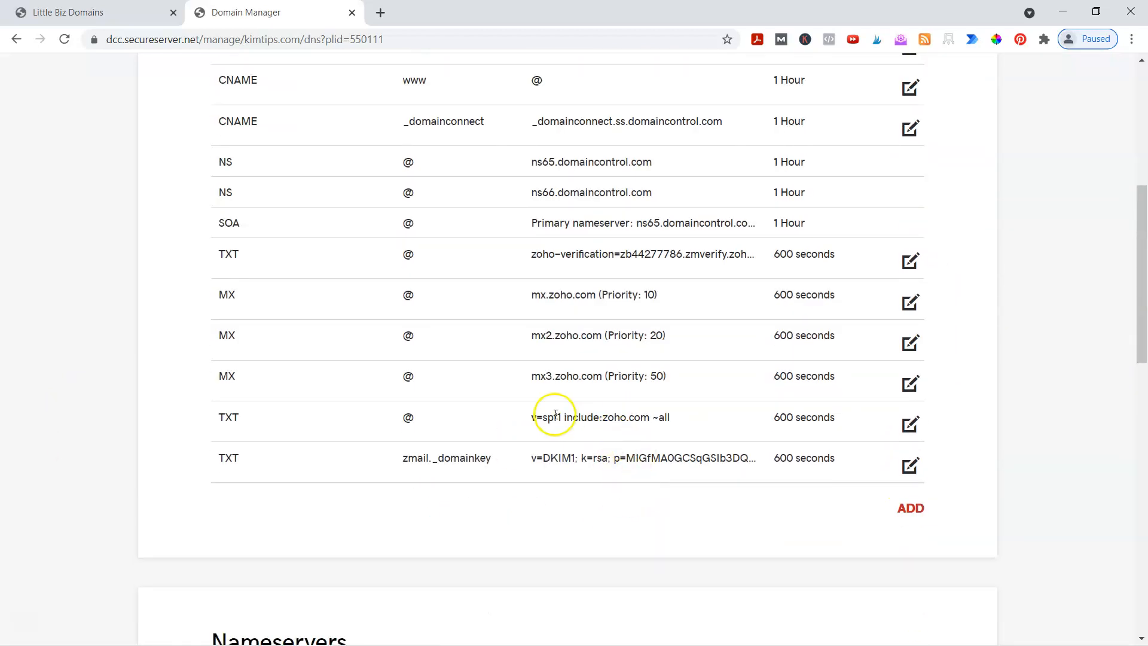
{"action": "mouse_move", "coordinate": [599, 318]}
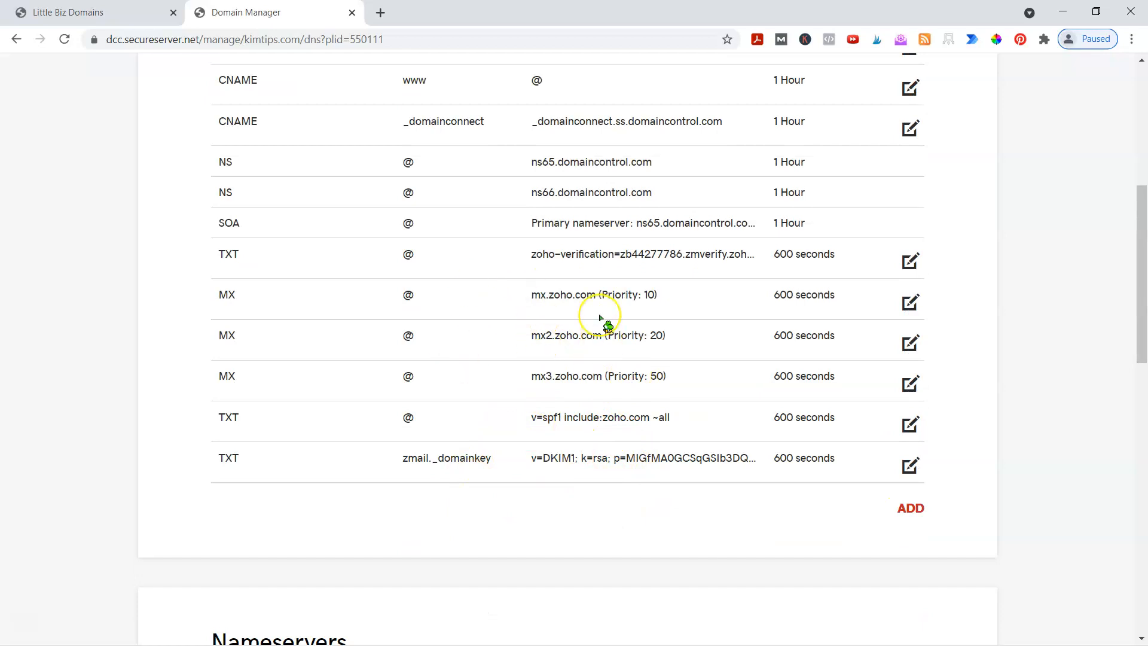
{"action": "mouse_move", "coordinate": [571, 280]}
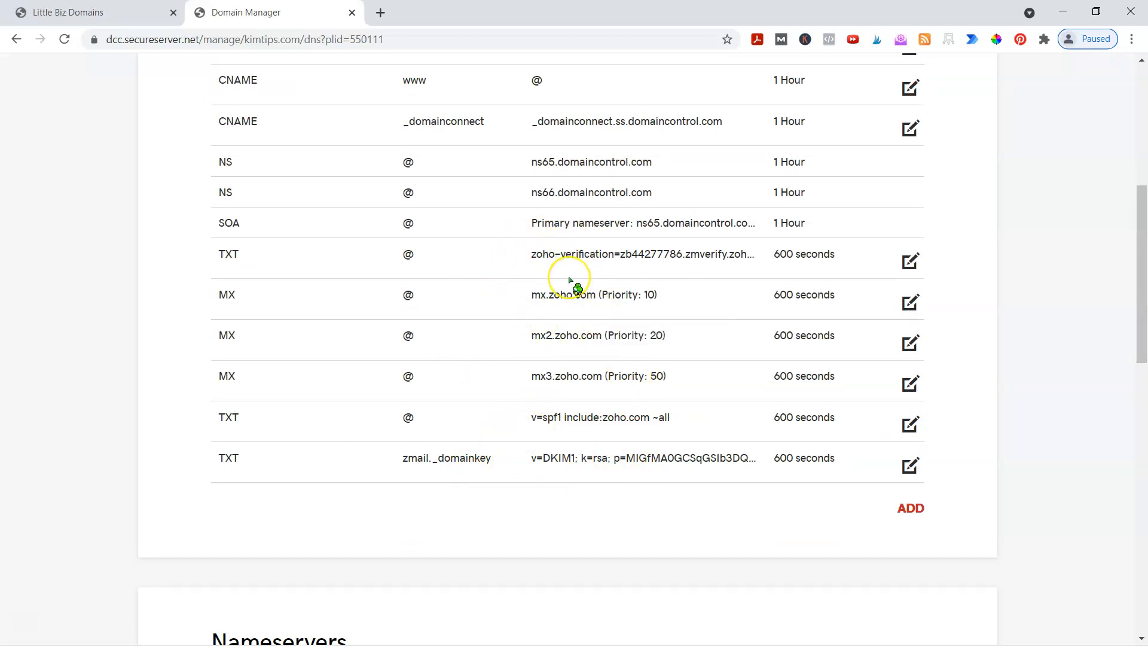
{"action": "mouse_move", "coordinate": [882, 531]}
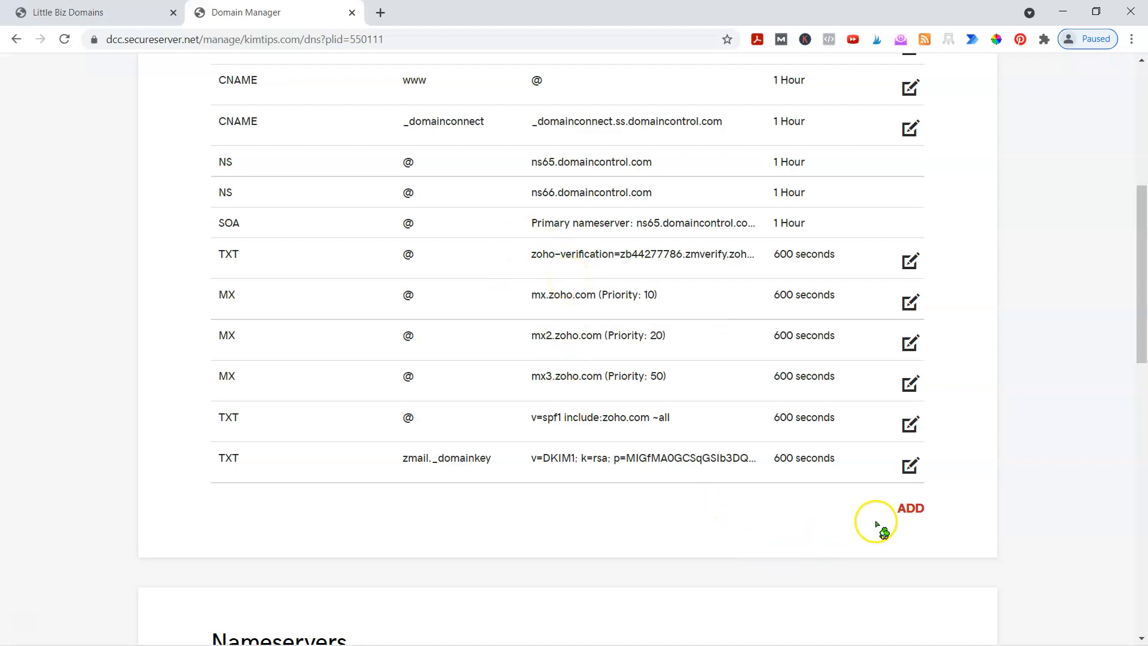
{"action": "mouse_move", "coordinate": [829, 503]}
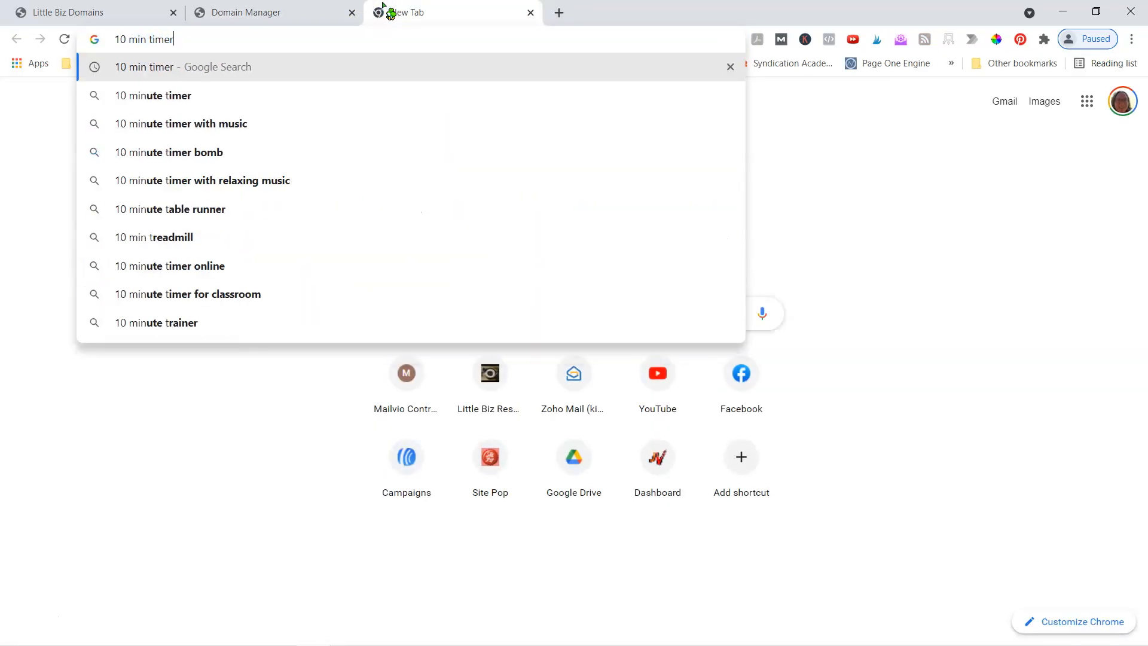
Start Google's 10-minute timer, then switch back to Zoho Mail's MX step.
{"action": "key", "text": "Enter"}
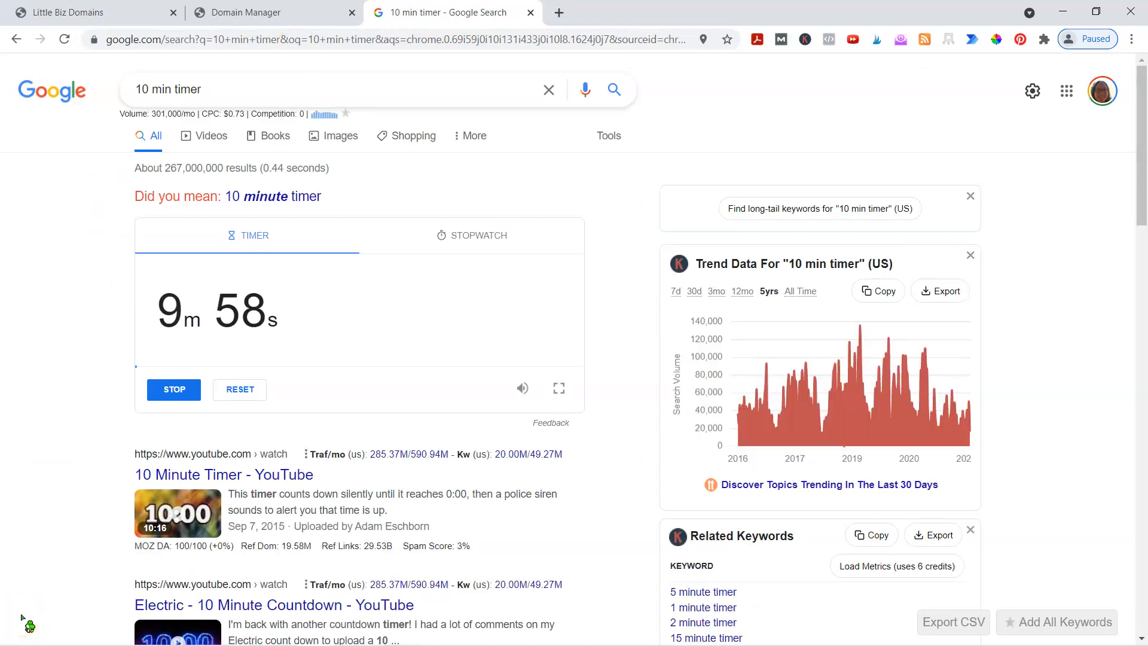
{"action": "left_click", "coordinate": [249, 12]}
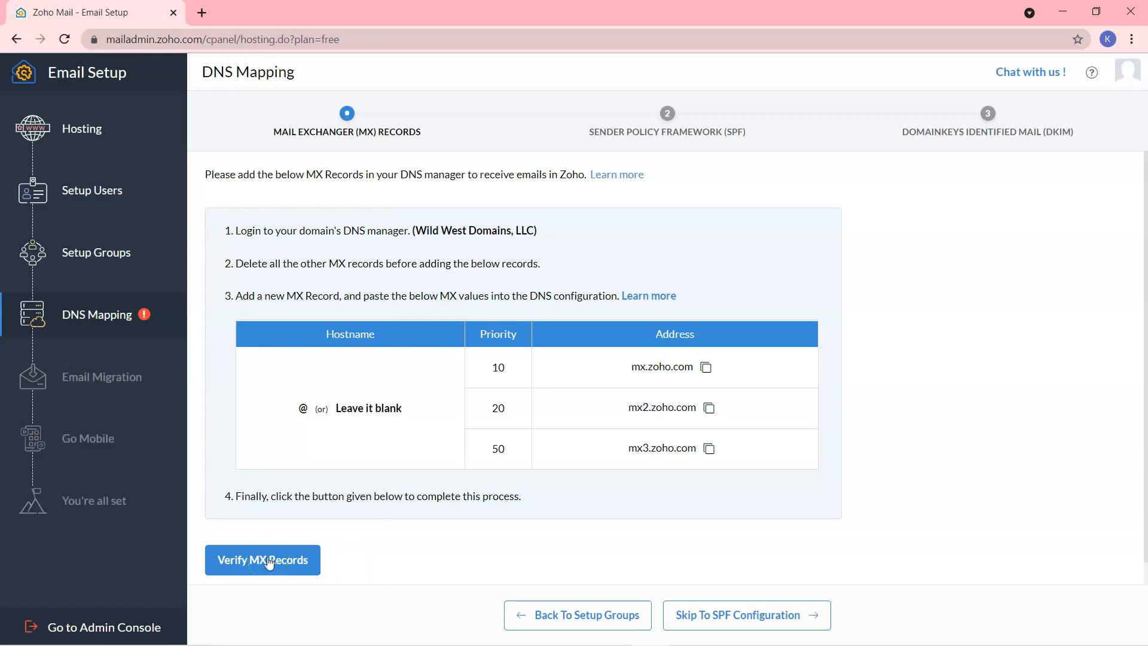
Confirm kimtips.com's MX records point to Zoho and proceed to the next setup step.
{"action": "left_click", "coordinate": [262, 560]}
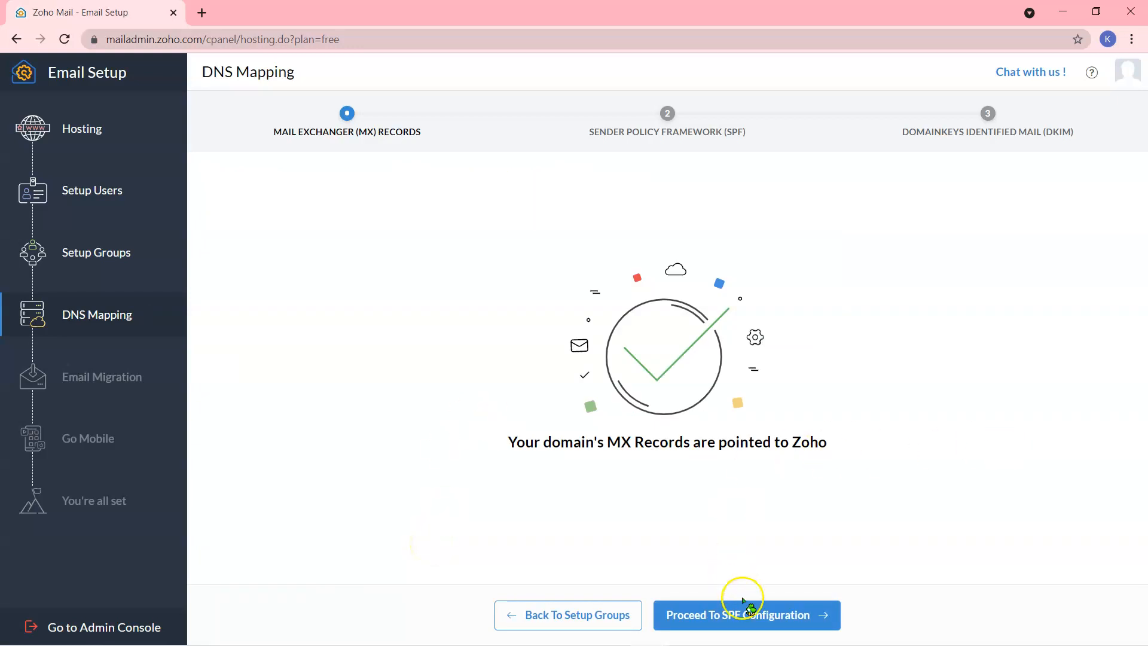
{"action": "left_click", "coordinate": [741, 615]}
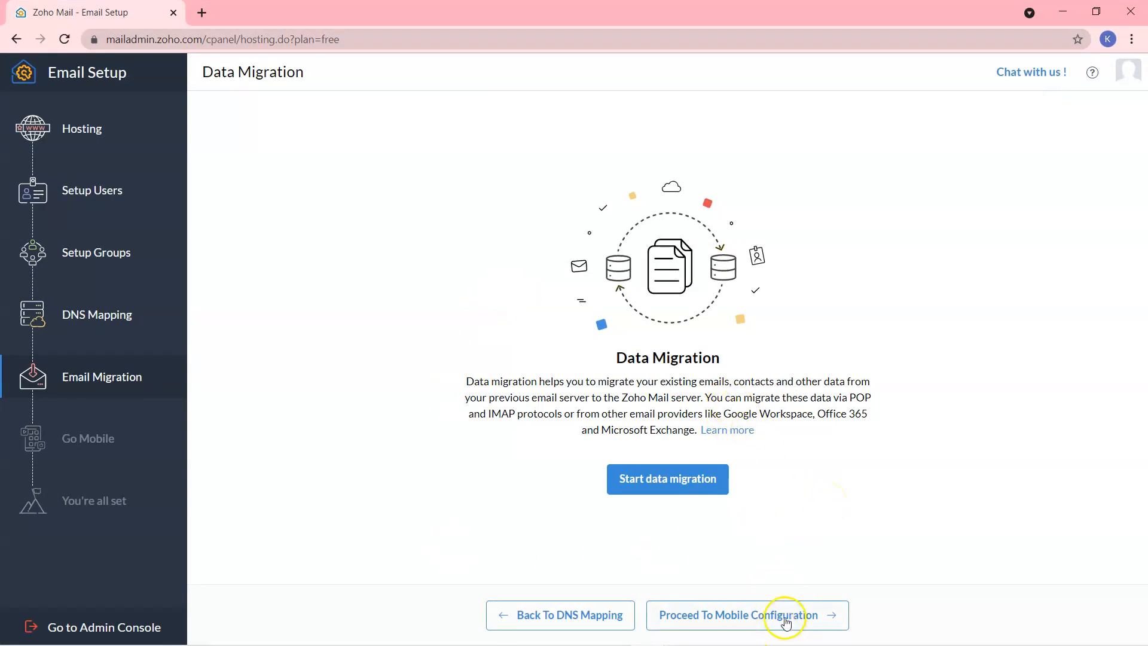
Step through mobile configuration to setup completion and open the Admin Console.
{"action": "left_click", "coordinate": [737, 615]}
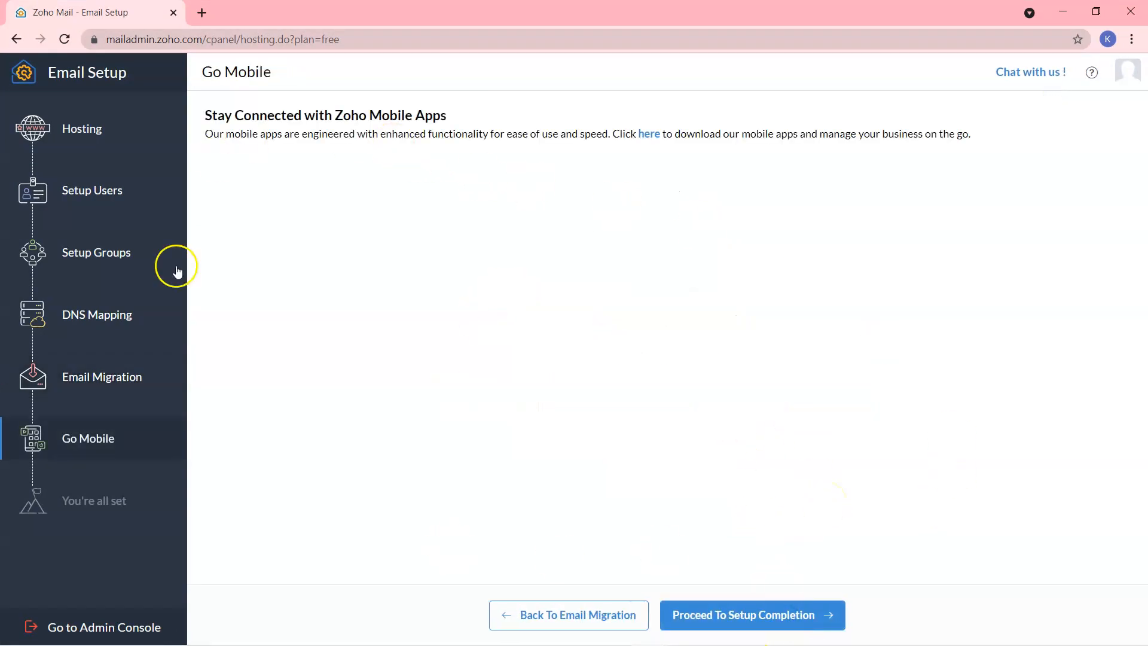
{"action": "mouse_move", "coordinate": [660, 369]}
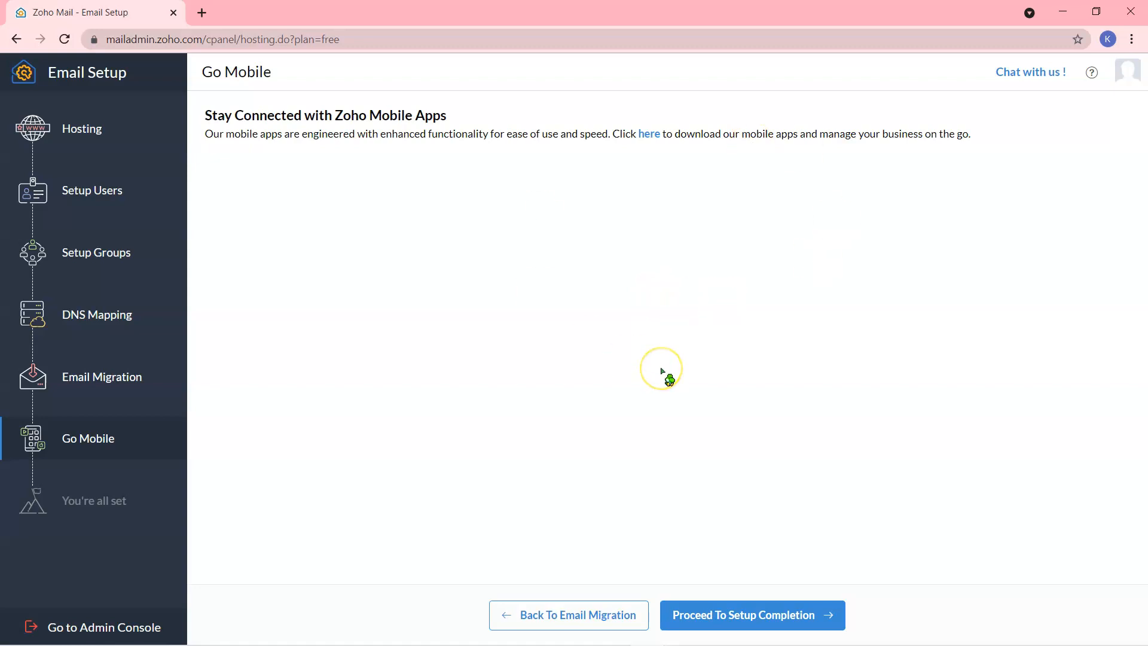
{"action": "mouse_move", "coordinate": [670, 494]}
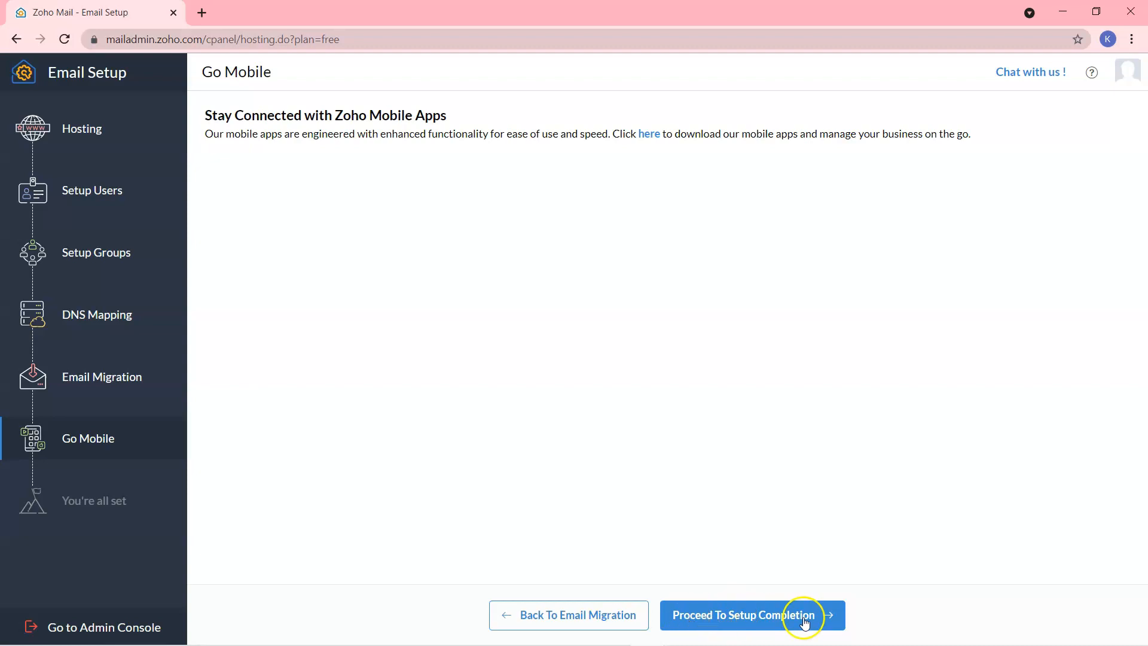
{"action": "left_click", "coordinate": [743, 615]}
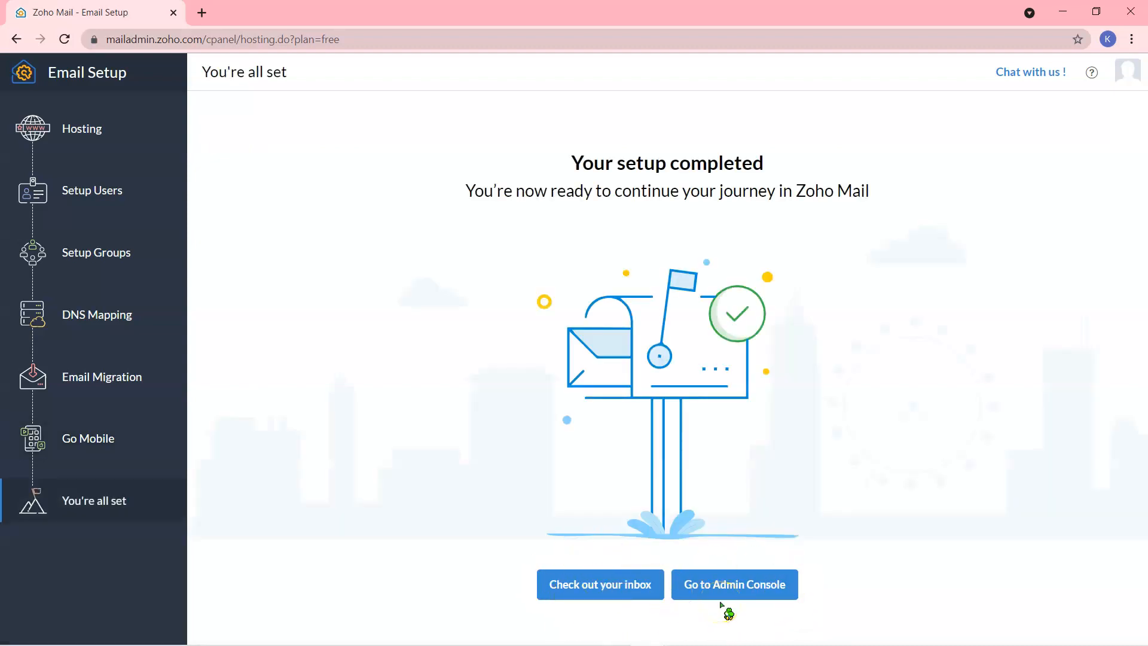
{"action": "left_click", "coordinate": [734, 584]}
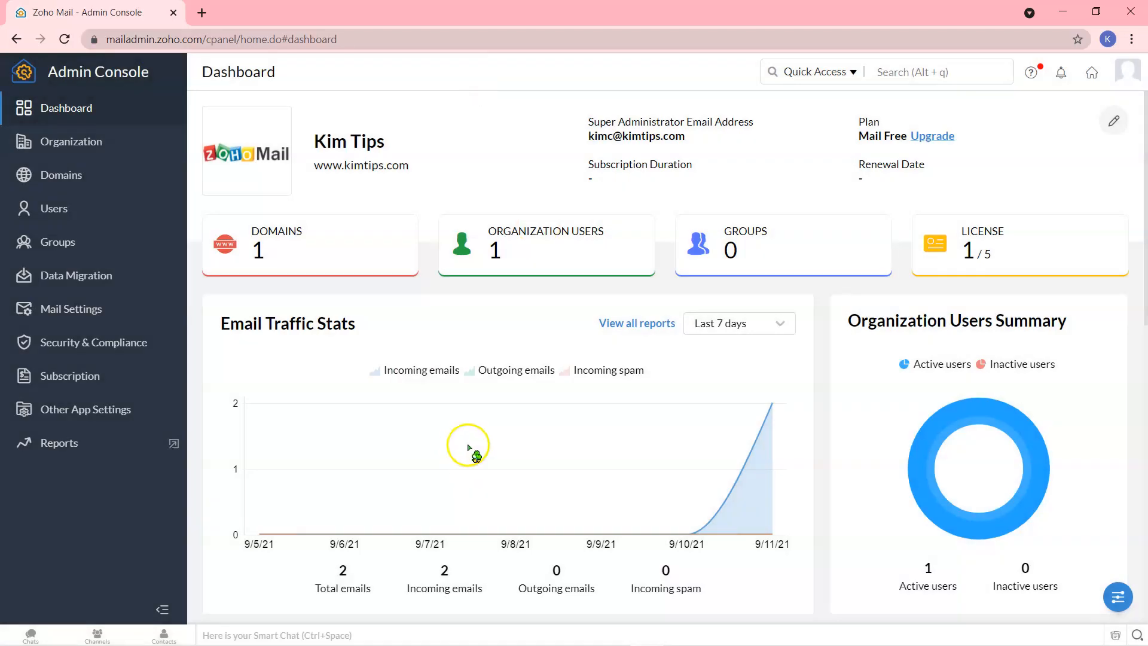
{"action": "mouse_move", "coordinate": [373, 178]}
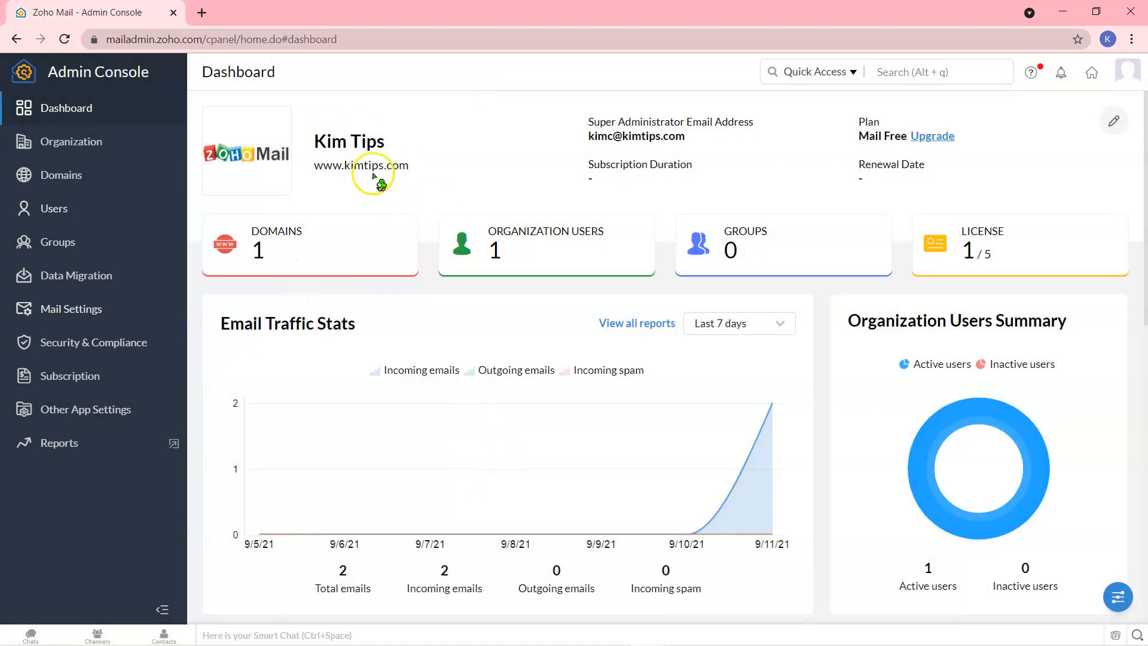
{"action": "mouse_move", "coordinate": [402, 227]}
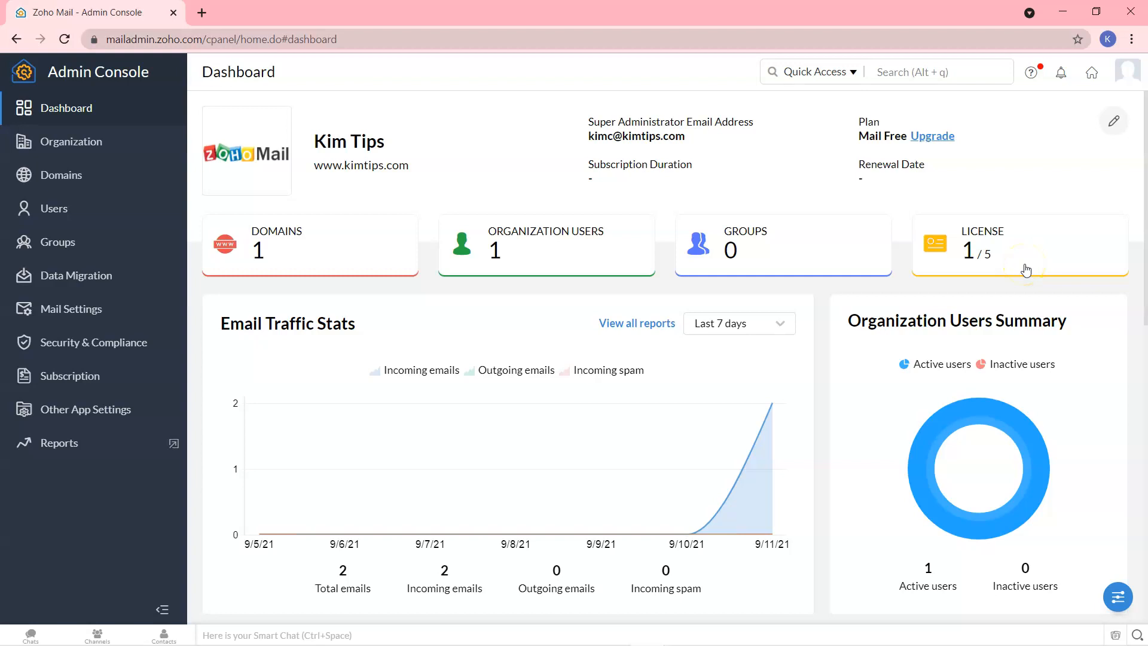
{"action": "mouse_move", "coordinate": [1057, 268]}
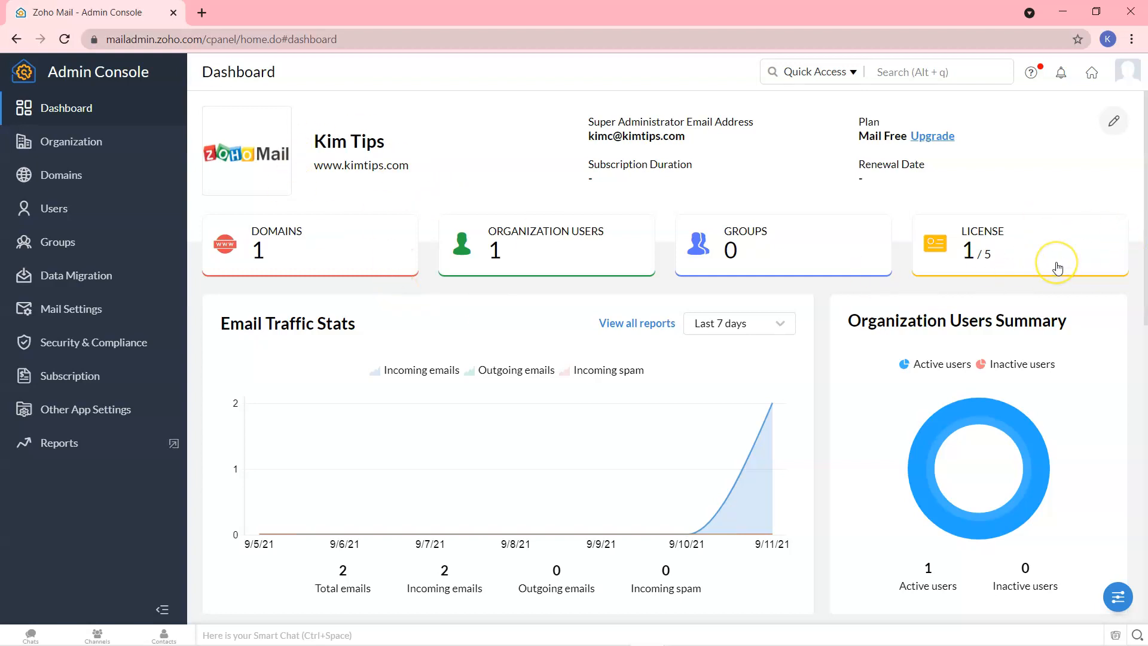
{"action": "mouse_move", "coordinate": [1049, 294]}
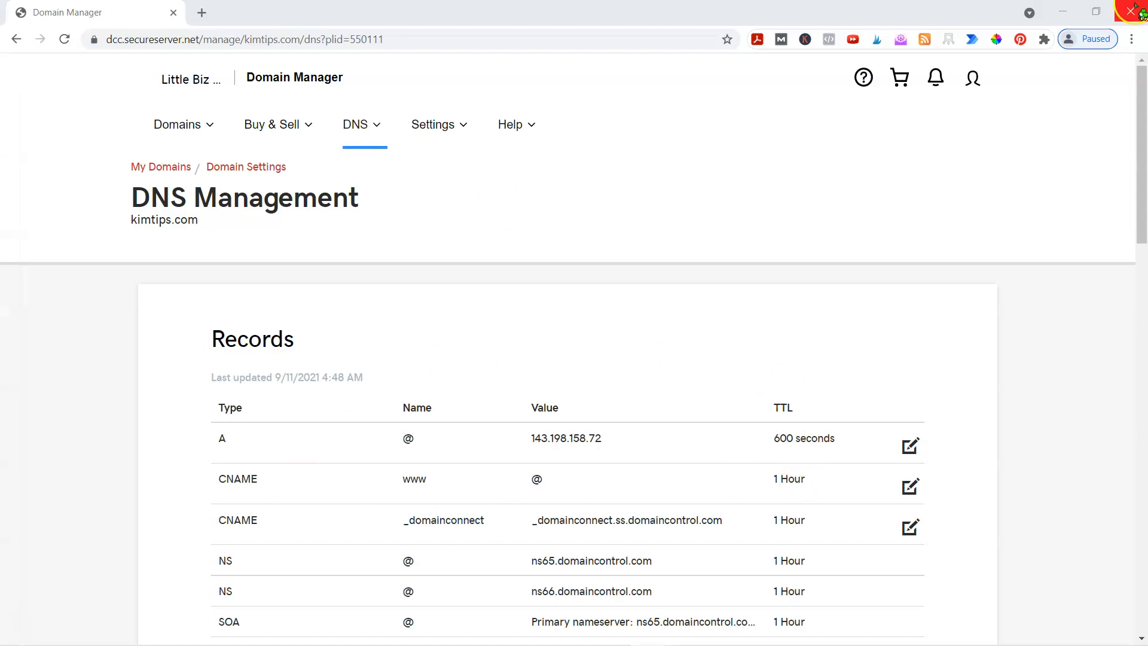
Close the Domain Manager window to return to the Kim Tips SSL Management page.
{"action": "left_click", "coordinate": [888, 22]}
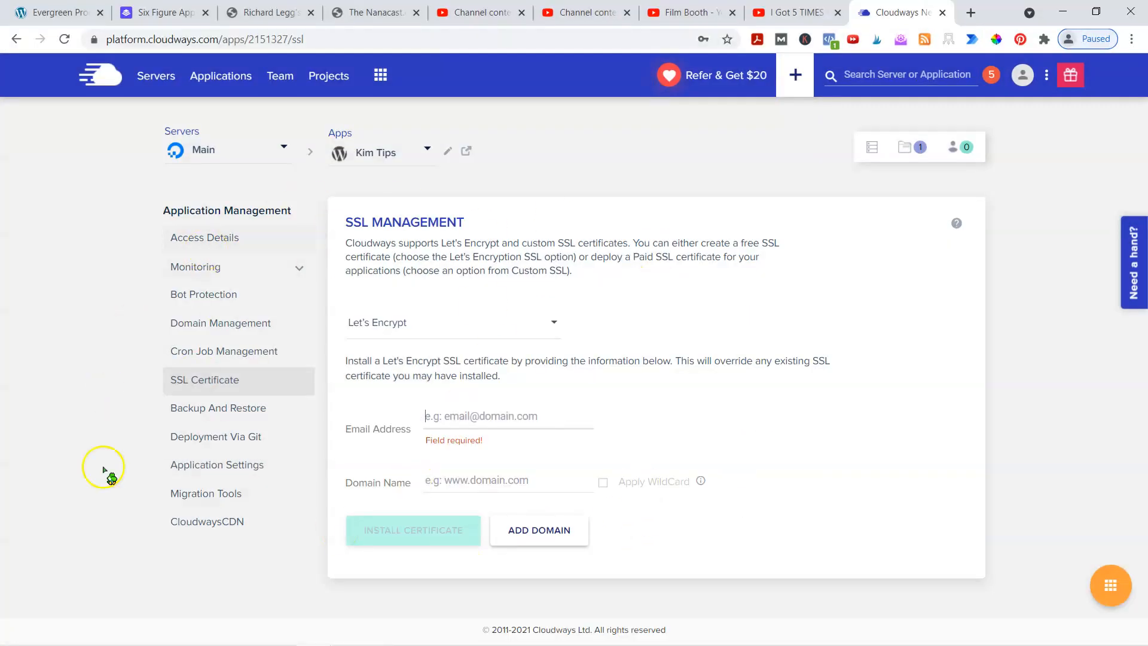
{"action": "mouse_move", "coordinate": [615, 509]}
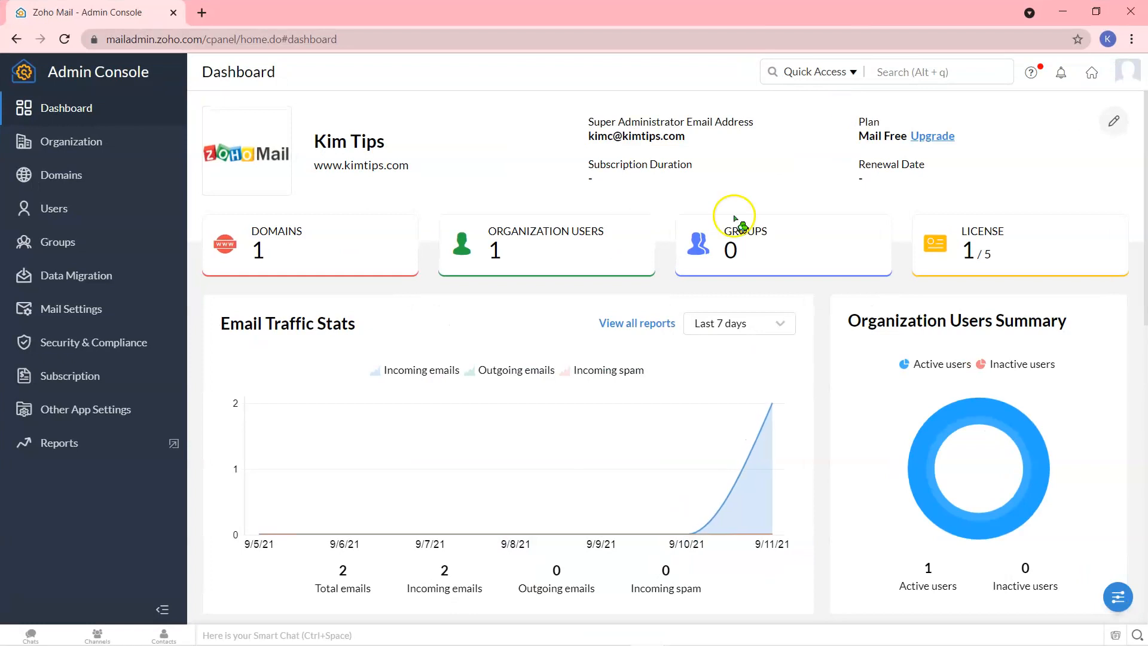
Add a user with first name Kim and username admin, without forced first-login password change.
{"action": "left_click", "coordinate": [52, 208]}
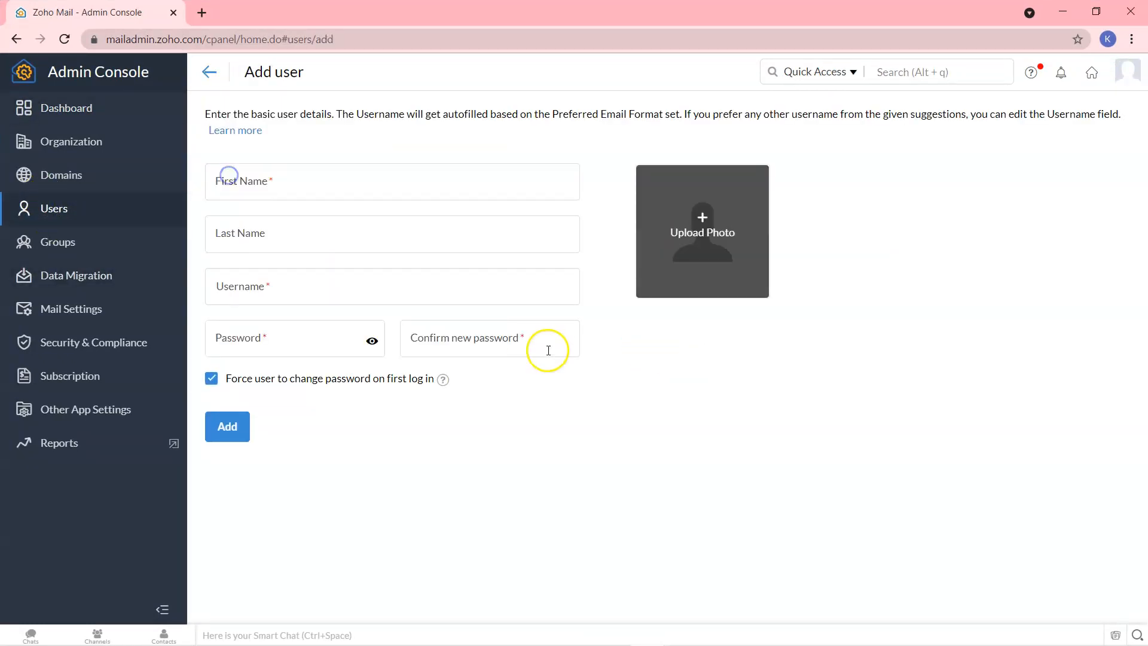
{"action": "left_click", "coordinate": [393, 181]}
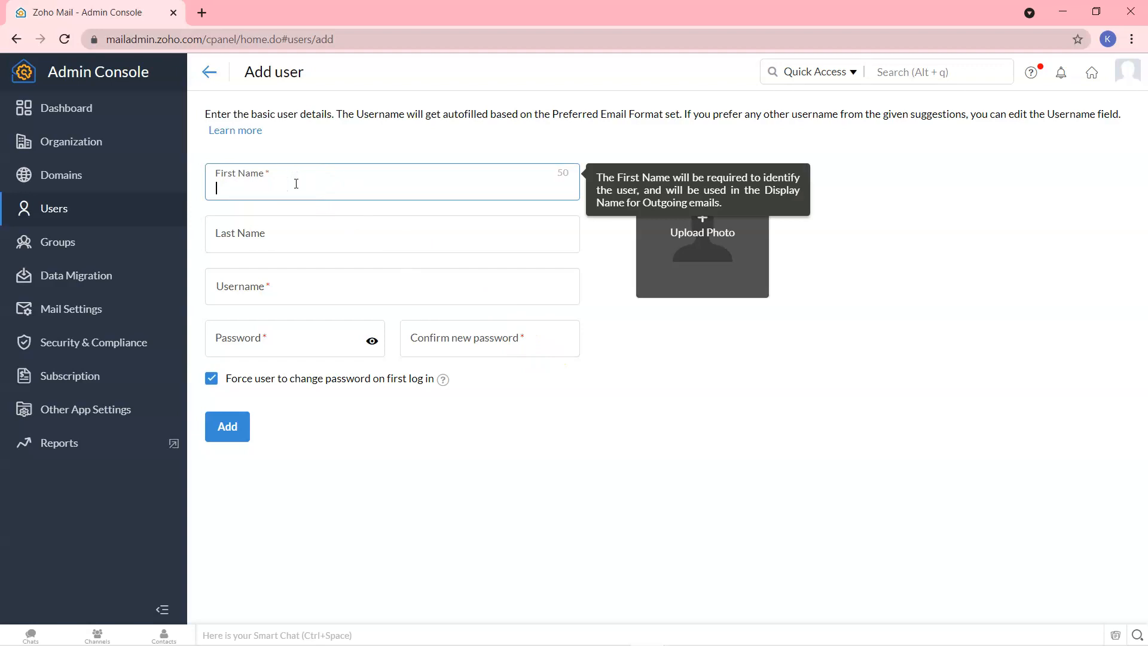
{"action": "type", "text": "Kim"}
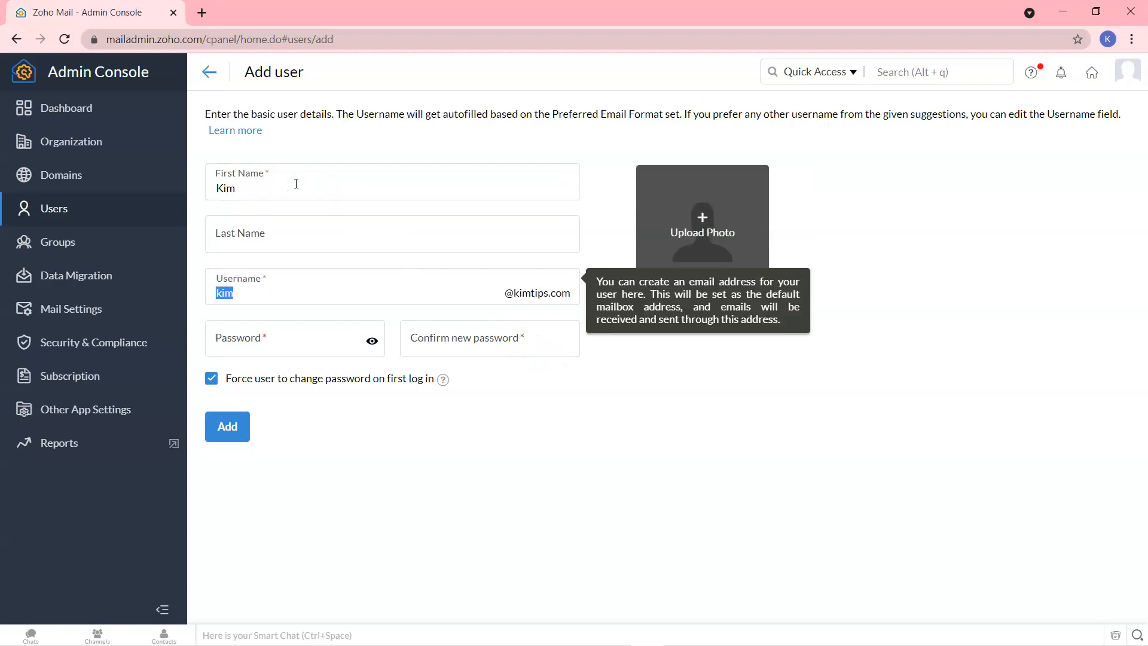
{"action": "left_click", "coordinate": [293, 337]}
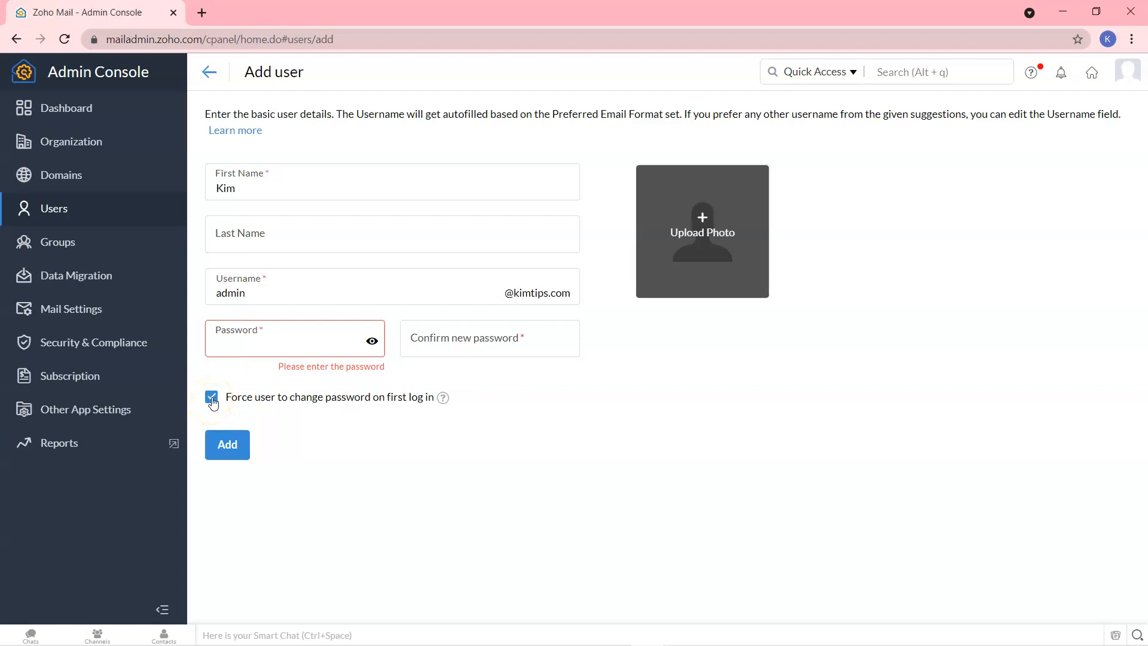
{"action": "left_click", "coordinate": [212, 397]}
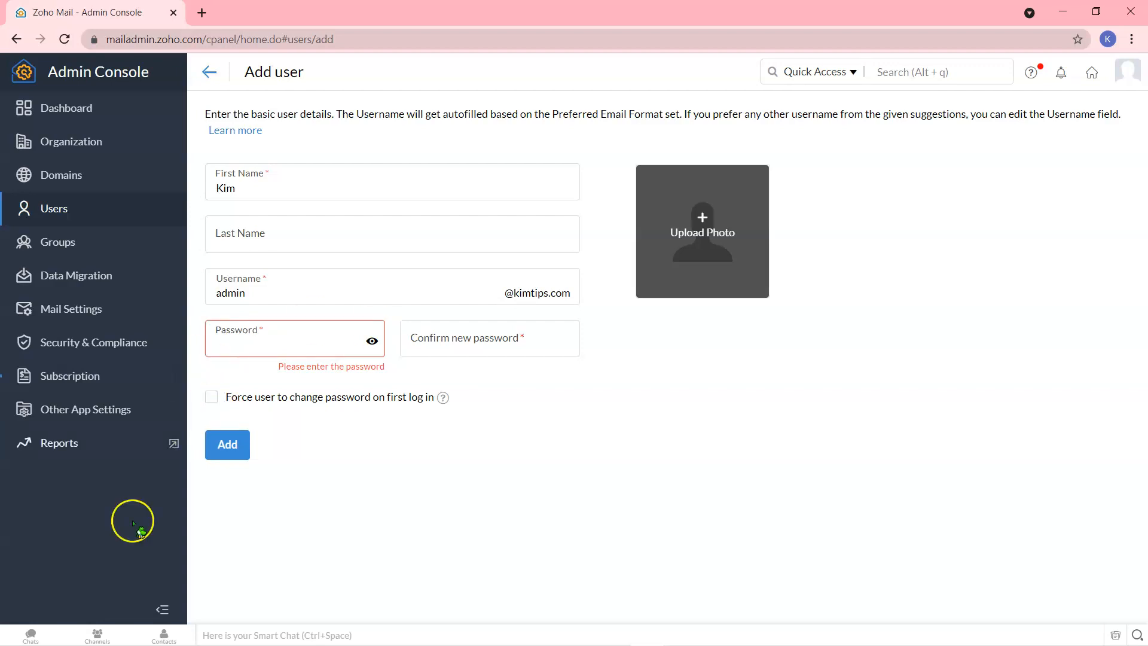
{"action": "mouse_move", "coordinate": [803, 318]}
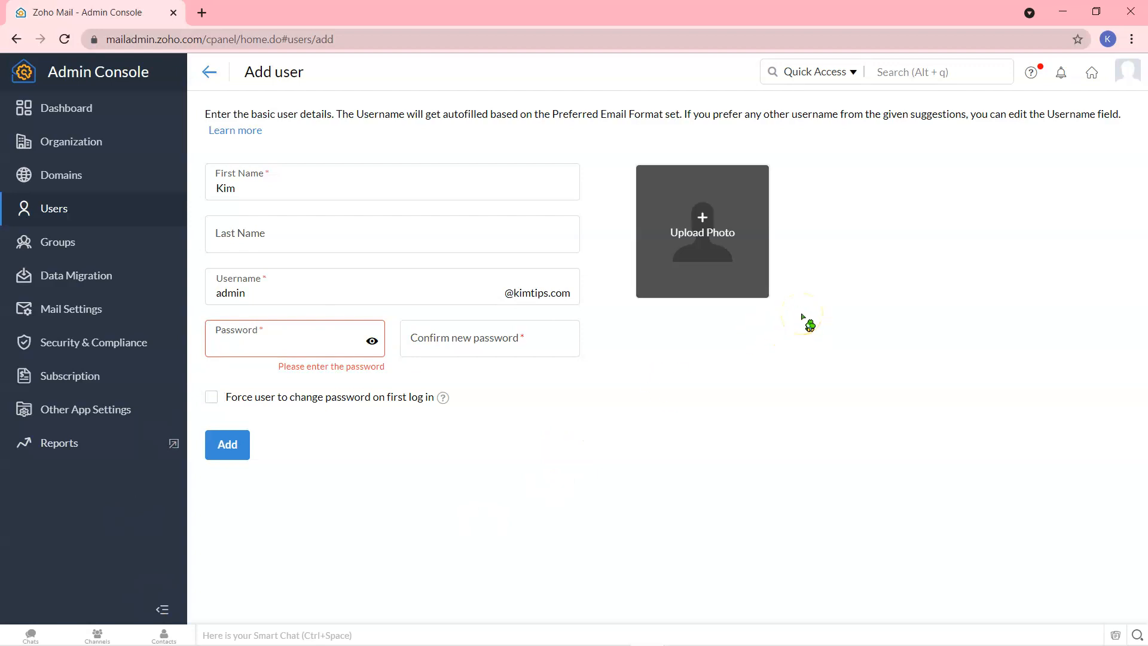
{"action": "mouse_move", "coordinate": [1128, 71]}
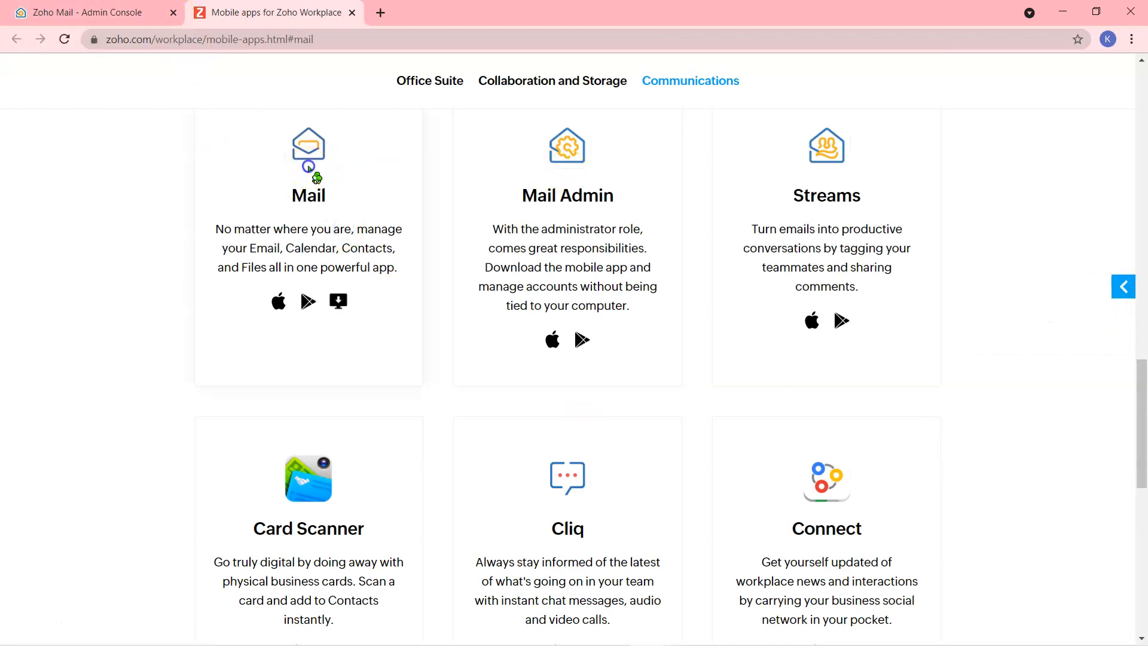
View the Zoho Mail mobile app page, then return to the admin console and open mail.
{"action": "left_click", "coordinate": [307, 144]}
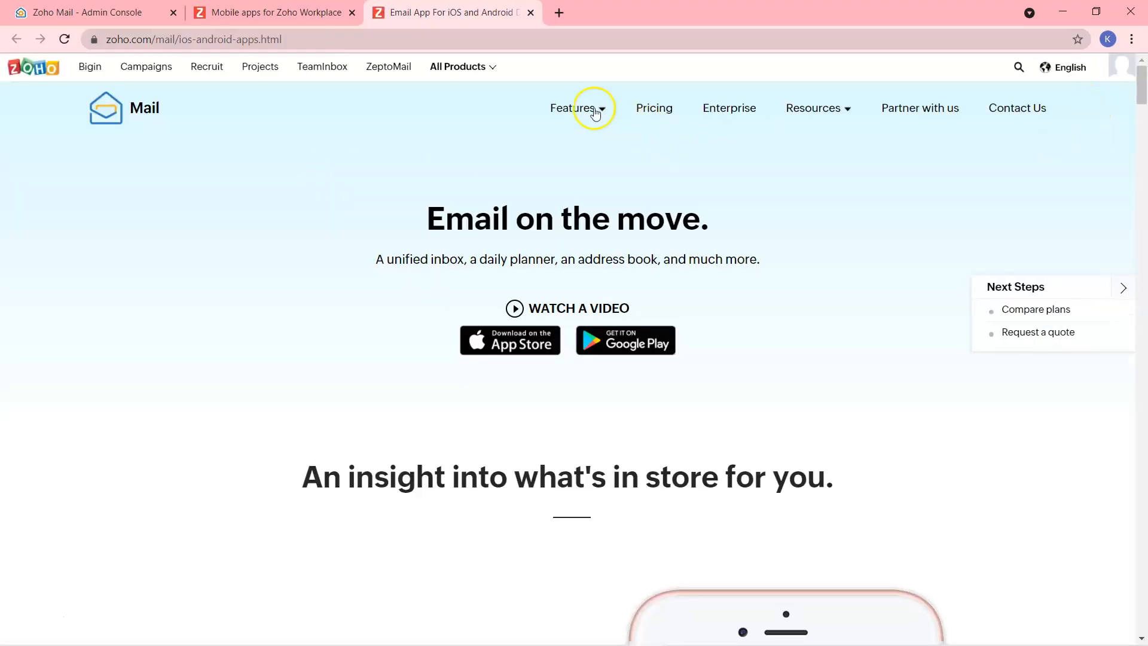
{"action": "left_click", "coordinate": [88, 13]}
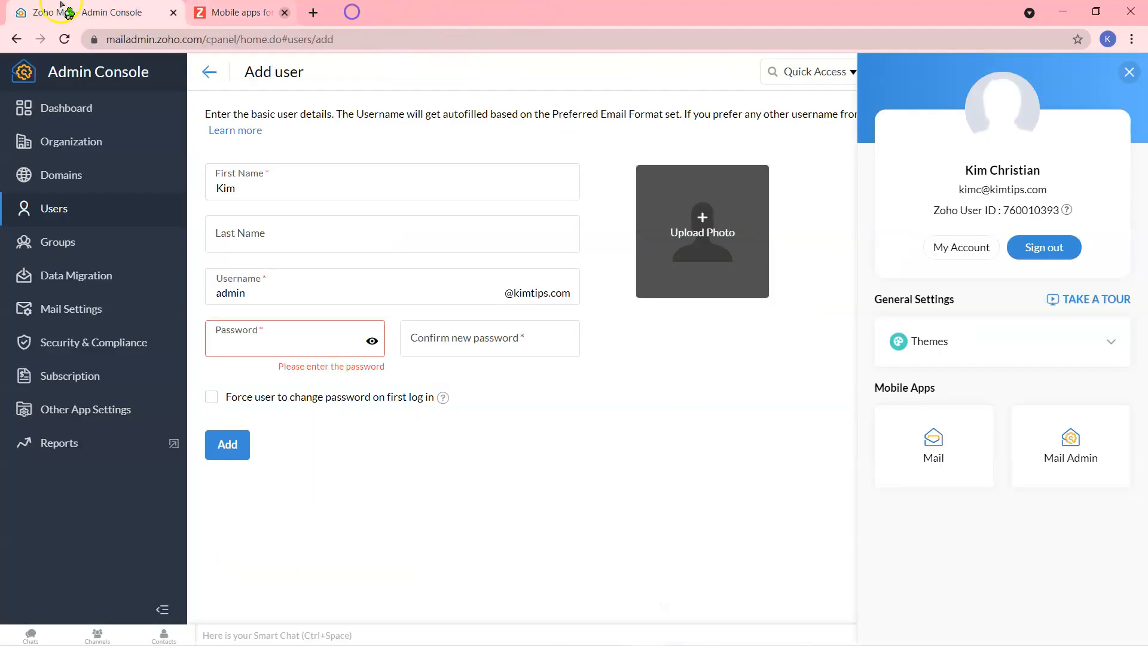
{"action": "type", "text": "mail"}
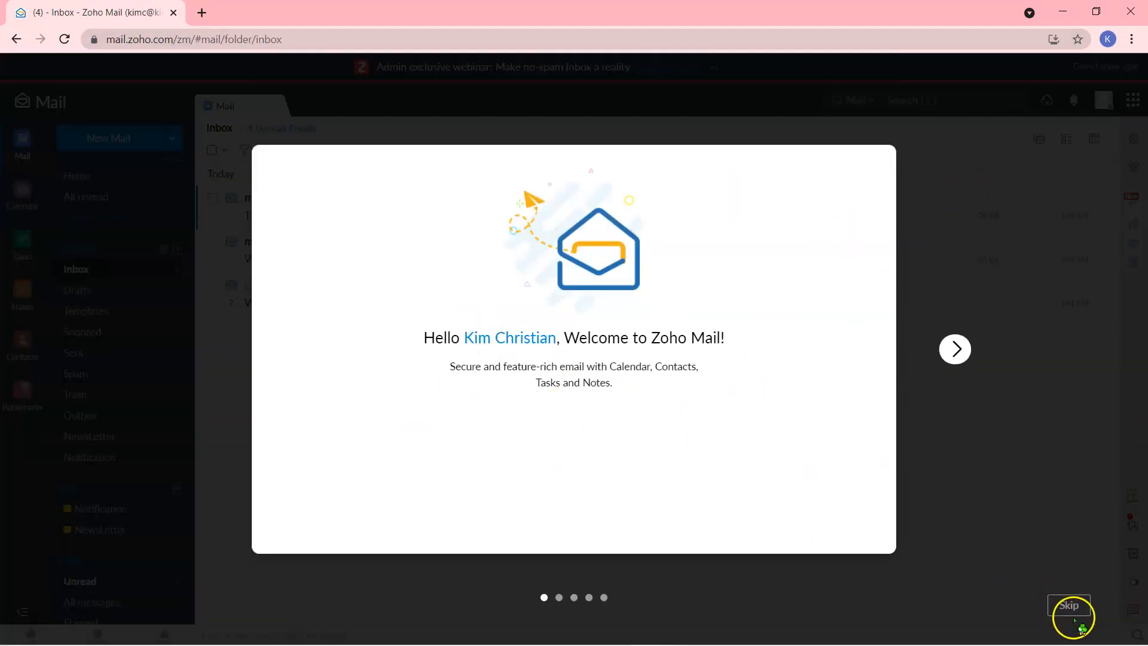
Skip the Welcome to Zoho Mail tour to view the inbox's welcome messages.
{"action": "left_click", "coordinate": [1069, 604]}
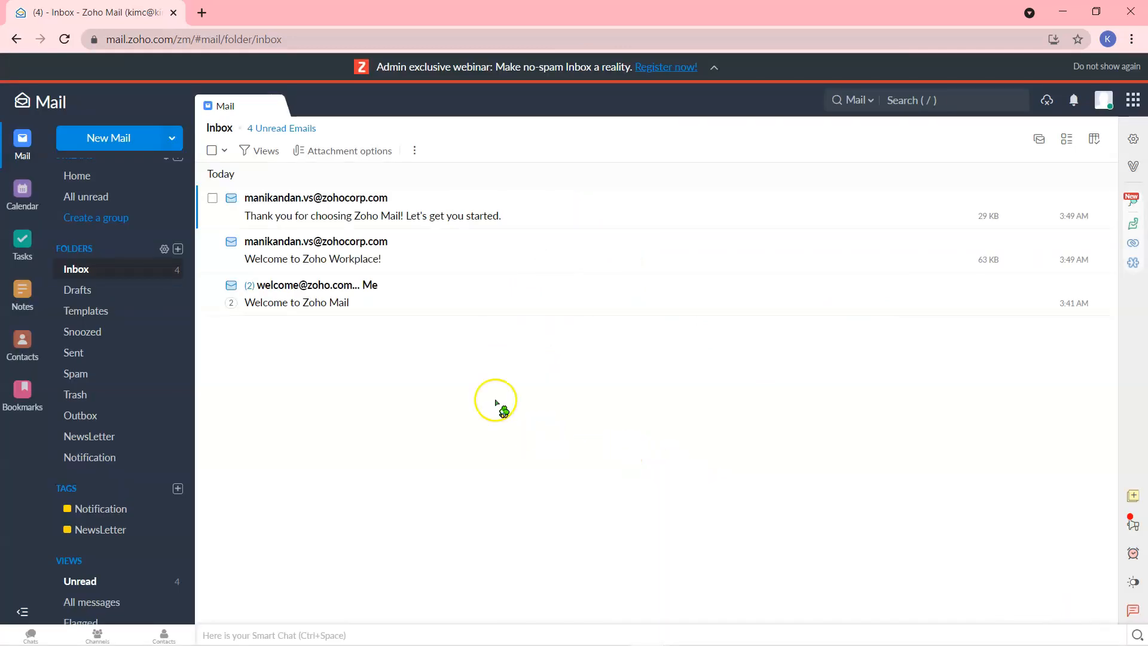
{"action": "mouse_move", "coordinate": [414, 332]}
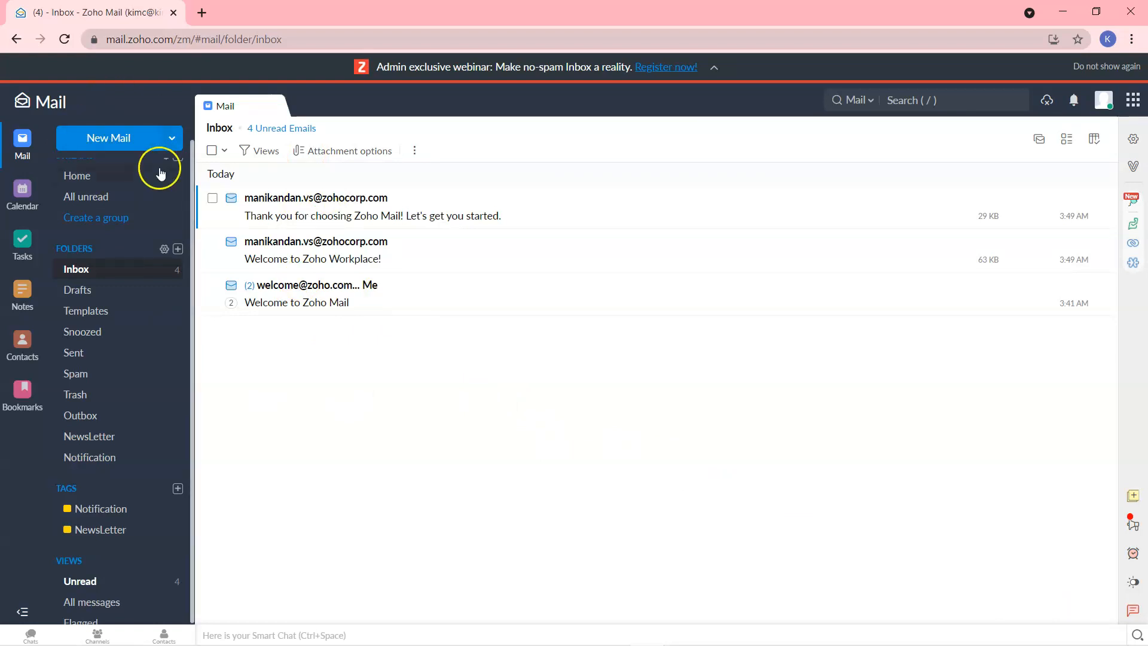
{"action": "mouse_move", "coordinate": [103, 316]}
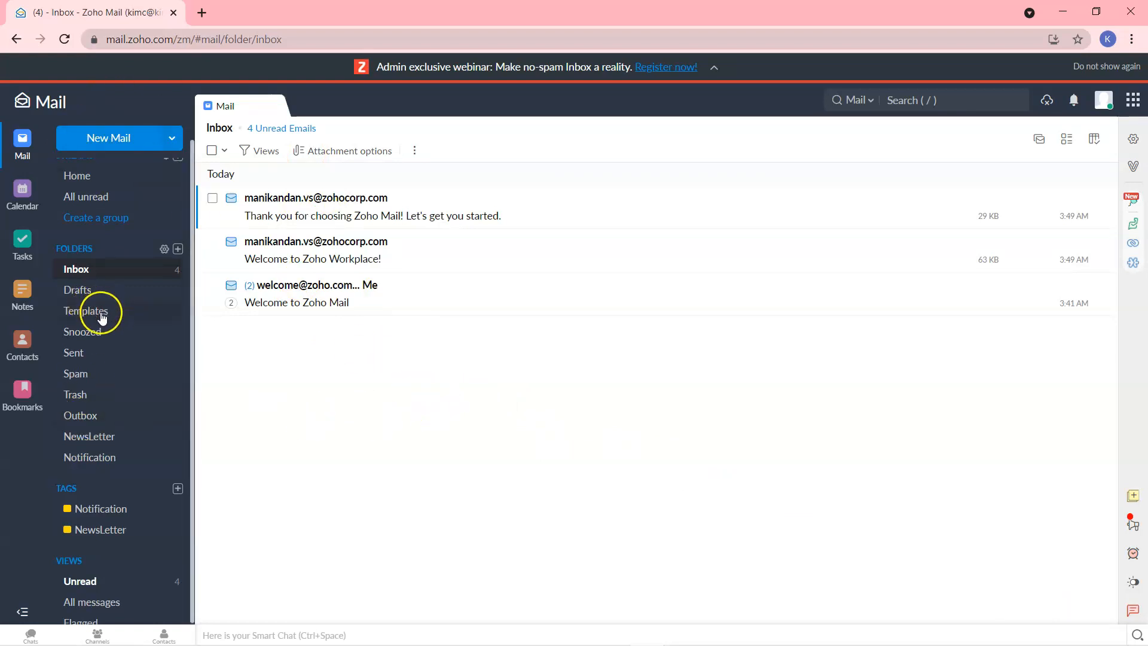
{"action": "mouse_move", "coordinate": [85, 310]}
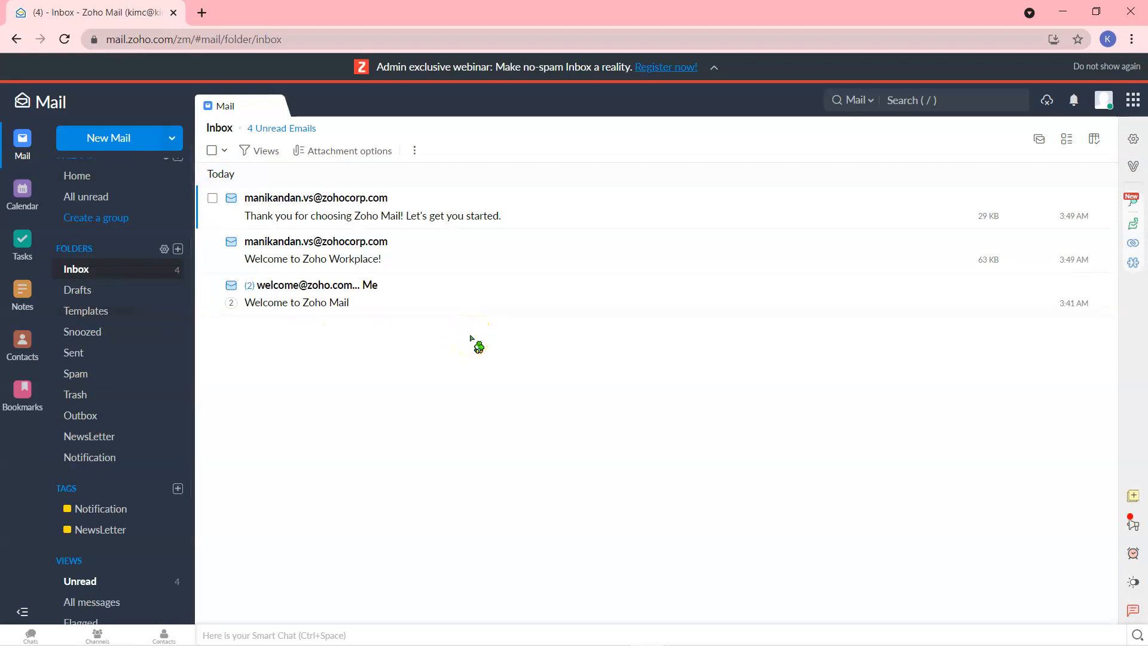
{"action": "mouse_move", "coordinate": [89, 436]}
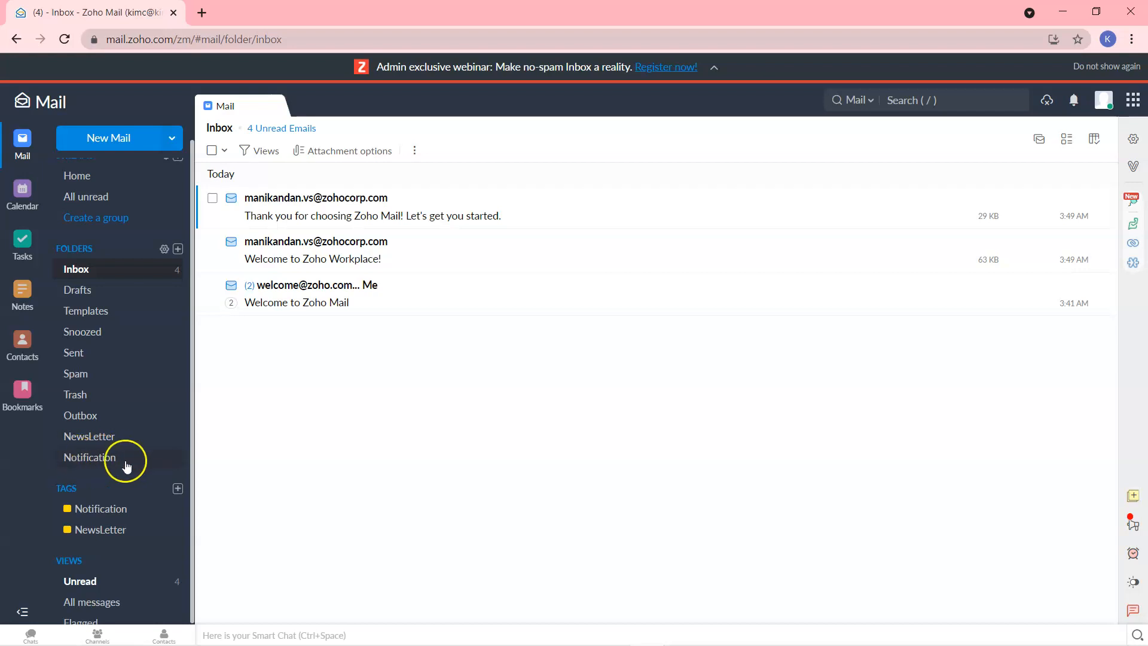
{"action": "mouse_move", "coordinate": [114, 375]}
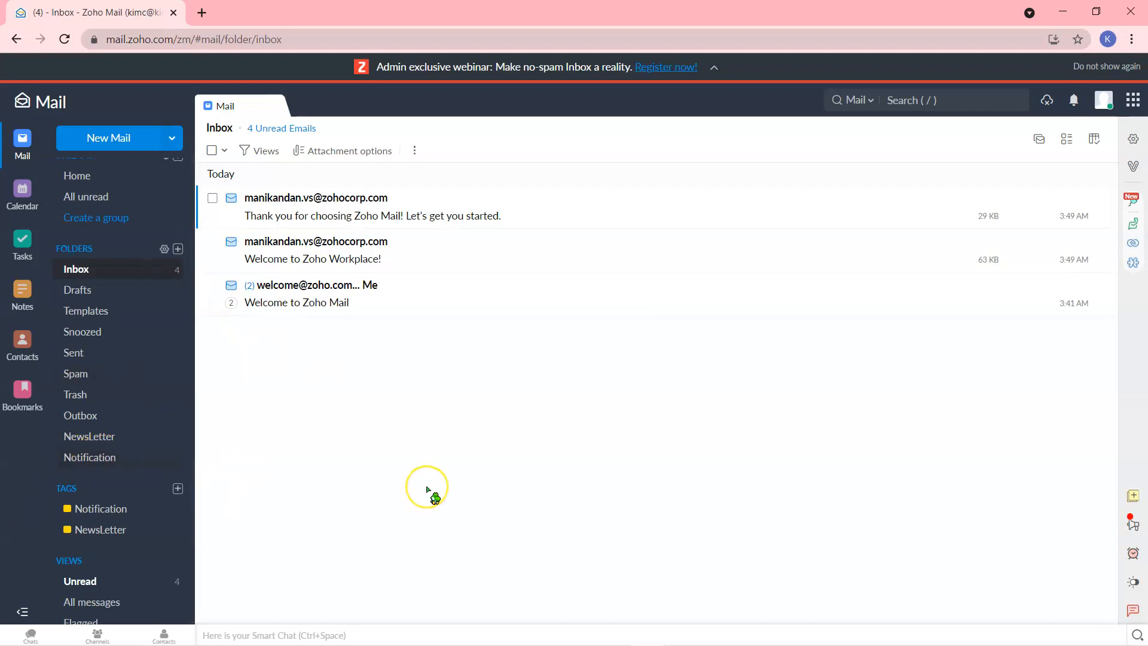
{"action": "mouse_move", "coordinate": [420, 250]}
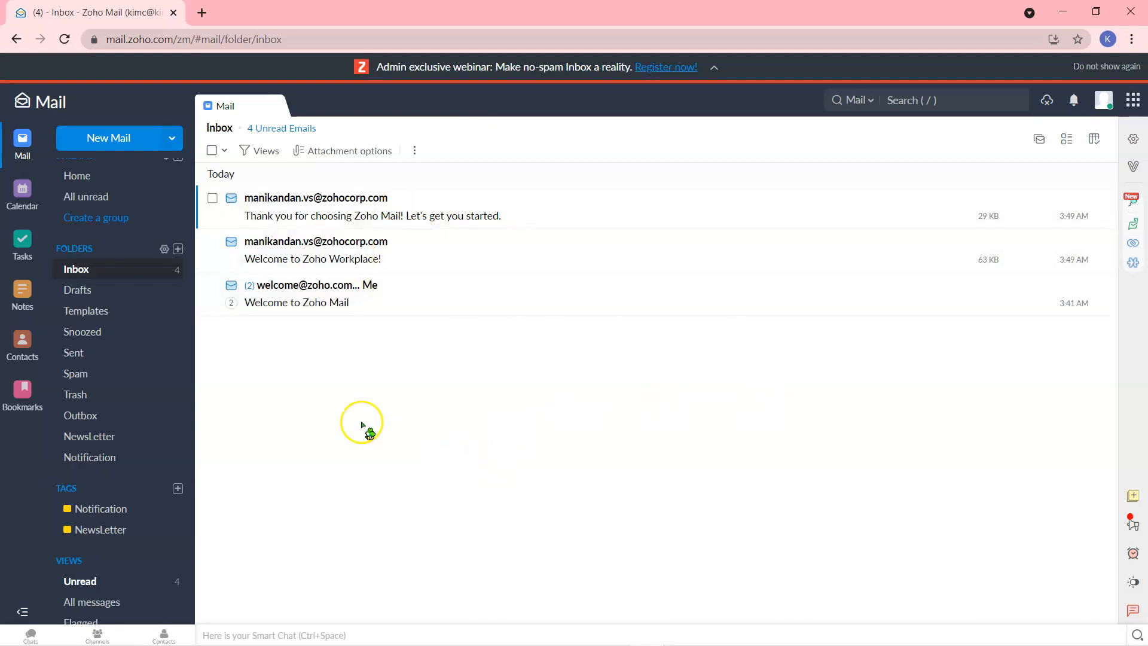
{"action": "mouse_move", "coordinate": [366, 431]}
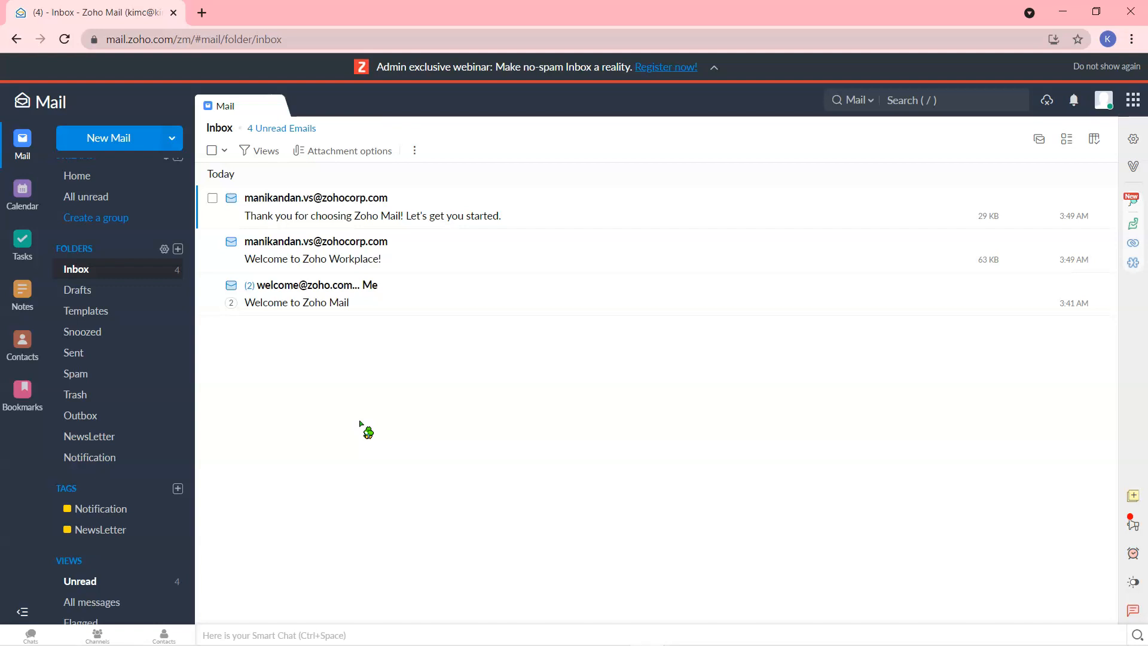